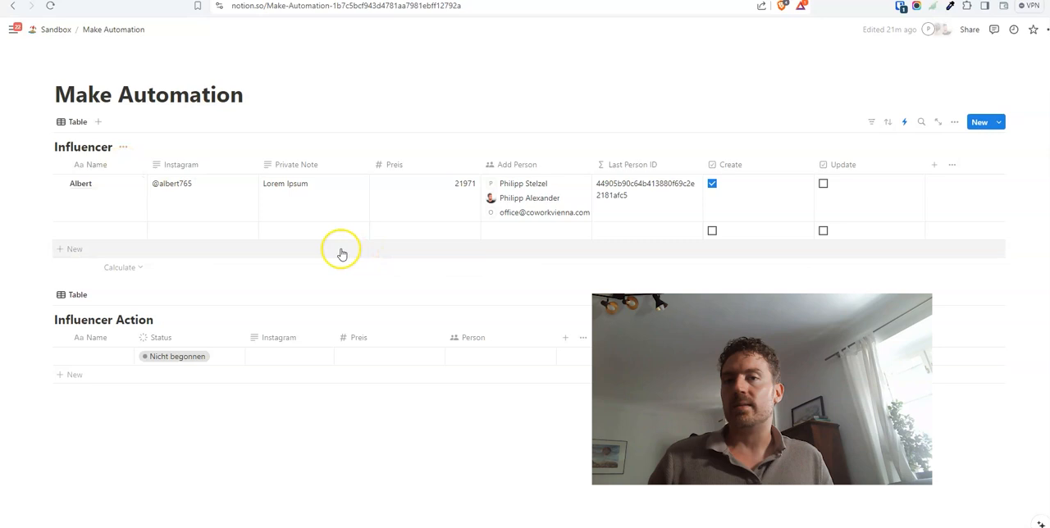
mouse_move(336, 172)
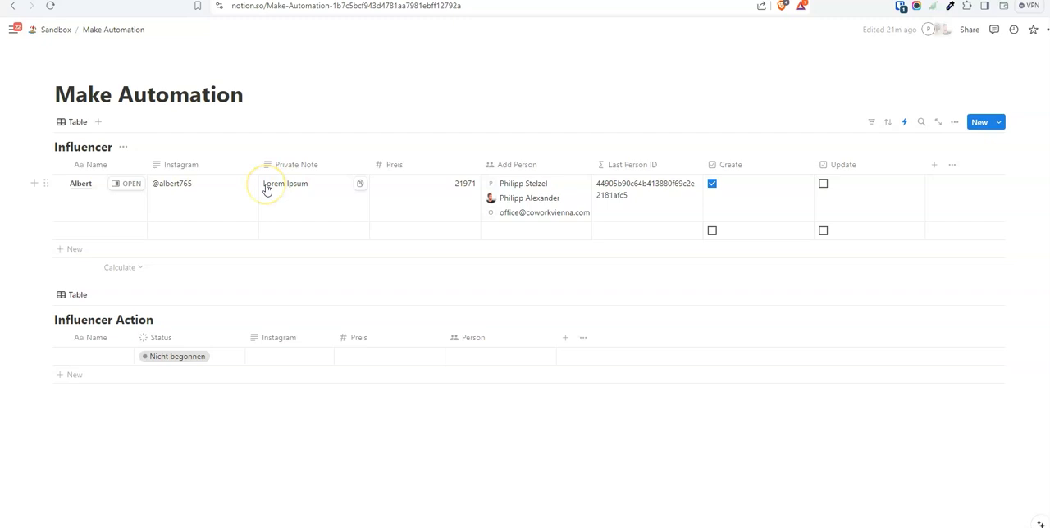
mouse_move(291, 189)
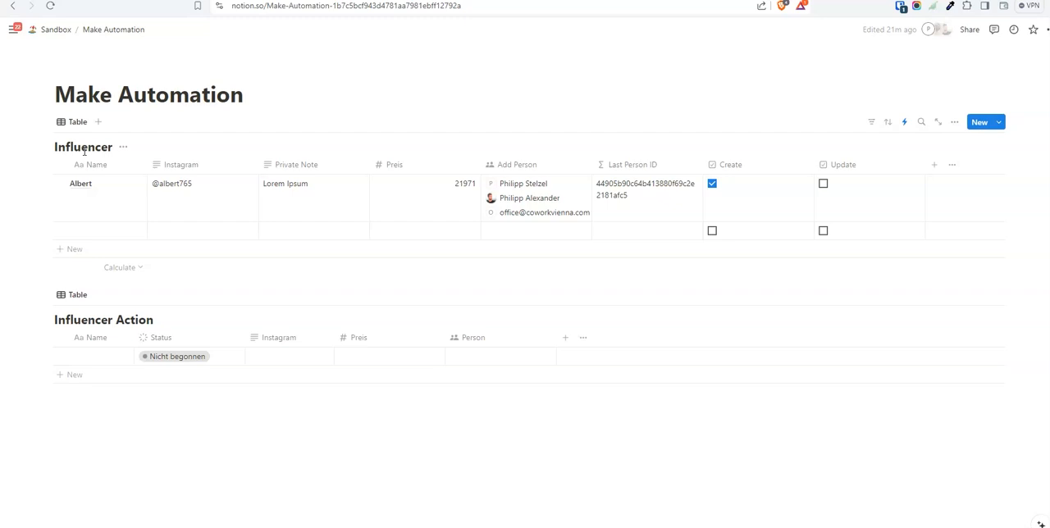
mouse_move(161, 179)
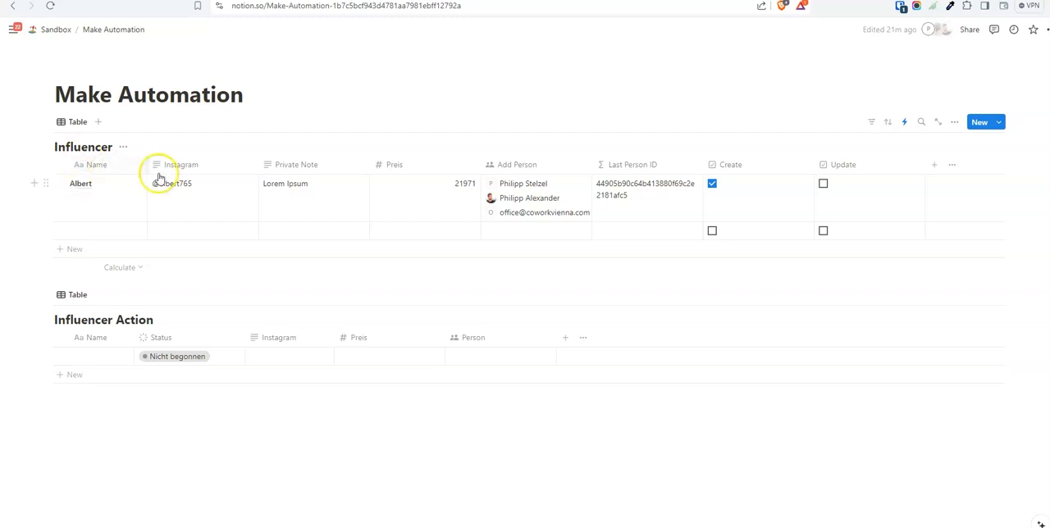
mouse_move(172, 183)
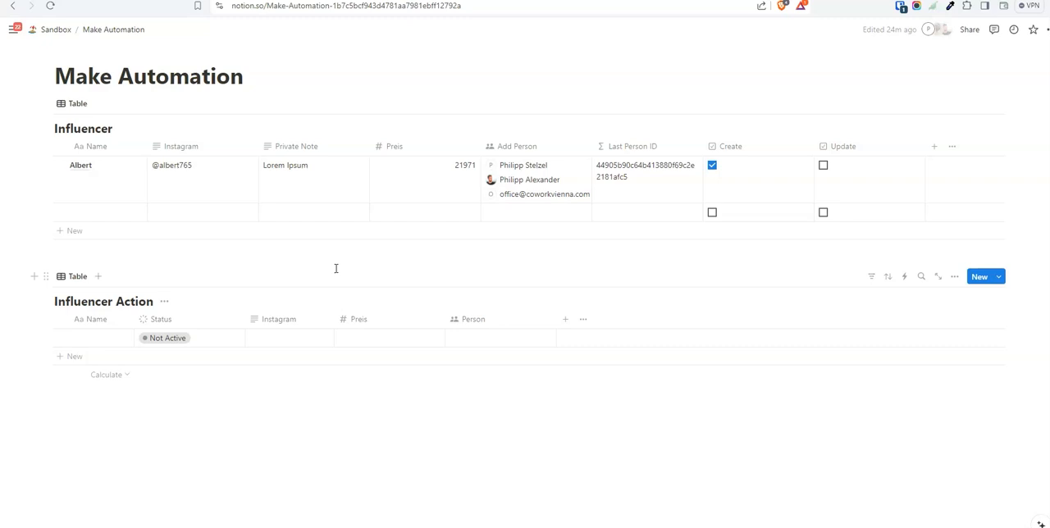
Step: Rename the Influencer Action status option 'Nicht begonnen' to 'Not Active'
click(13, 29)
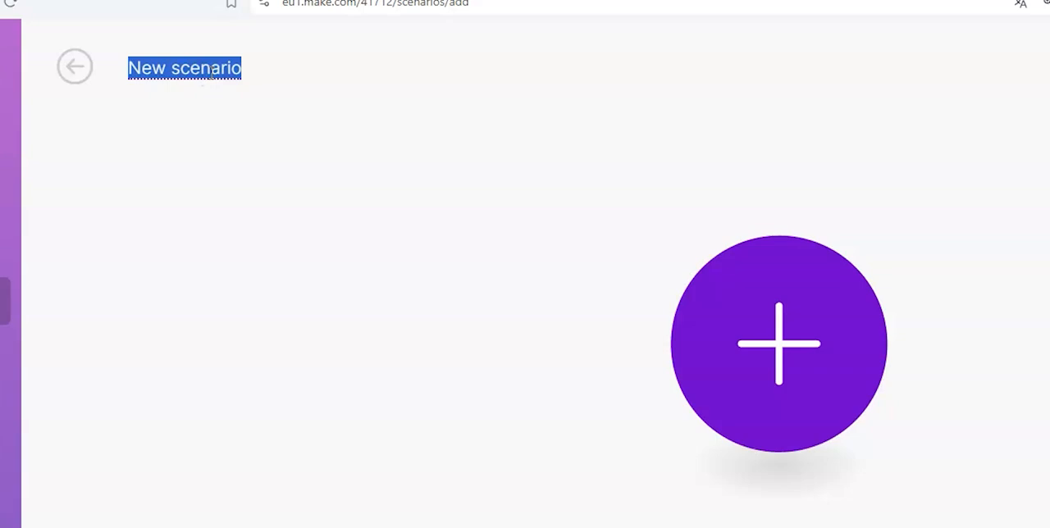
Step: Name the scenario 'Notion Database Duplication' and start adding its first module
text(Notion Data)
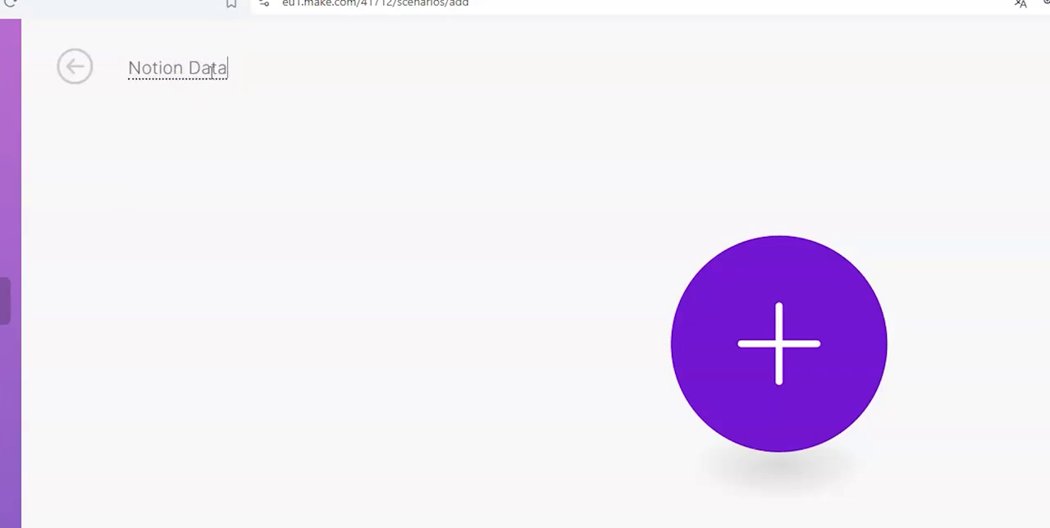
text(base Duplication)
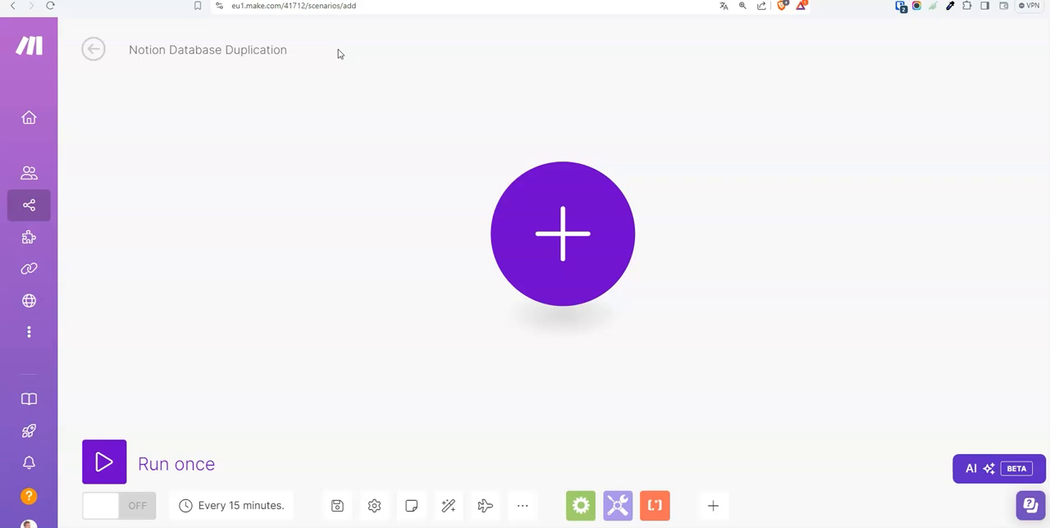
click(563, 233)
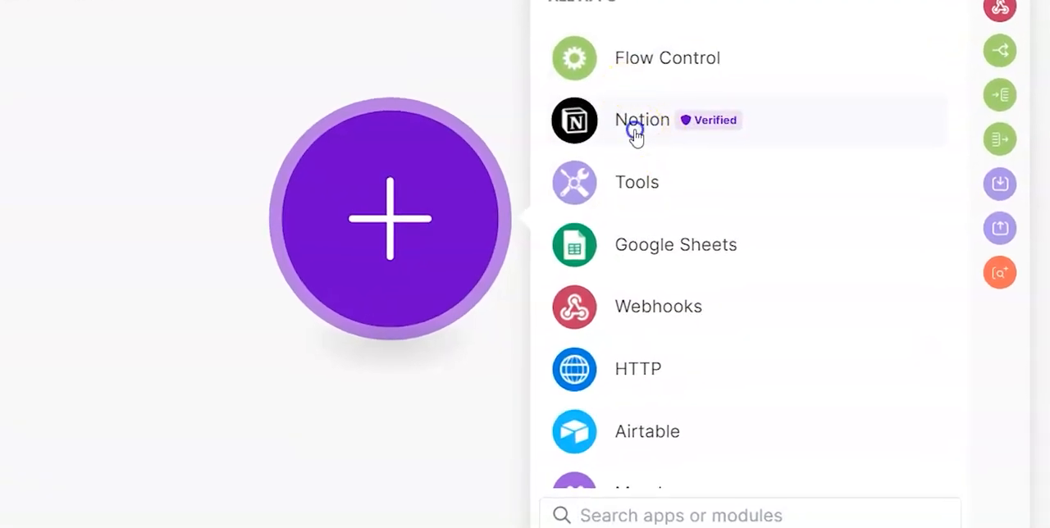
click(643, 120)
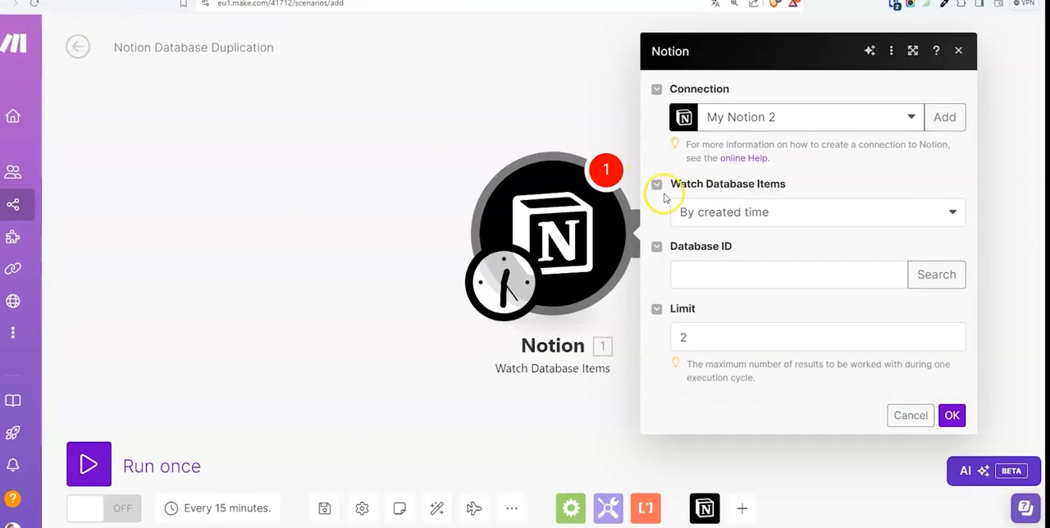
click(817, 211)
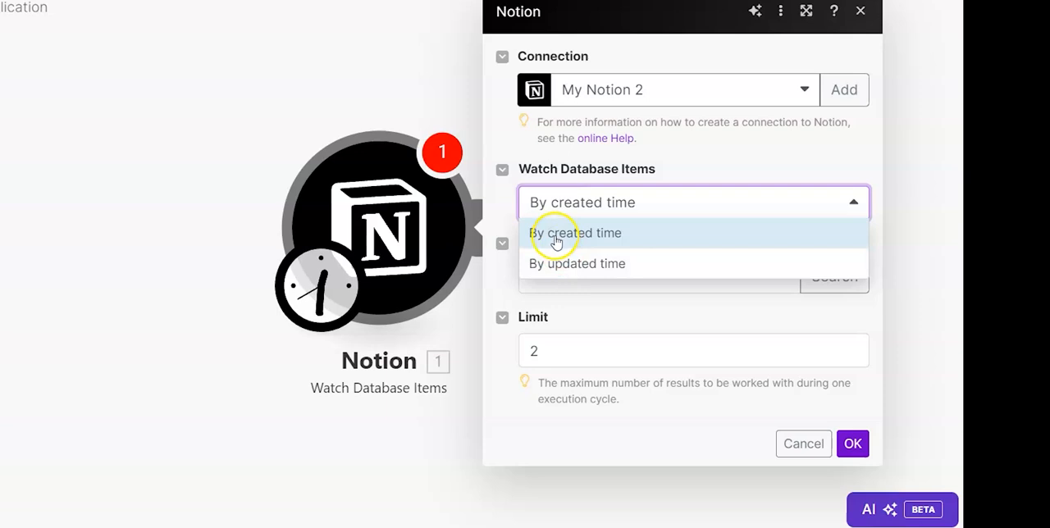
mouse_move(564, 272)
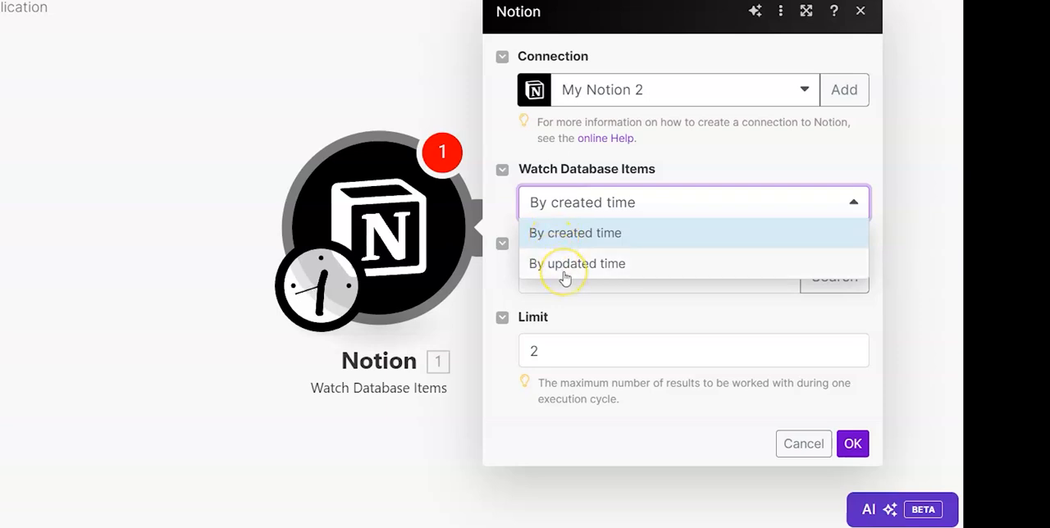
Step: Watch items by updated time, then view the Influencer database as its own Notion page
click(577, 263)
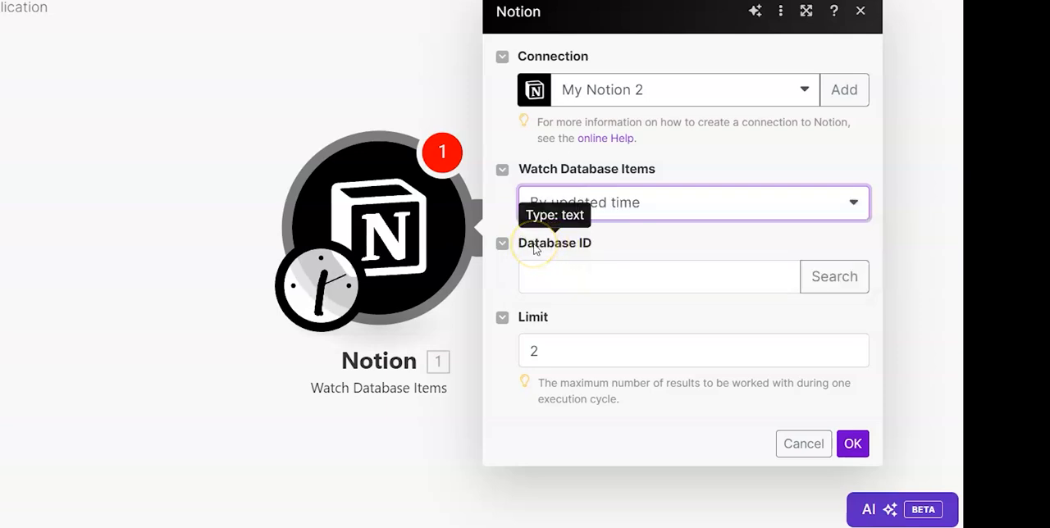
mouse_move(496, 228)
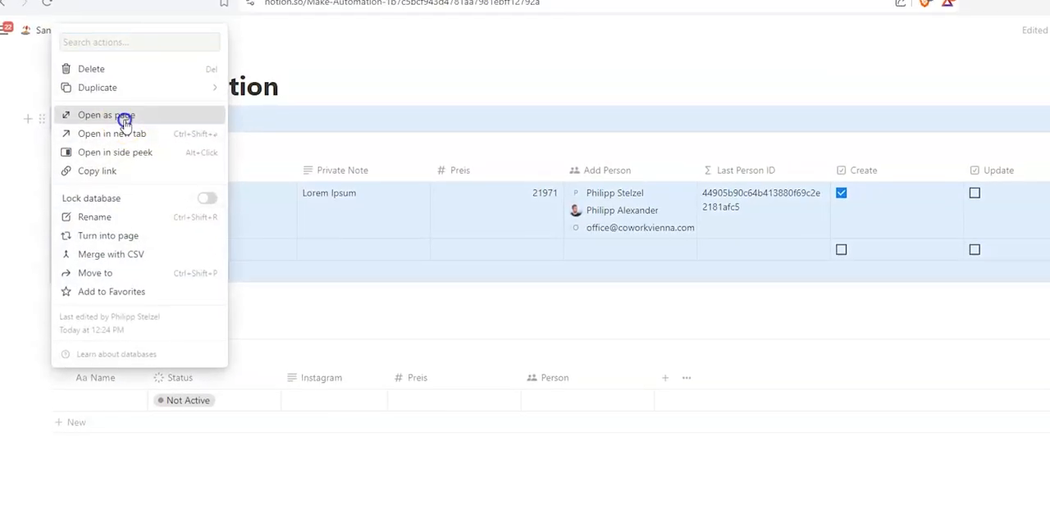
click(104, 115)
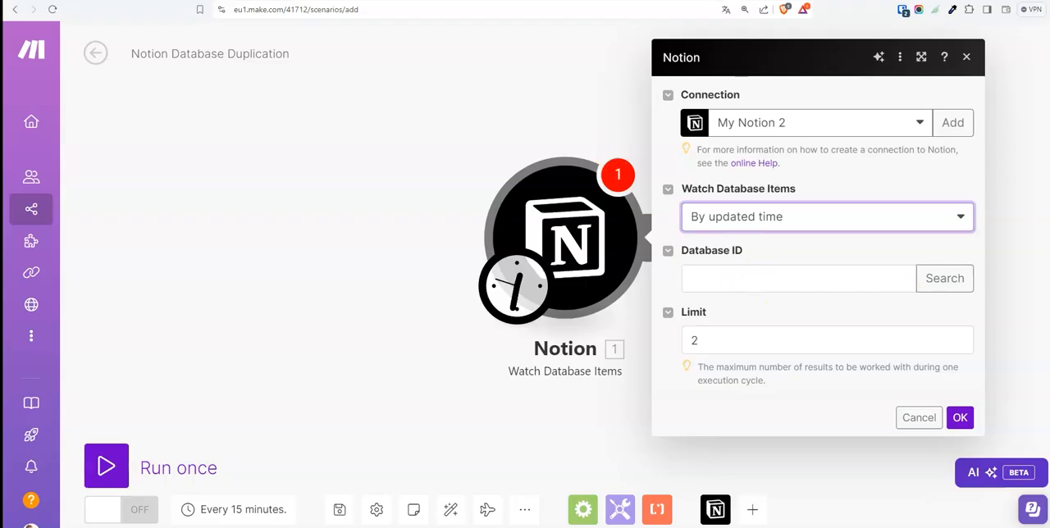
Step: Search the Database ID field for the 'influencer' database
click(944, 279)
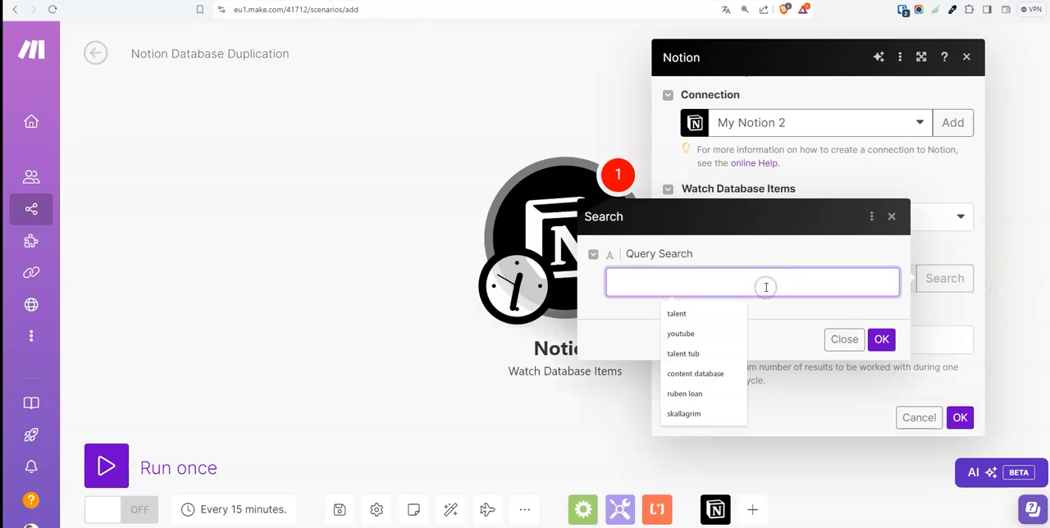
text(influencer)
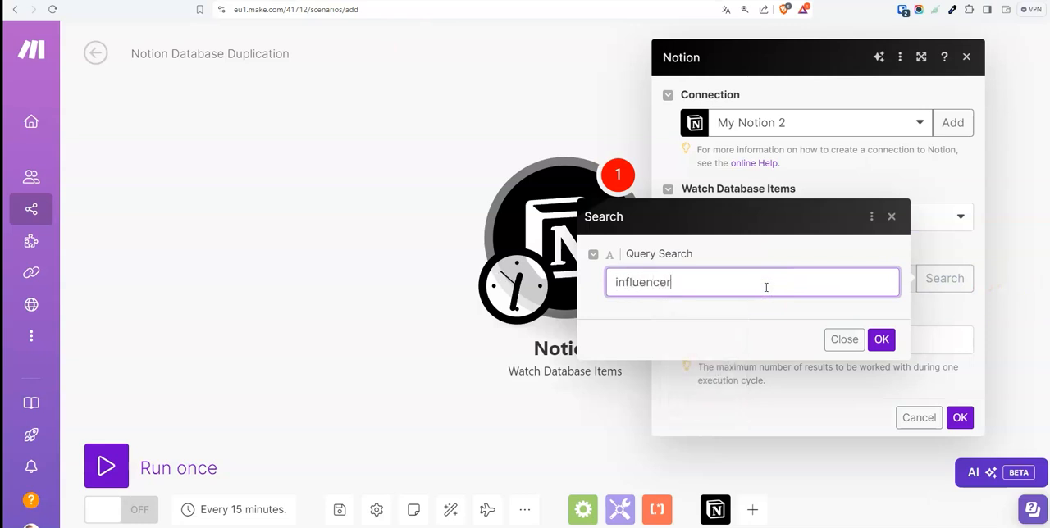
click(880, 338)
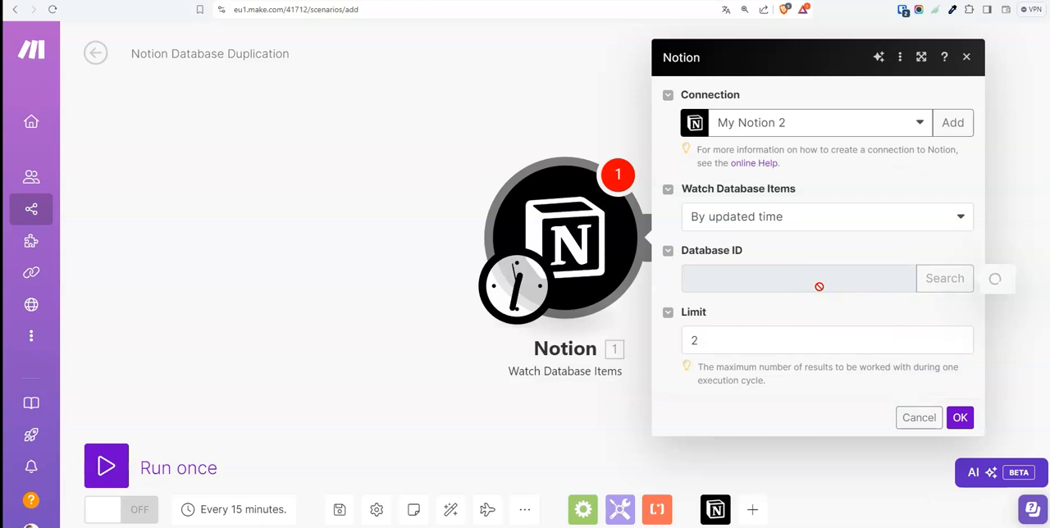
click(945, 279)
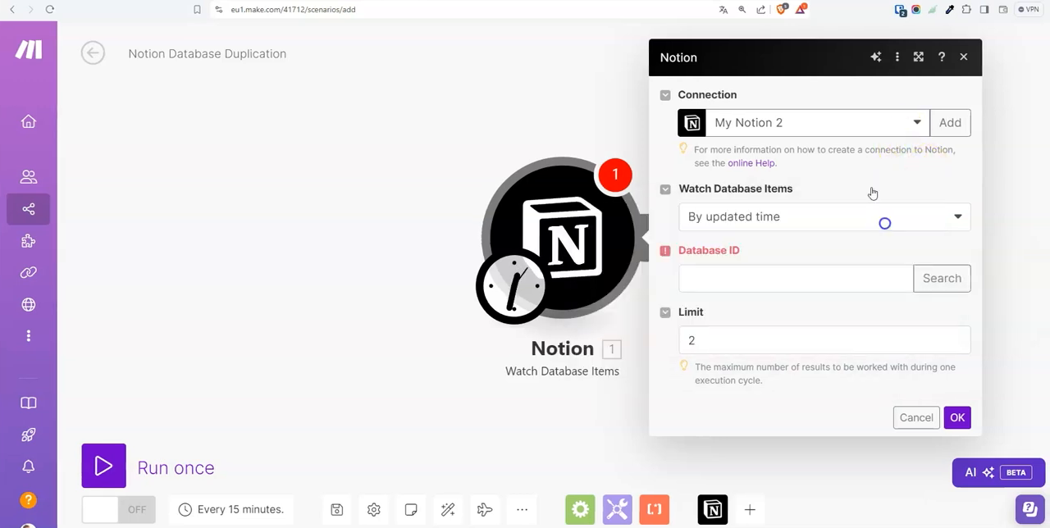
Step: Switch to the Sandbox Notion connection and select the influencer database as Database ID
click(816, 121)
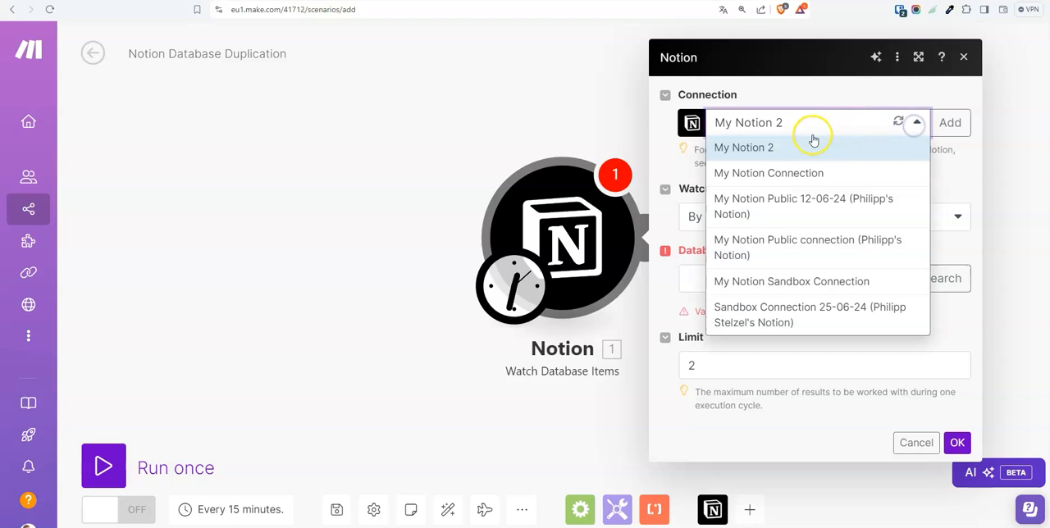
mouse_move(741, 283)
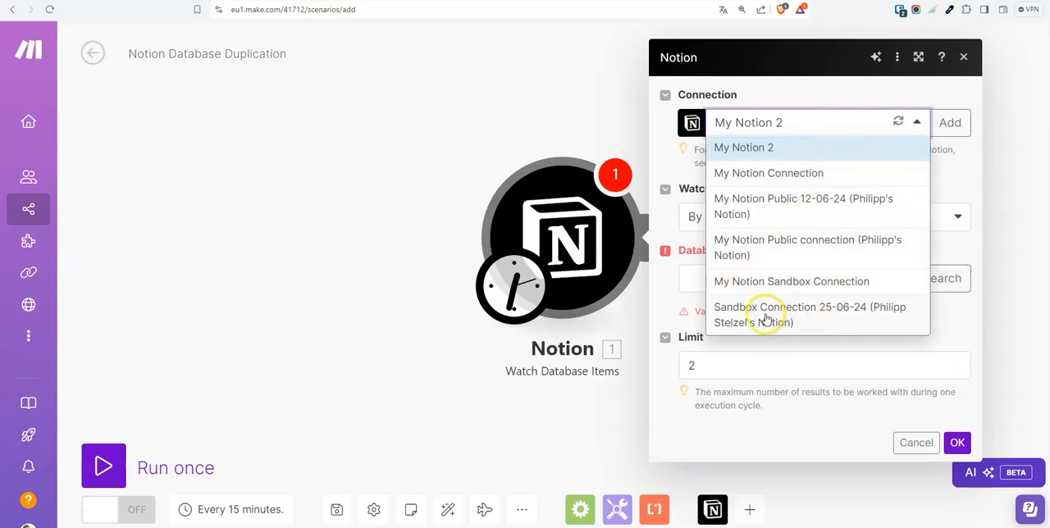
mouse_move(833, 315)
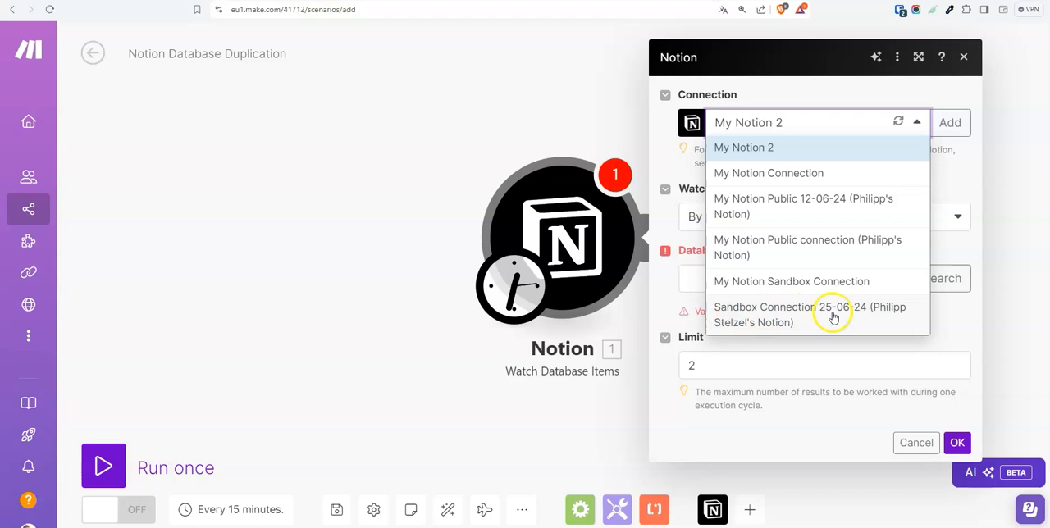
click(810, 315)
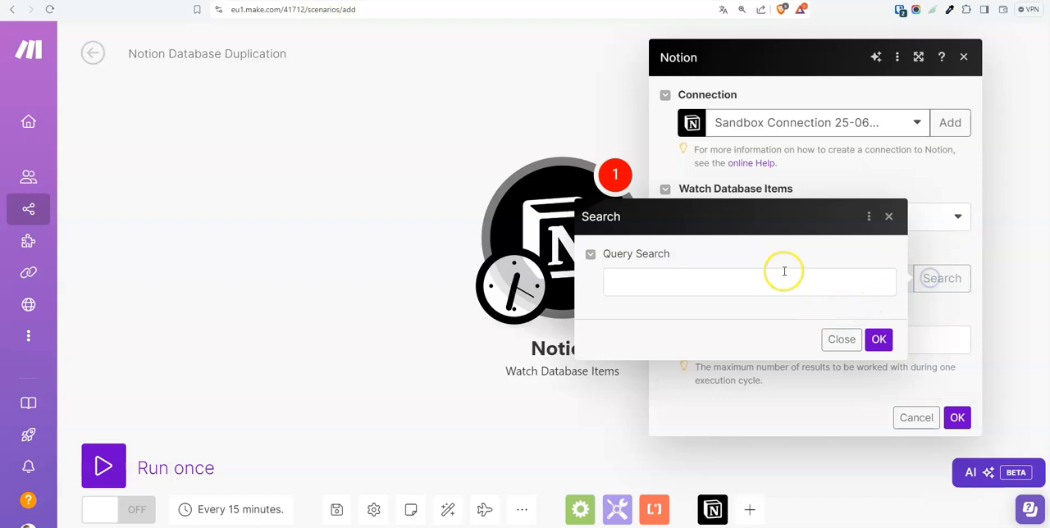
text(influe)
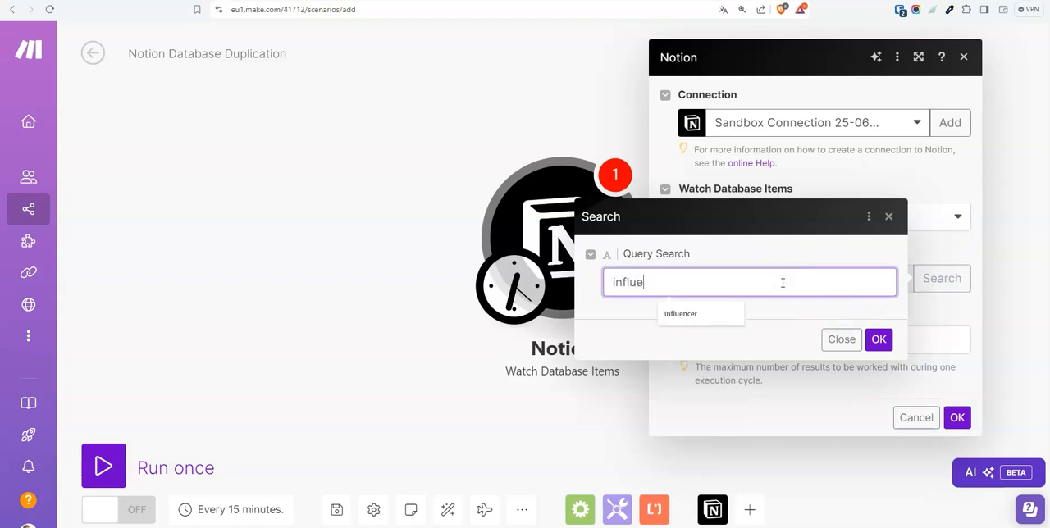
click(877, 339)
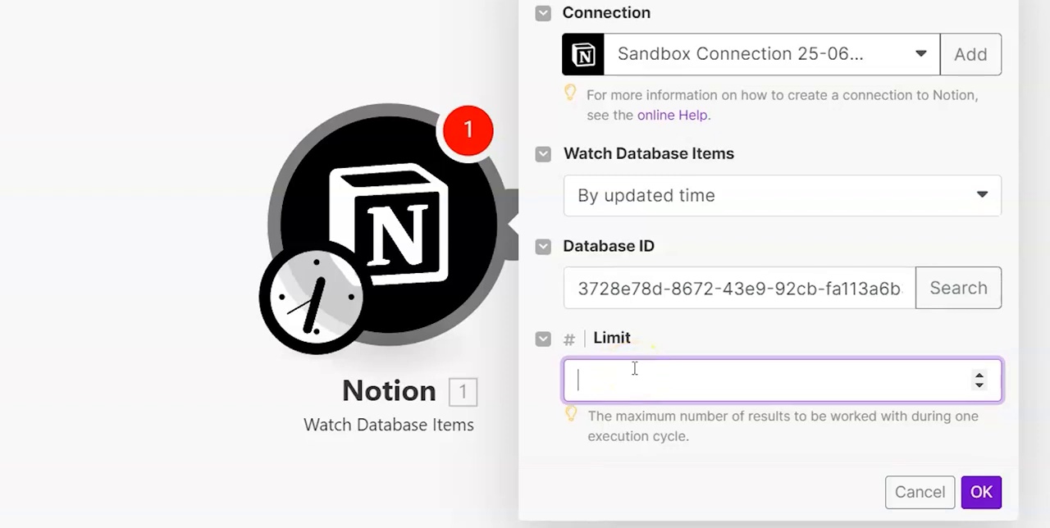
Step: Set the trigger's item limit to 10
text(10)
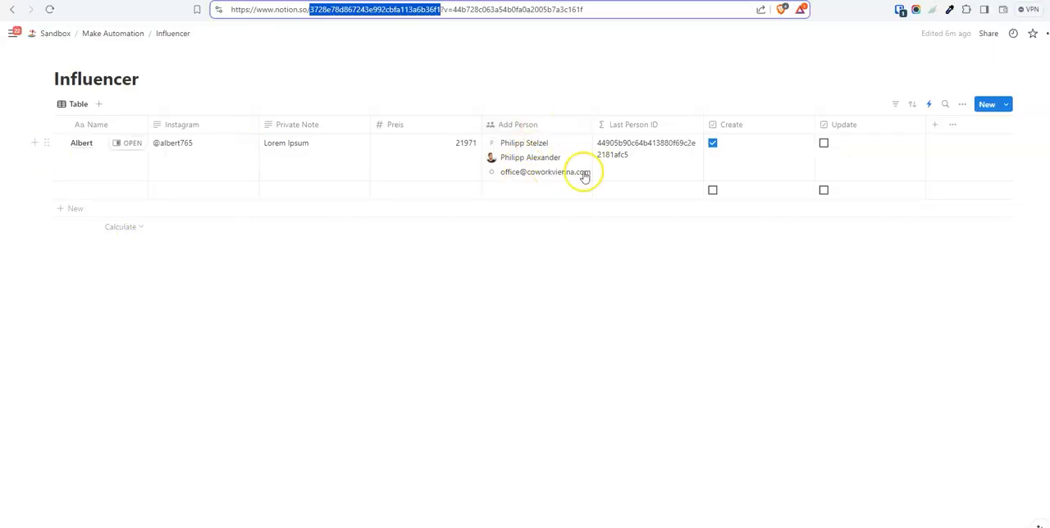
mouse_move(462, 131)
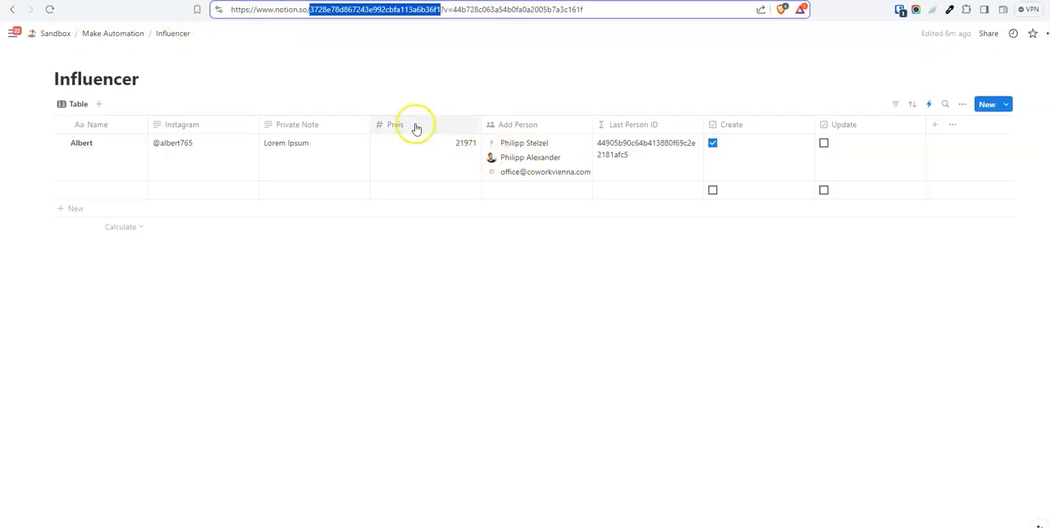
mouse_move(95, 161)
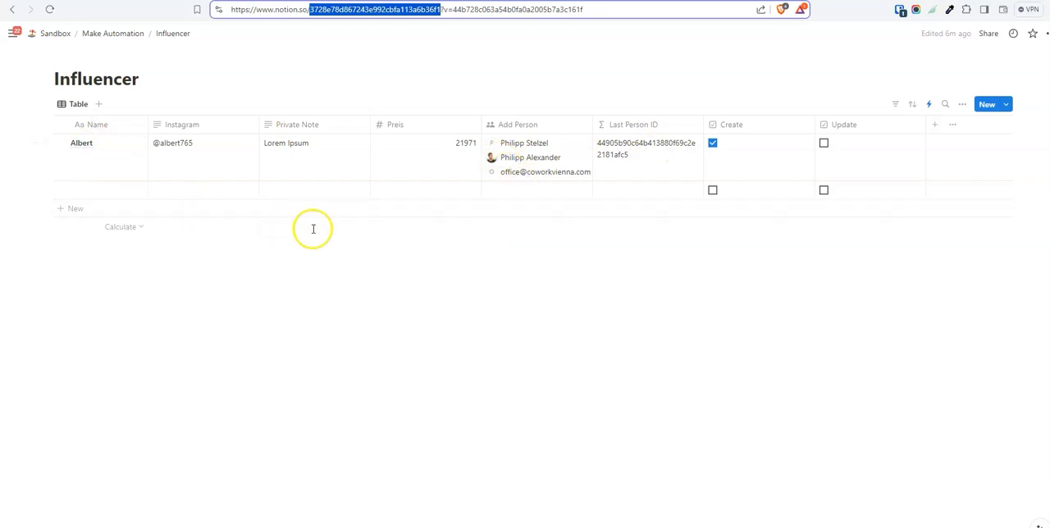
Step: Save the Watch Database Items trigger with limit 10, starting from now on
click(111, 33)
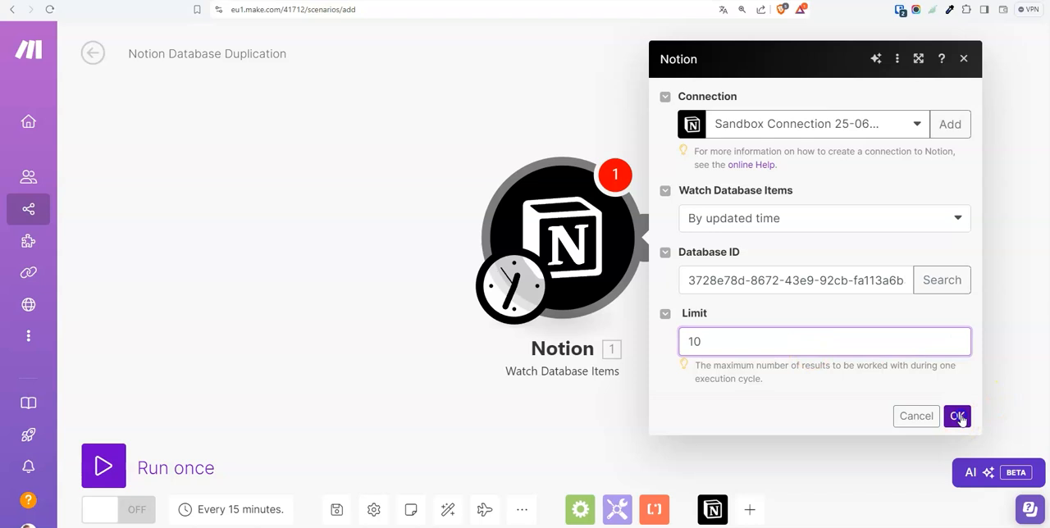
click(956, 416)
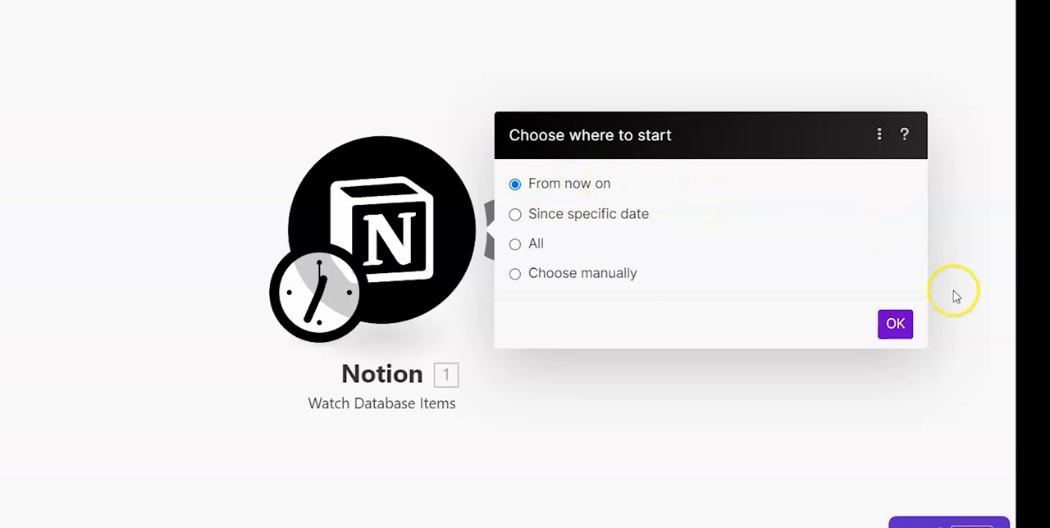
click(894, 323)
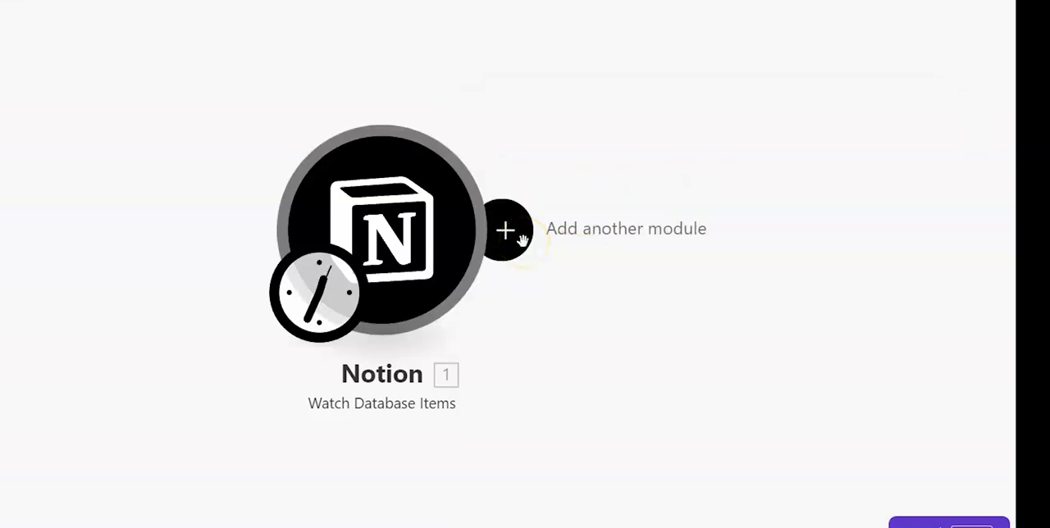
Step: Add a Flow Control Router after the Notion watch module
click(505, 230)
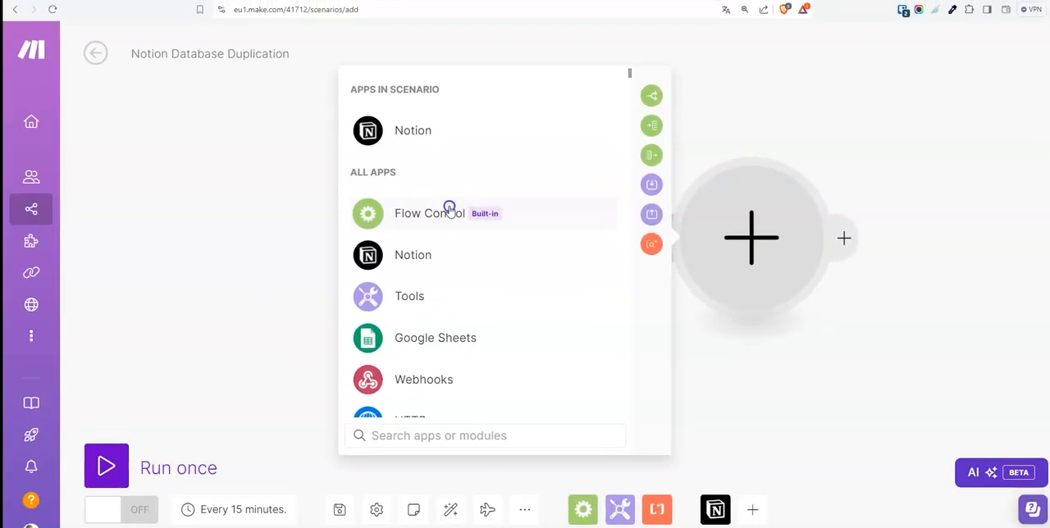
click(429, 213)
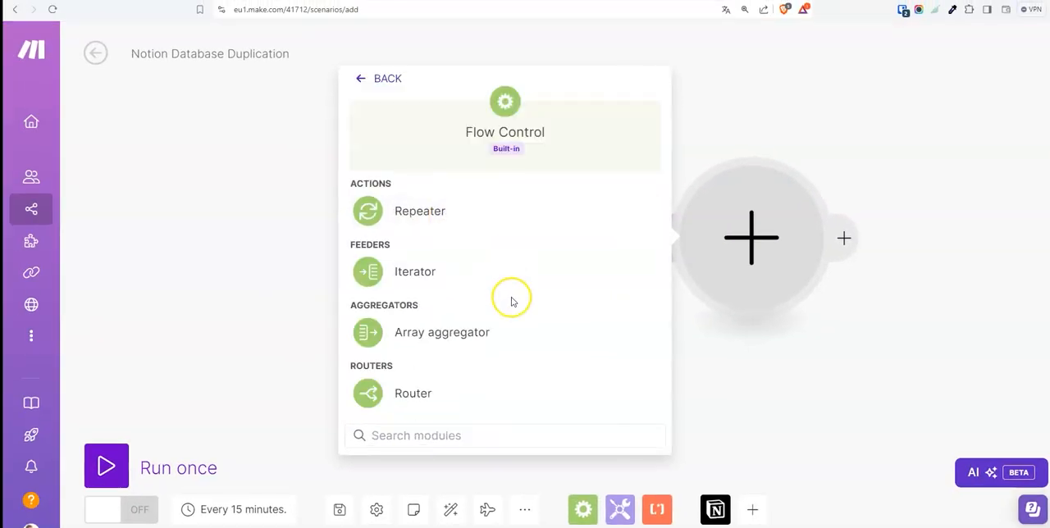
click(414, 393)
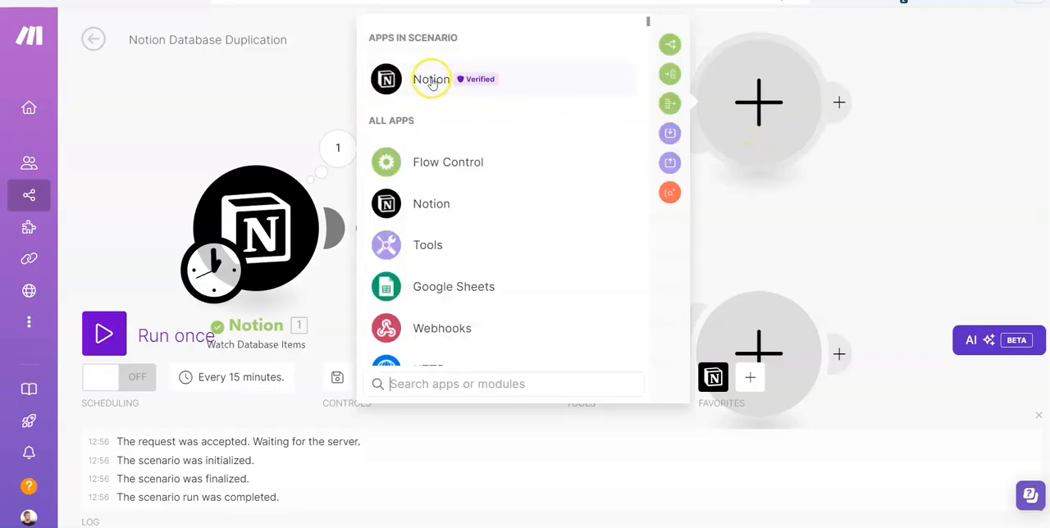
Step: Add a Notion Create a Database Item module on the first route targeting Influencer Action
click(431, 79)
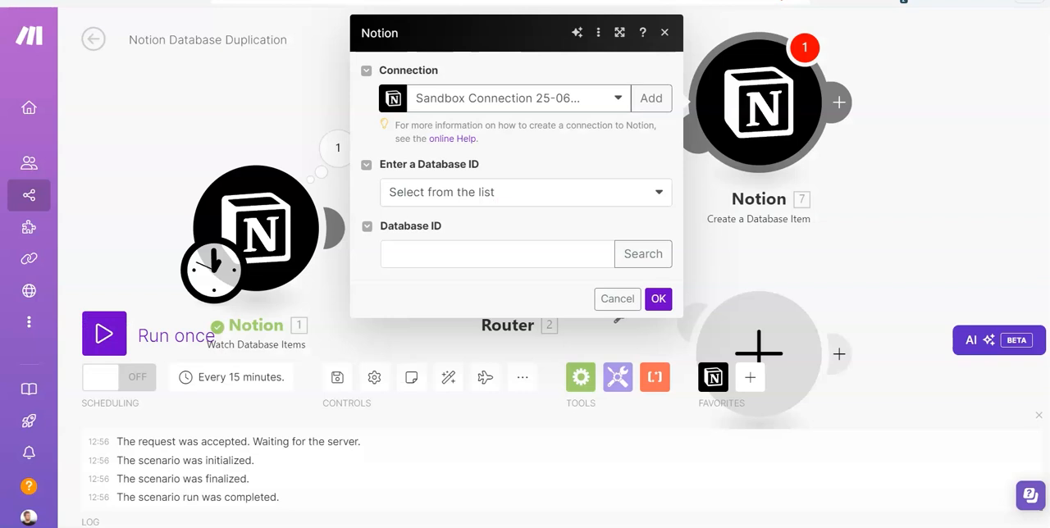
mouse_move(397, 74)
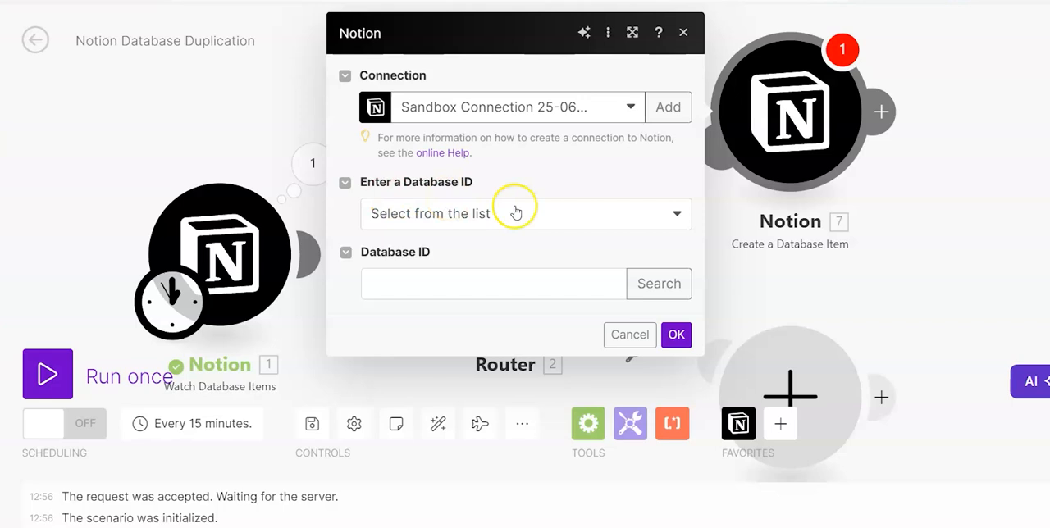
click(525, 213)
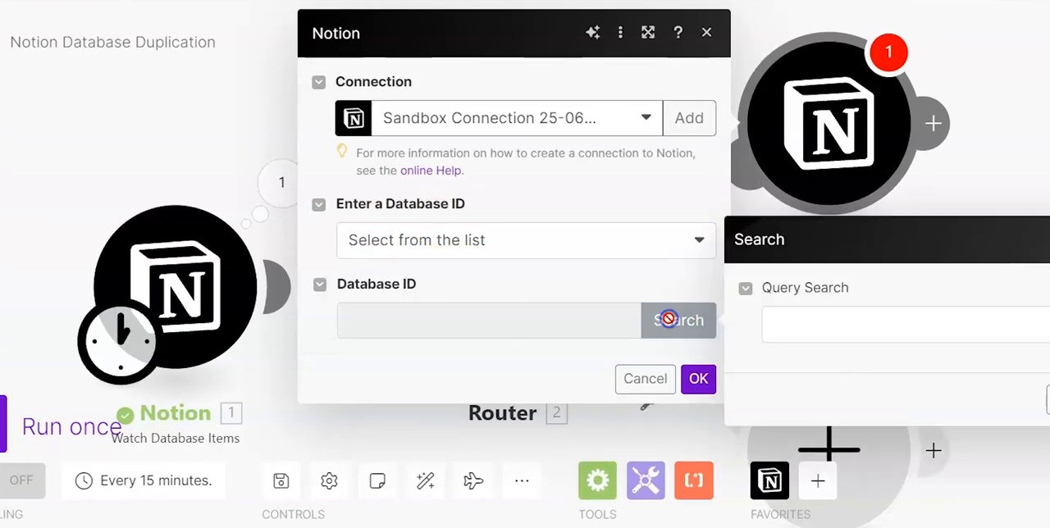
text(influ)
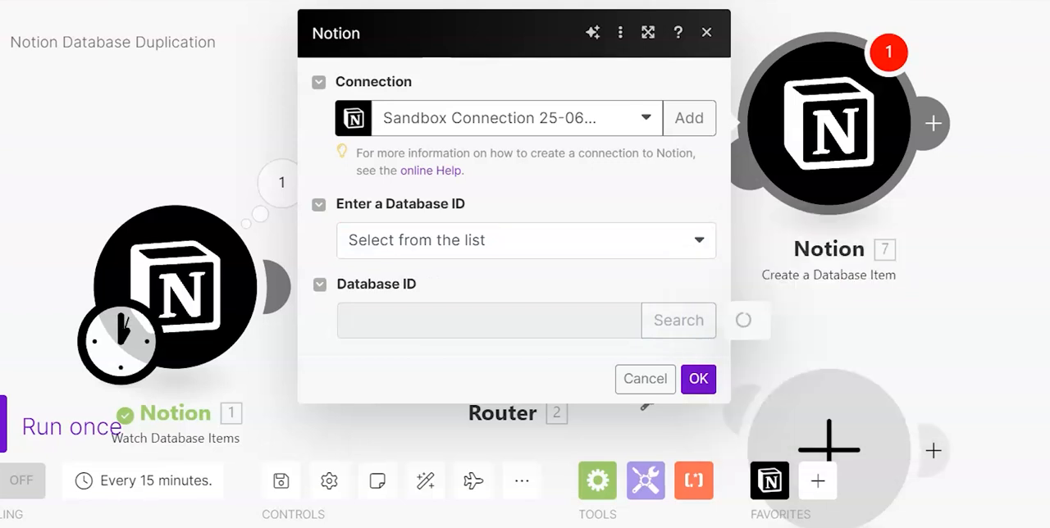
mouse_move(506, 282)
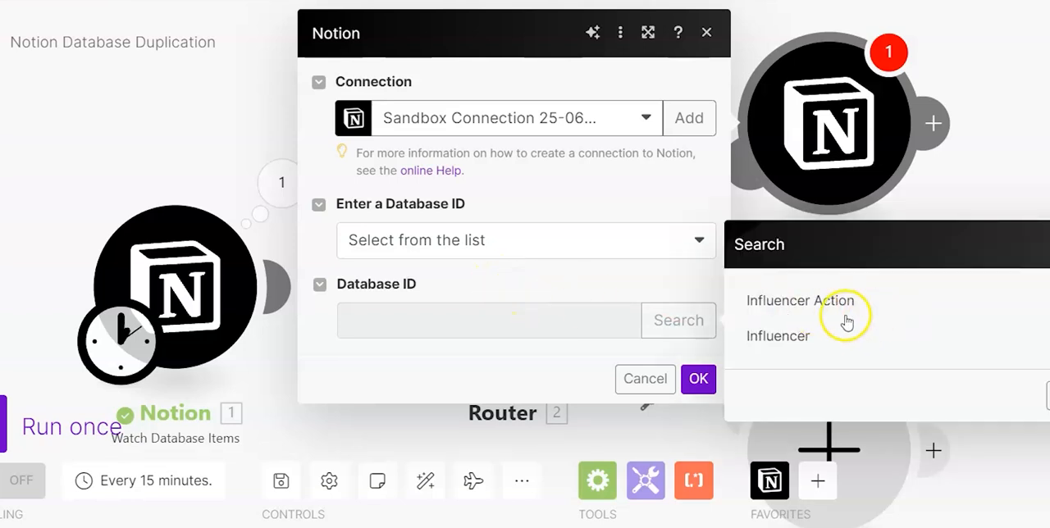
mouse_move(738, 304)
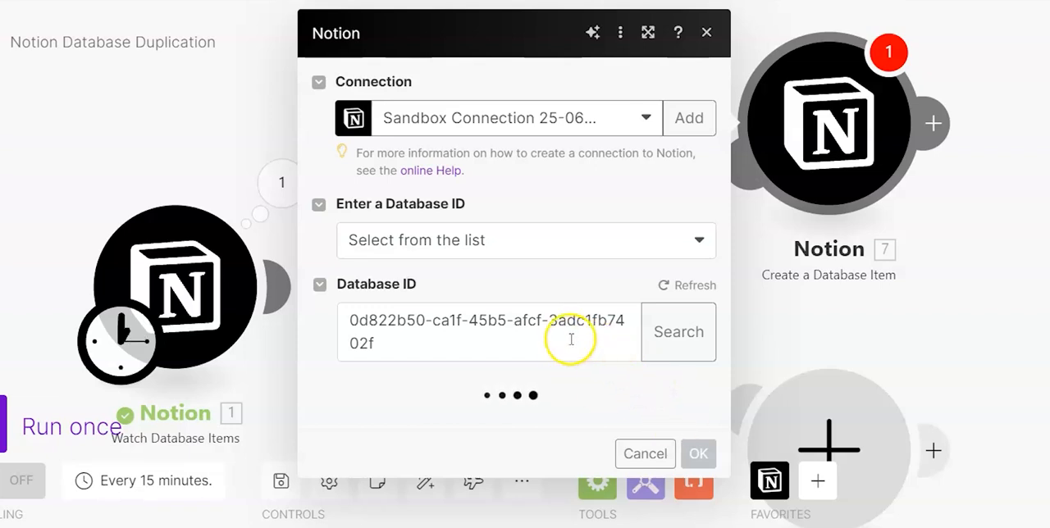
click(672, 331)
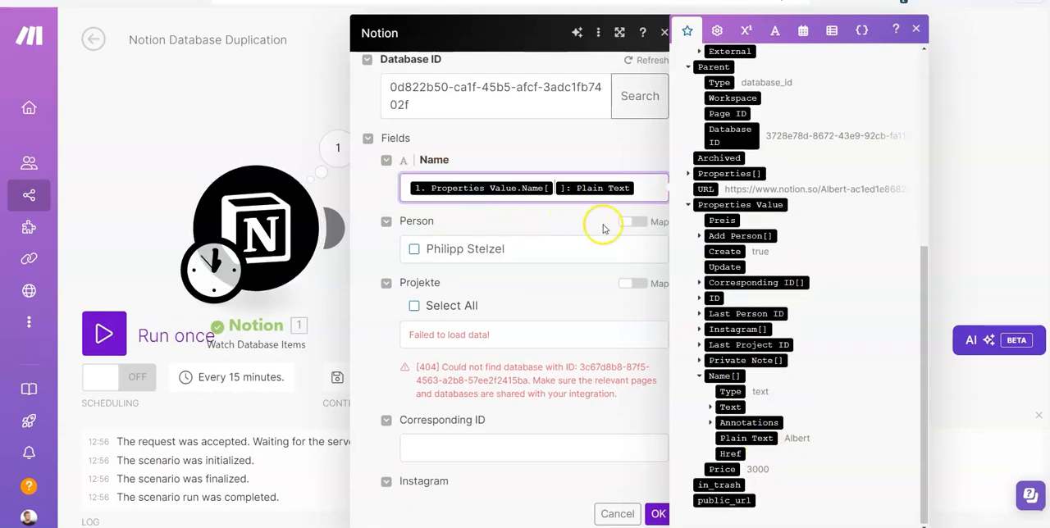
Step: Map the Person field to the trigger's Last Person ID string
click(632, 223)
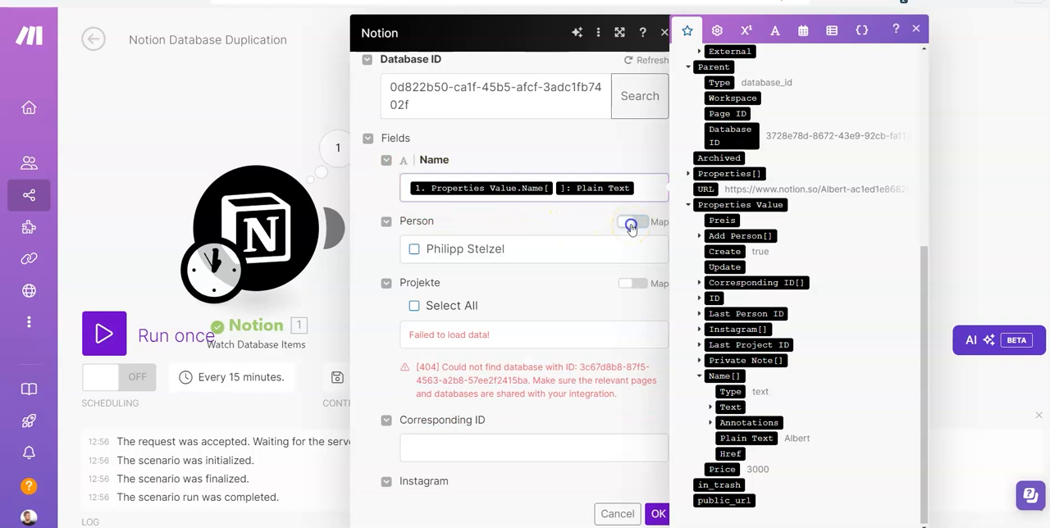
click(633, 221)
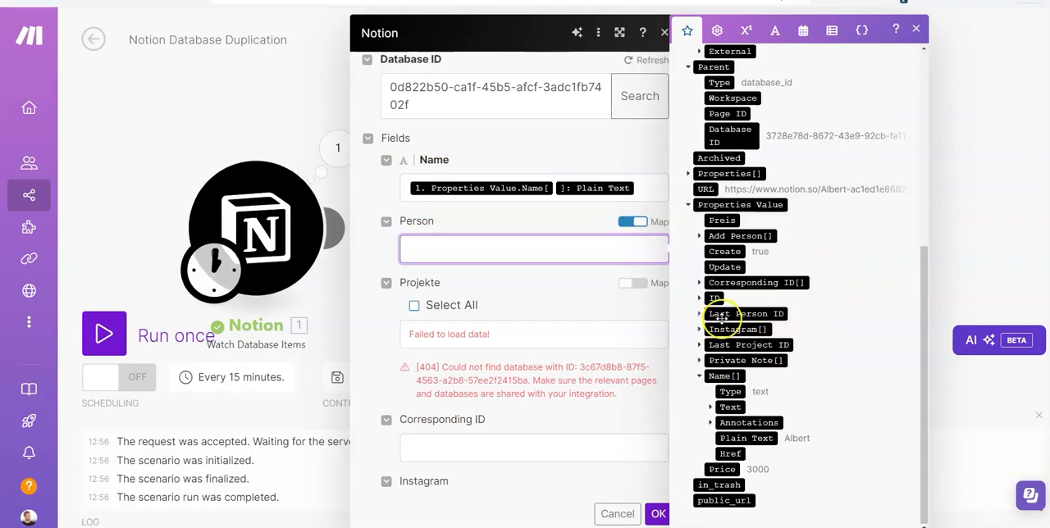
click(699, 314)
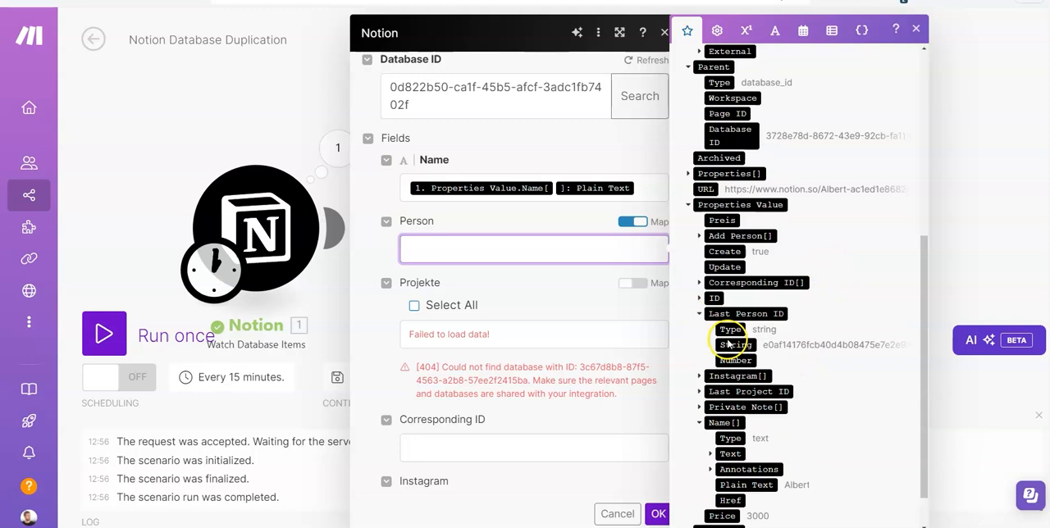
drag(735, 344, 528, 249)
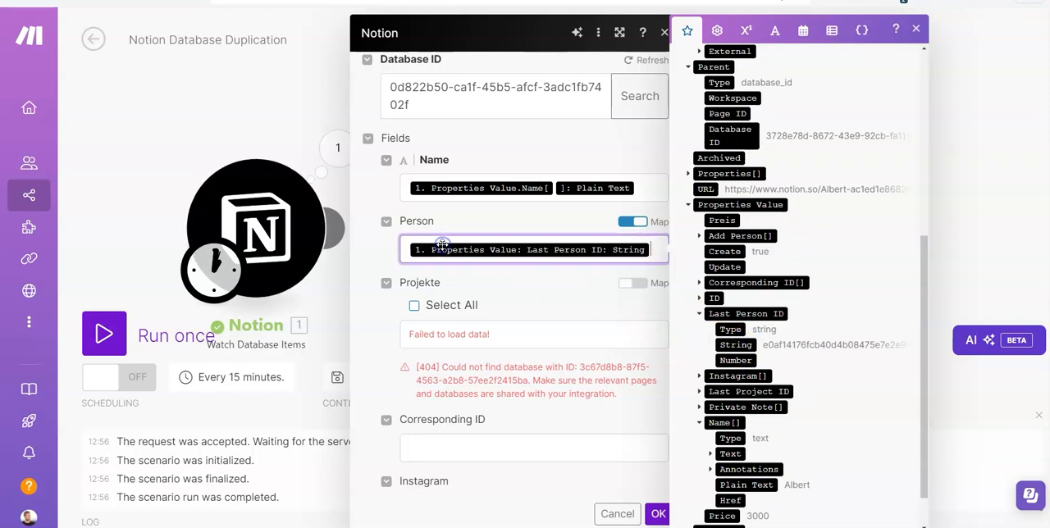
scroll(down, 3)
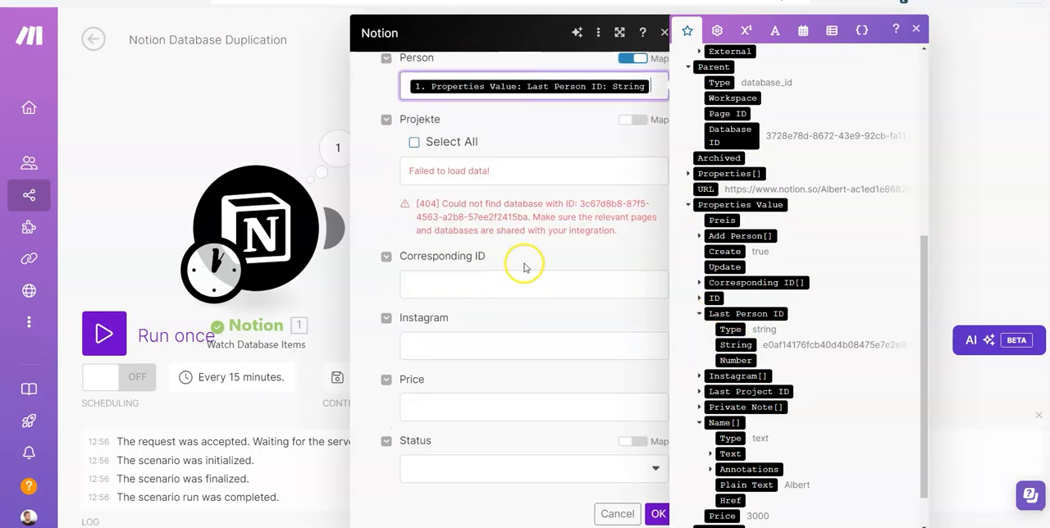
mouse_move(518, 305)
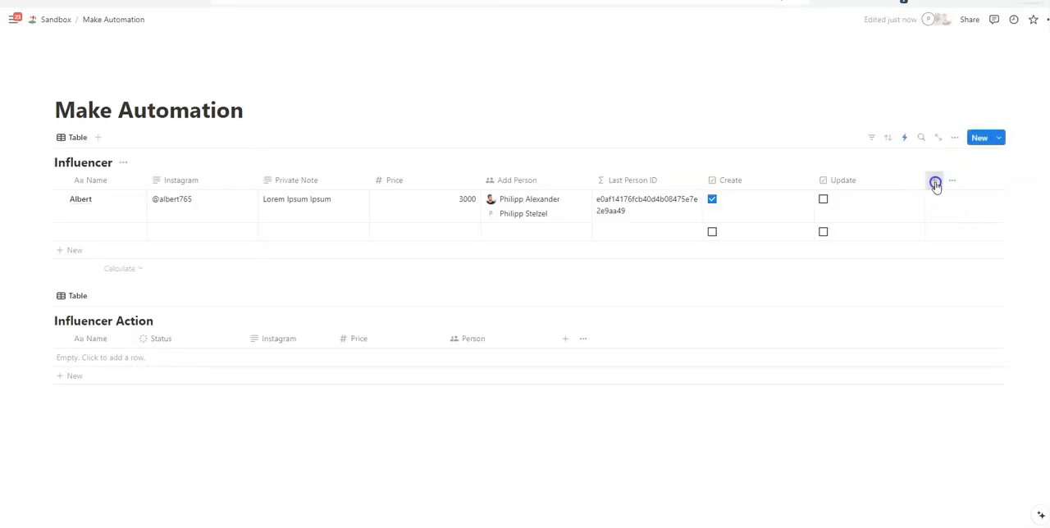
Step: Begin adding a new property at the end of the Influencer table header
click(935, 181)
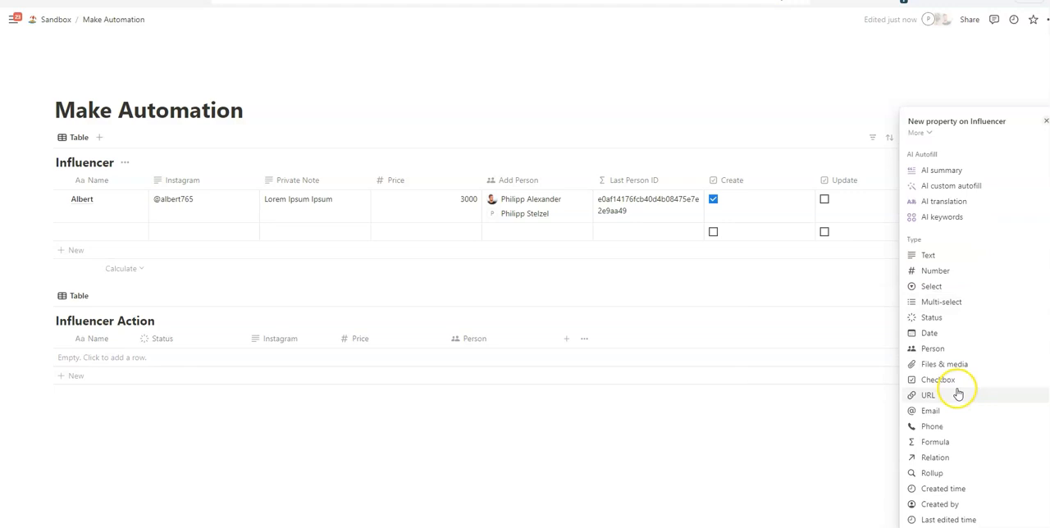
mouse_move(929, 395)
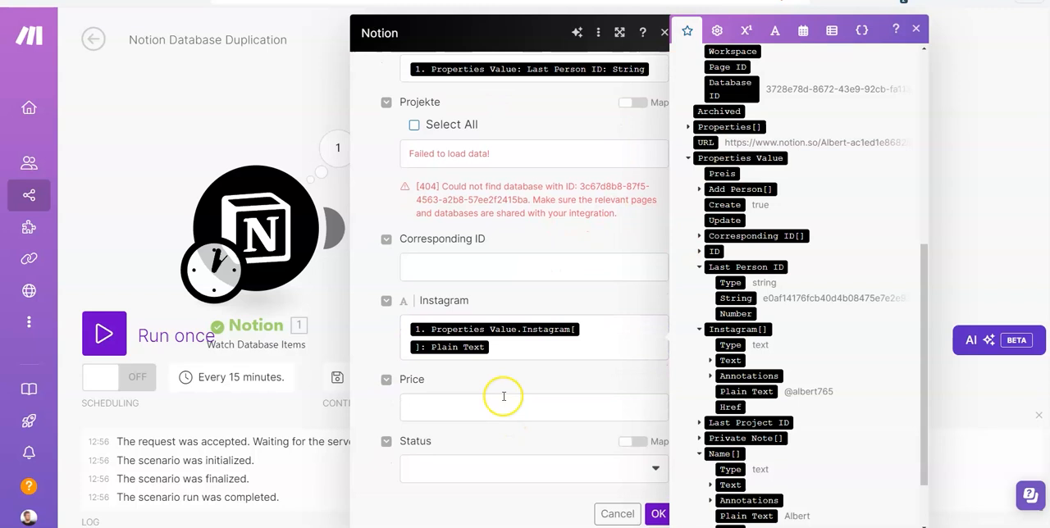
Step: Map the Price field to the trigger's Properties Value: Price
click(533, 407)
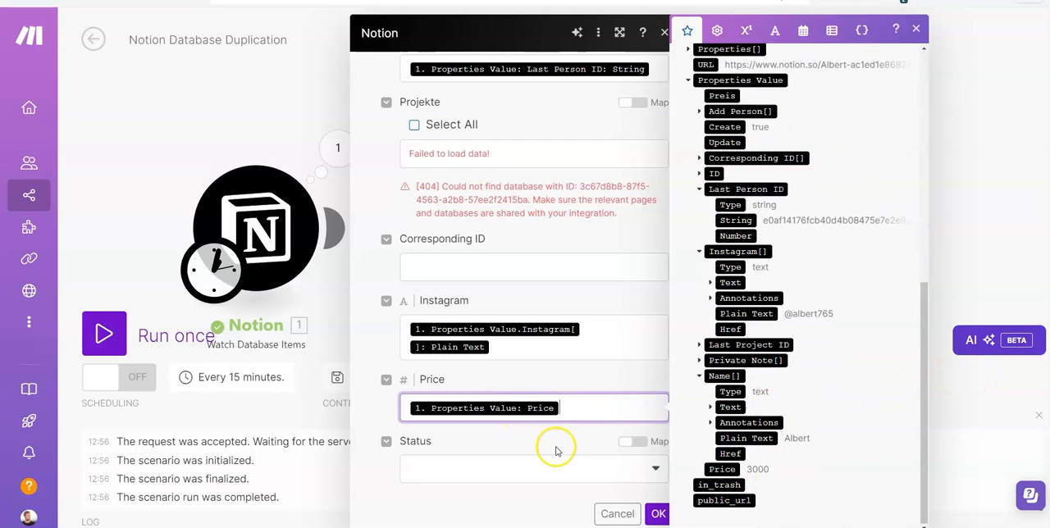
click(533, 469)
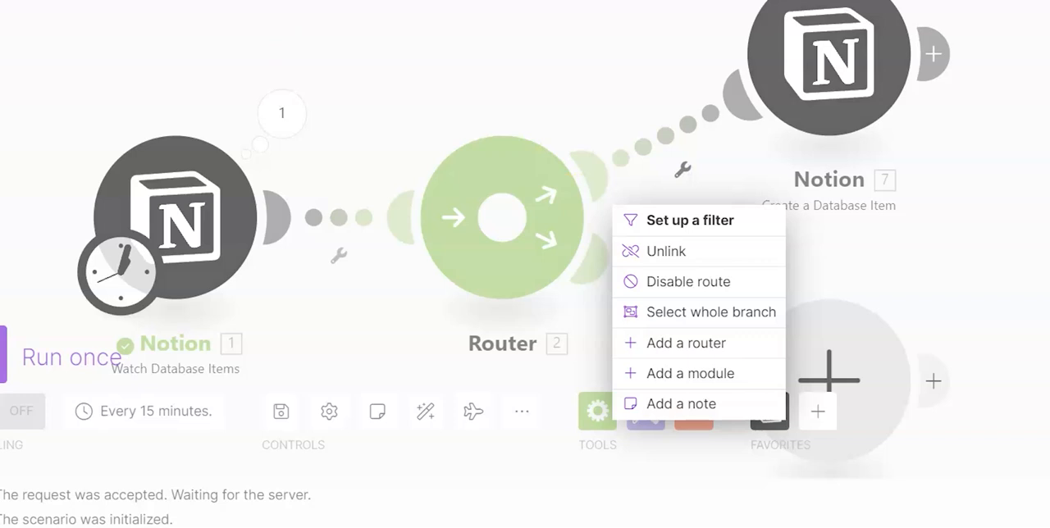
mouse_move(566, 154)
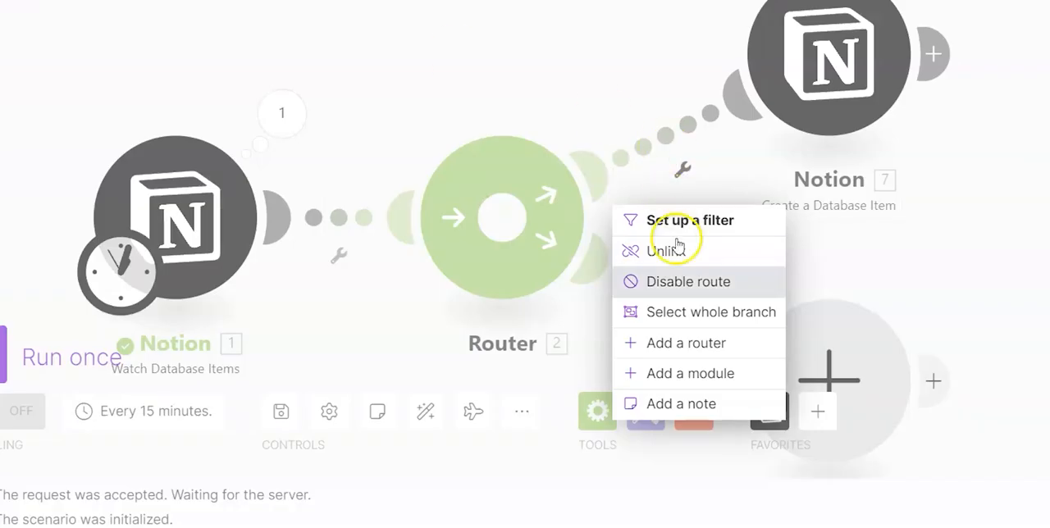
Step: Add a route filter labelled Create requiring Properties Value: Create equal to true
click(689, 220)
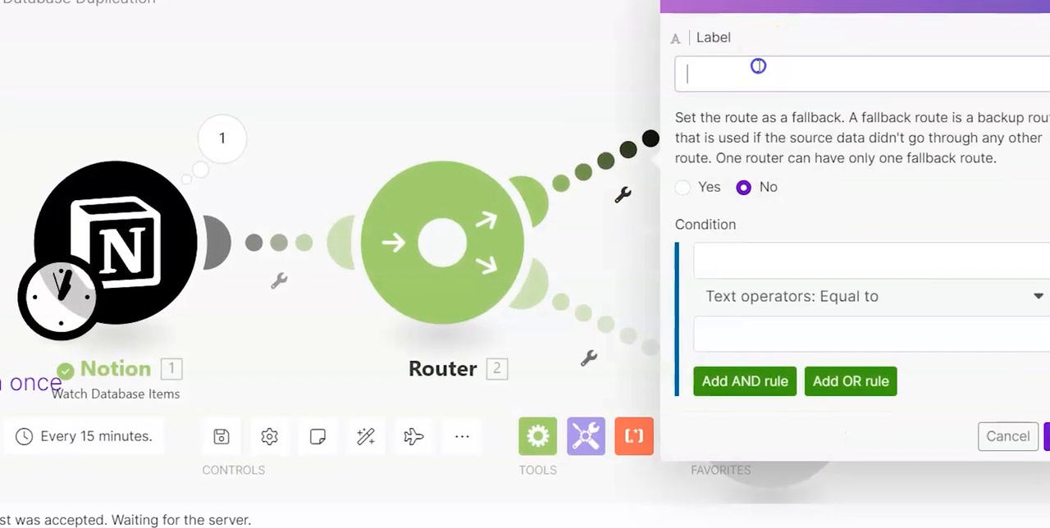
text(Create)
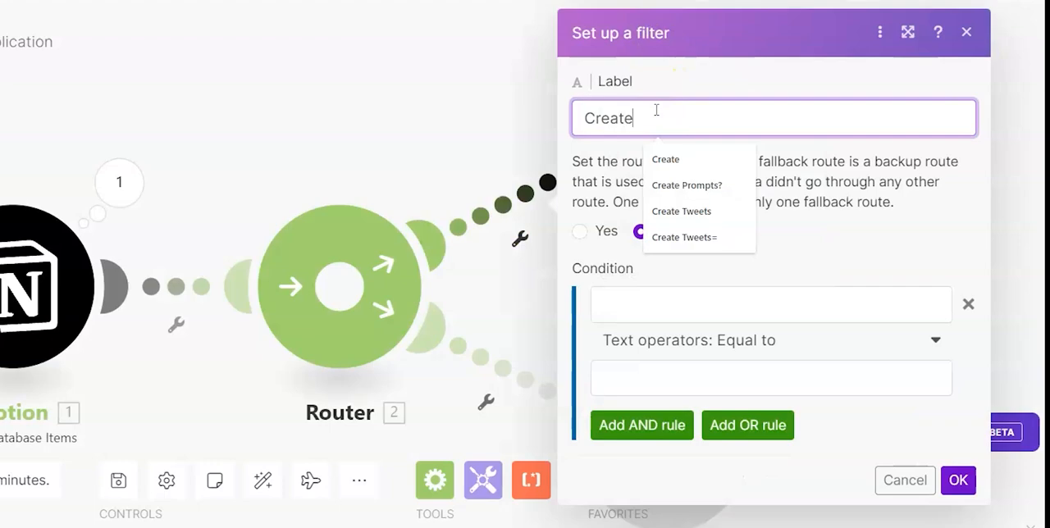
click(771, 303)
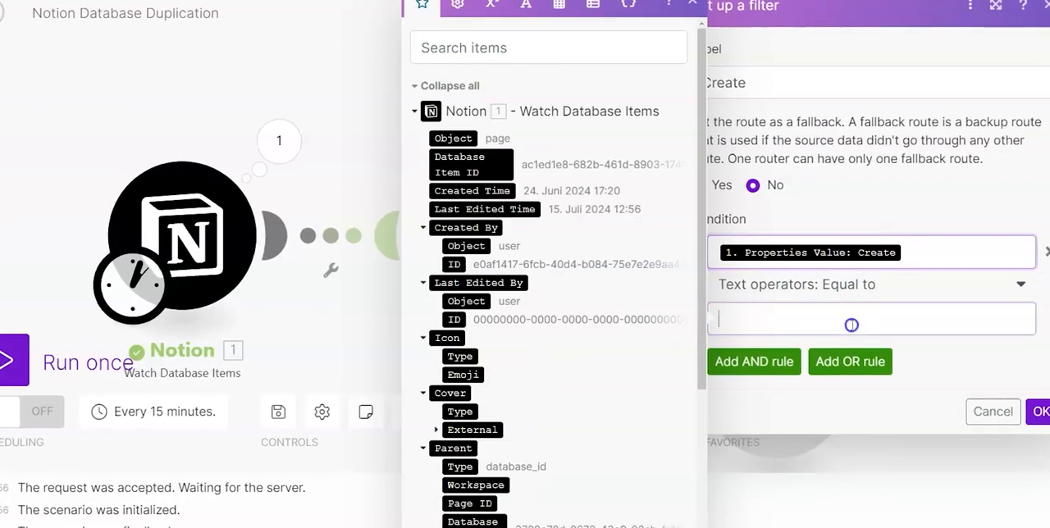
text(true)
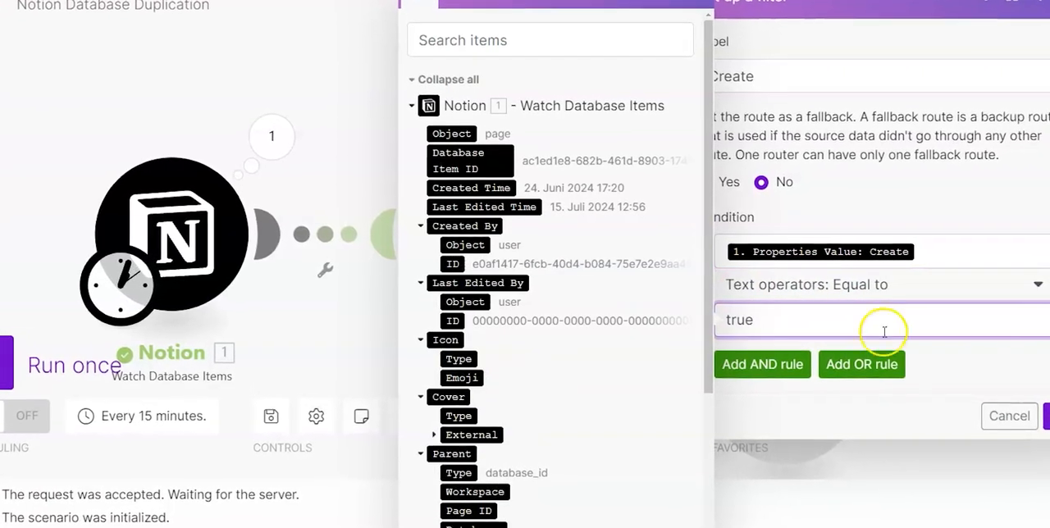
click(1010, 417)
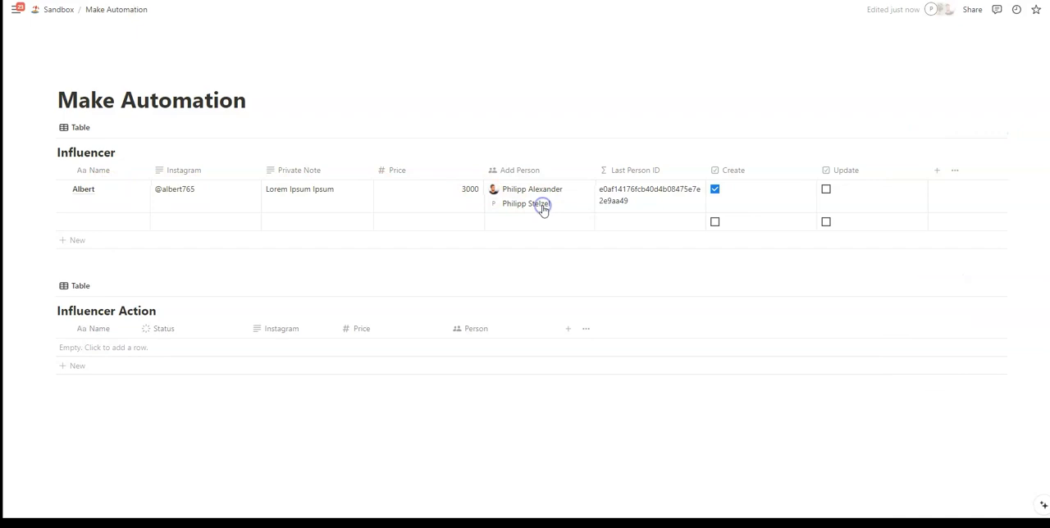
Step: Add the workspace email account to Albert's Add Person cell
click(531, 191)
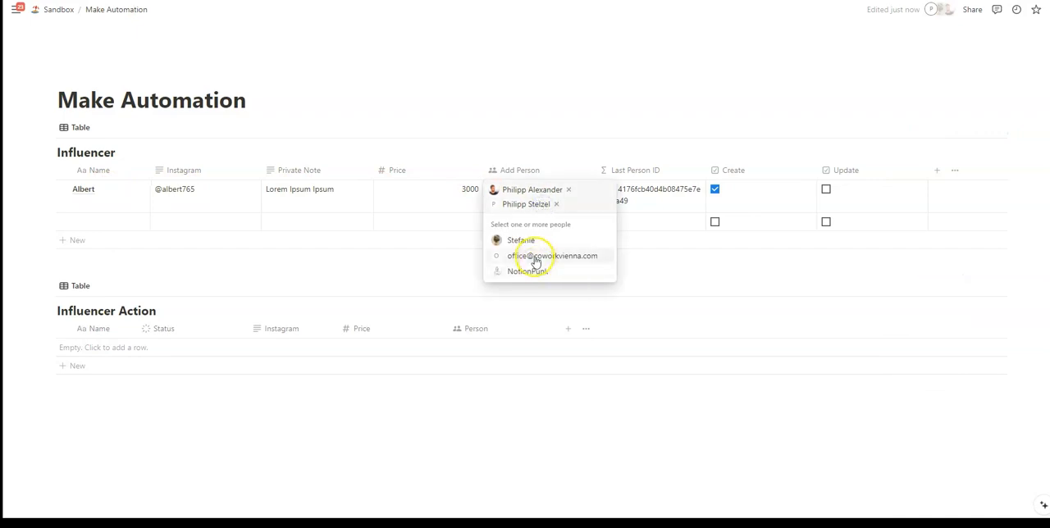
click(553, 256)
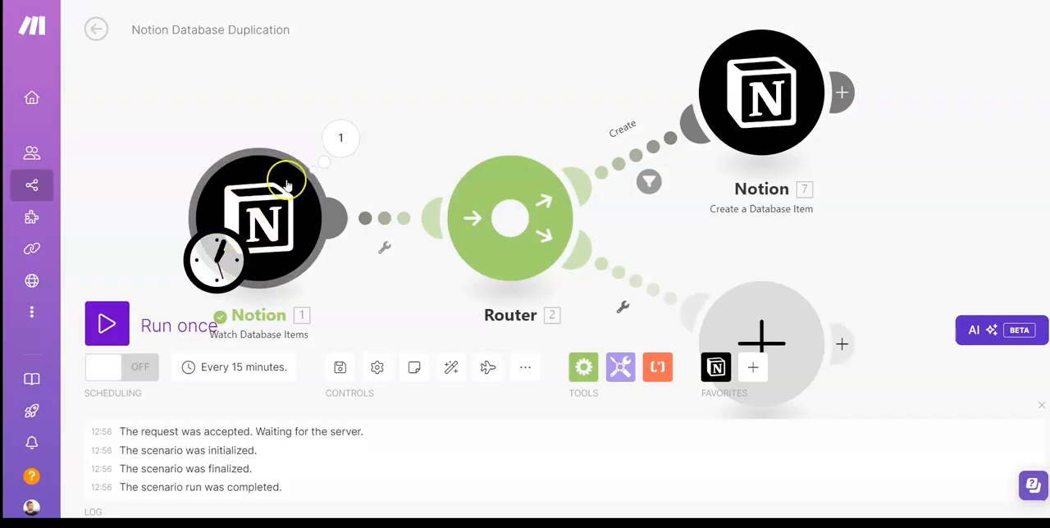
Step: Run the scenario once and inspect the bundle passing the Create filter
click(106, 323)
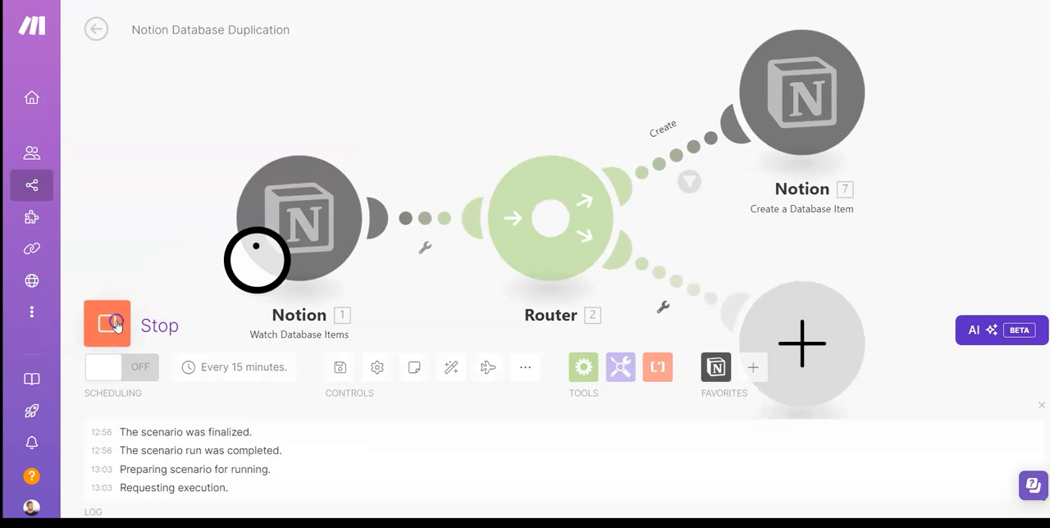
click(107, 324)
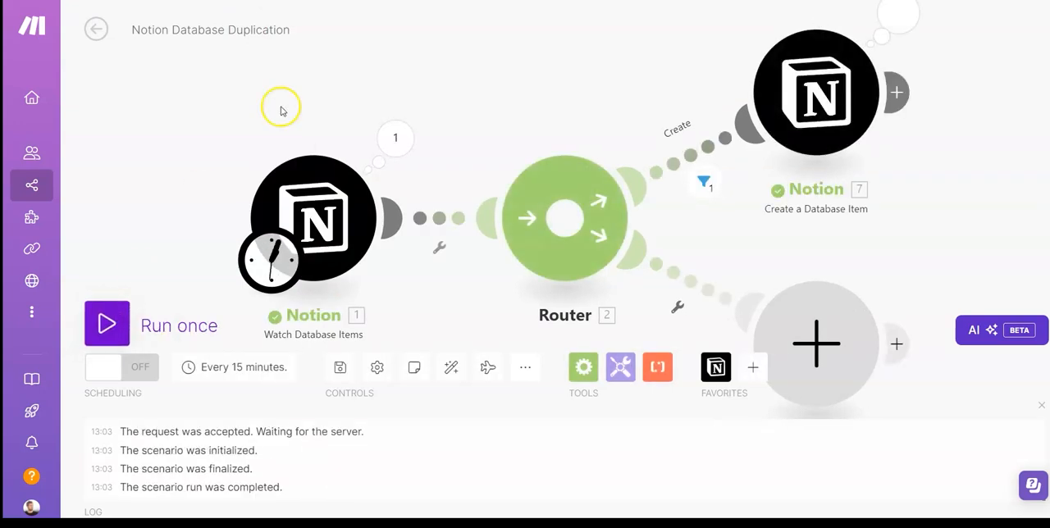
click(702, 180)
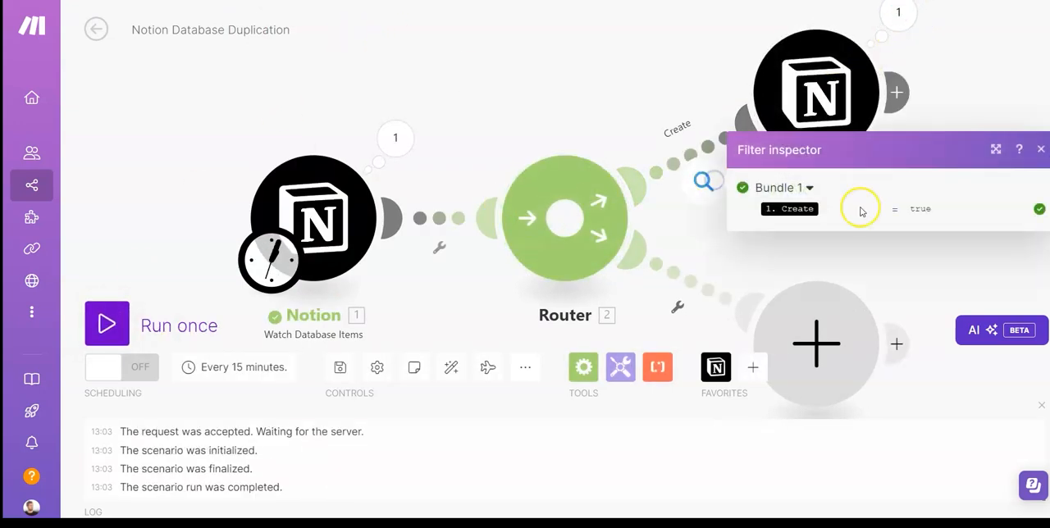
mouse_move(987, 220)
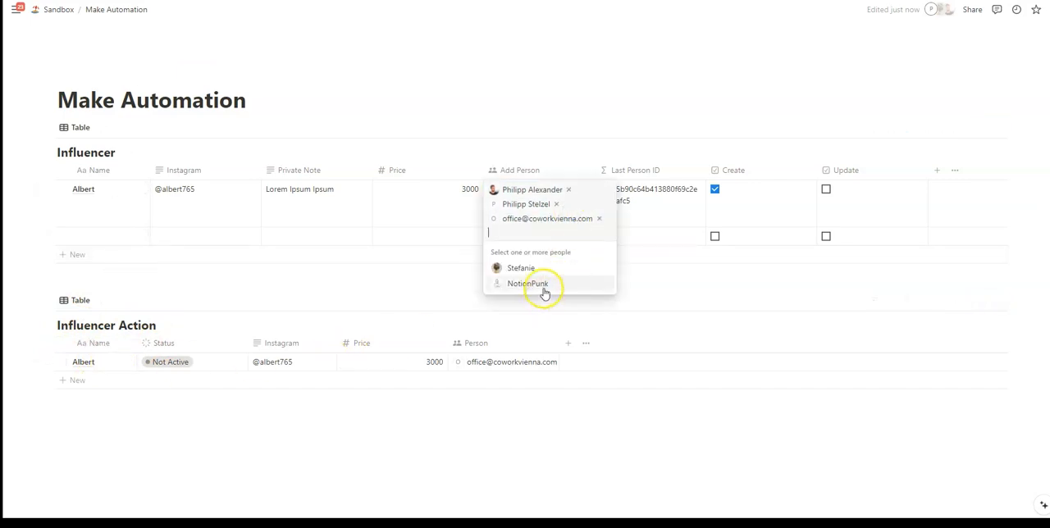
Step: Add NotionPunk as another person in Albert's Add Person cell
click(528, 283)
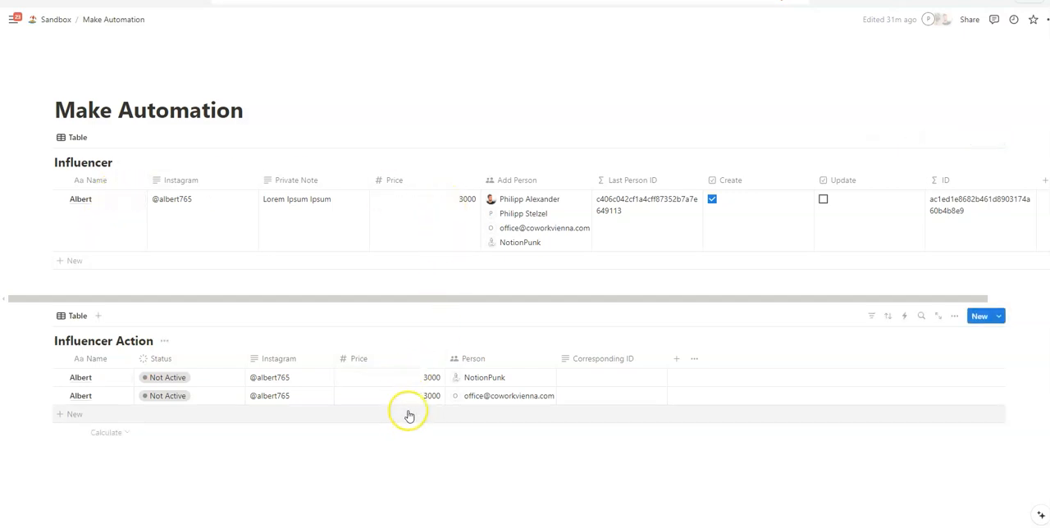
mouse_move(410, 396)
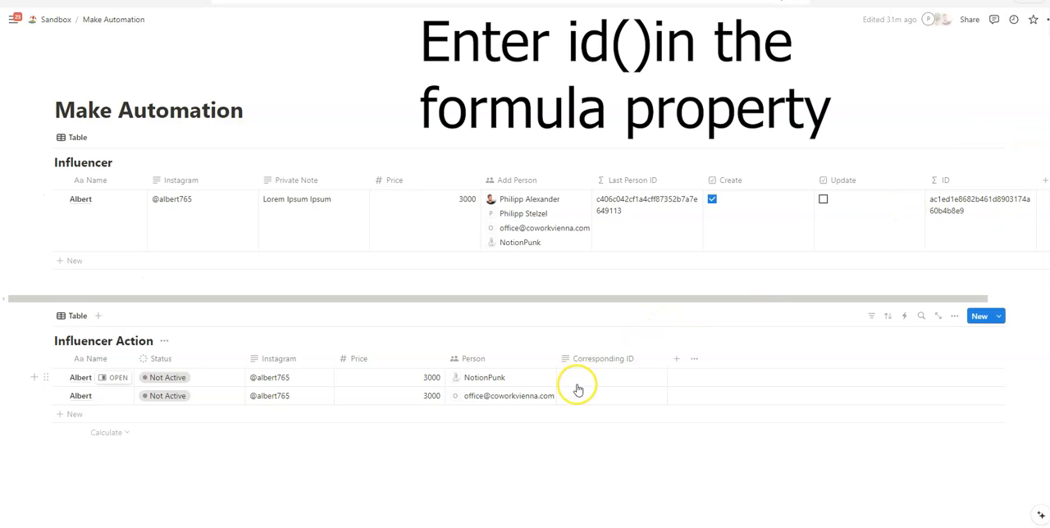
mouse_move(567, 400)
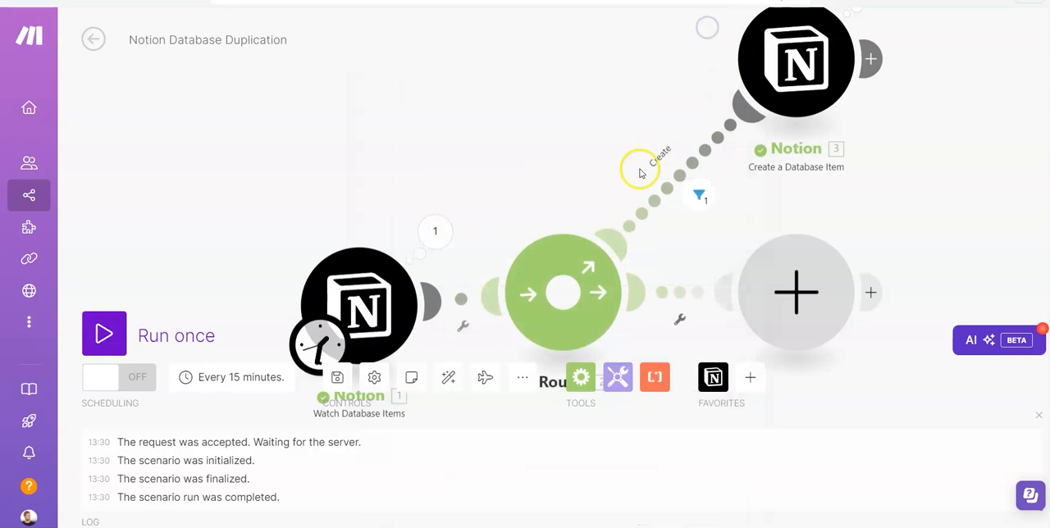
mouse_move(757, 86)
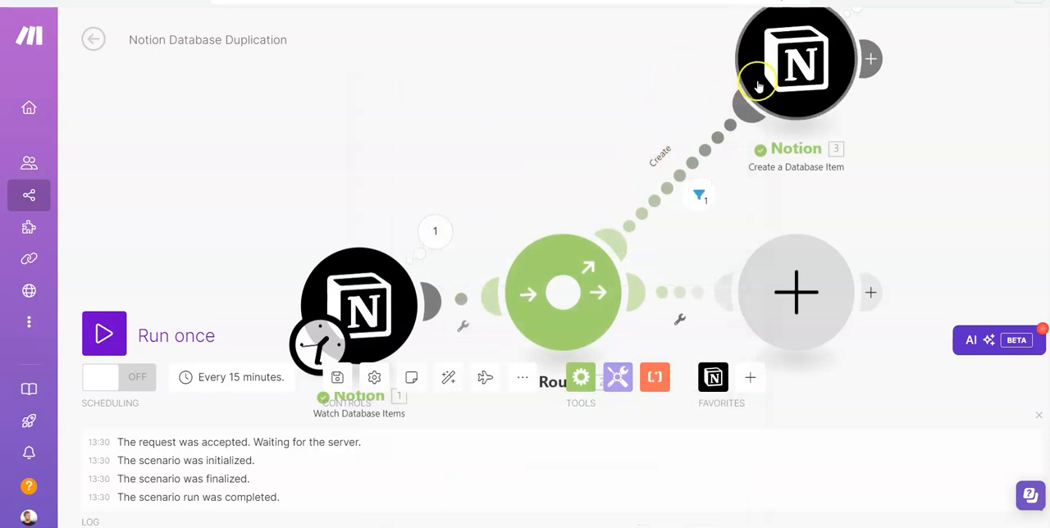
Step: View the Create a Database Item module settings down to the empty Corresponding ID field
click(795, 63)
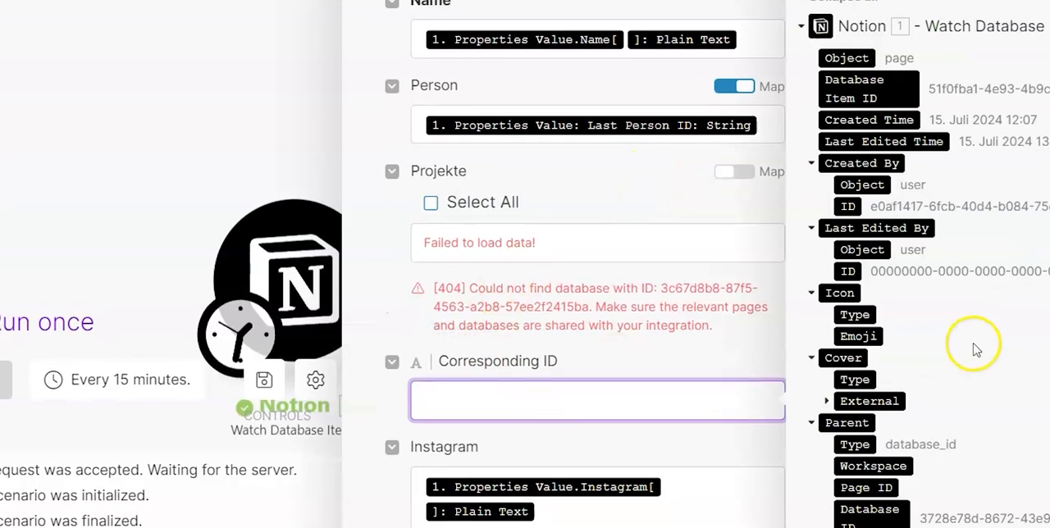
scroll(down, 3)
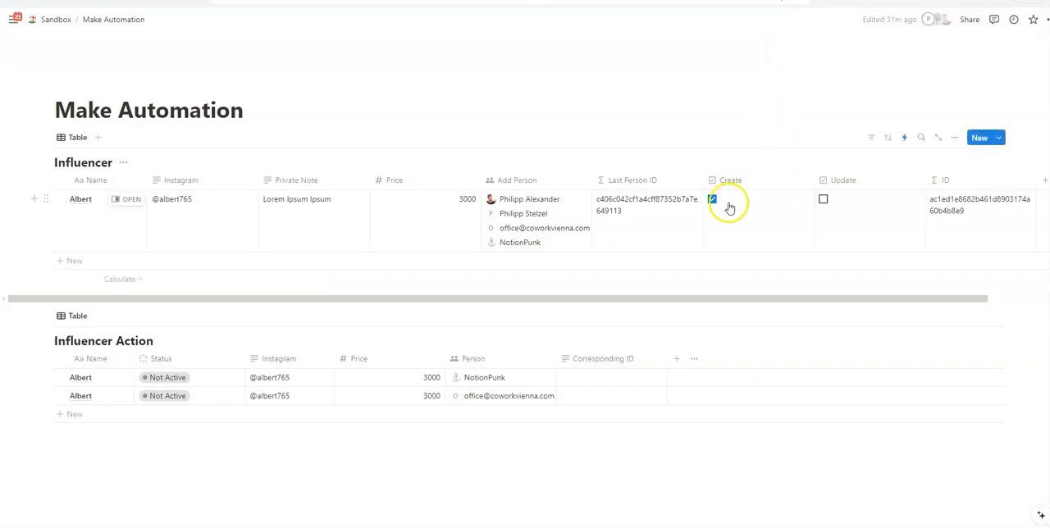
Step: Untick Albert's Create, then add a new influencer row Verena with her Instagram handle
click(711, 200)
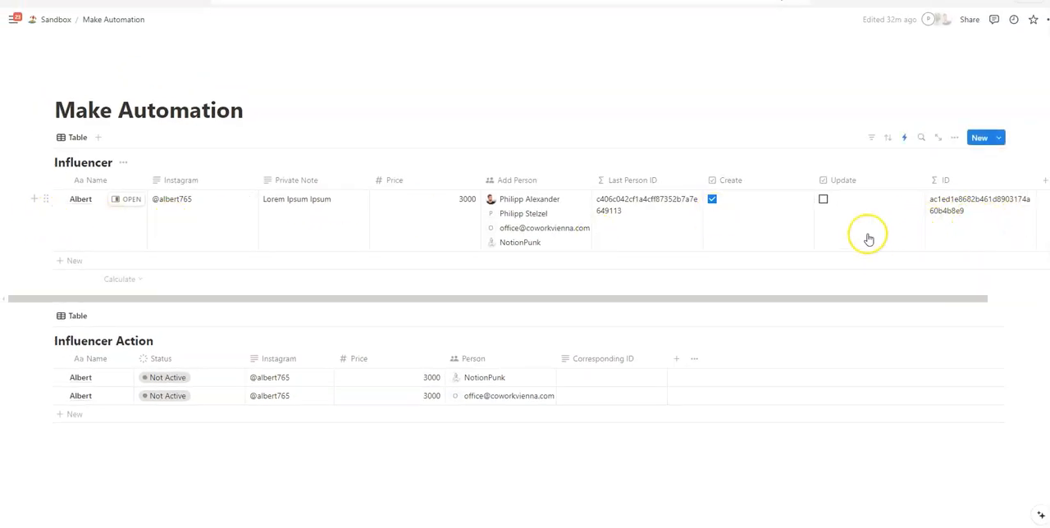
click(74, 261)
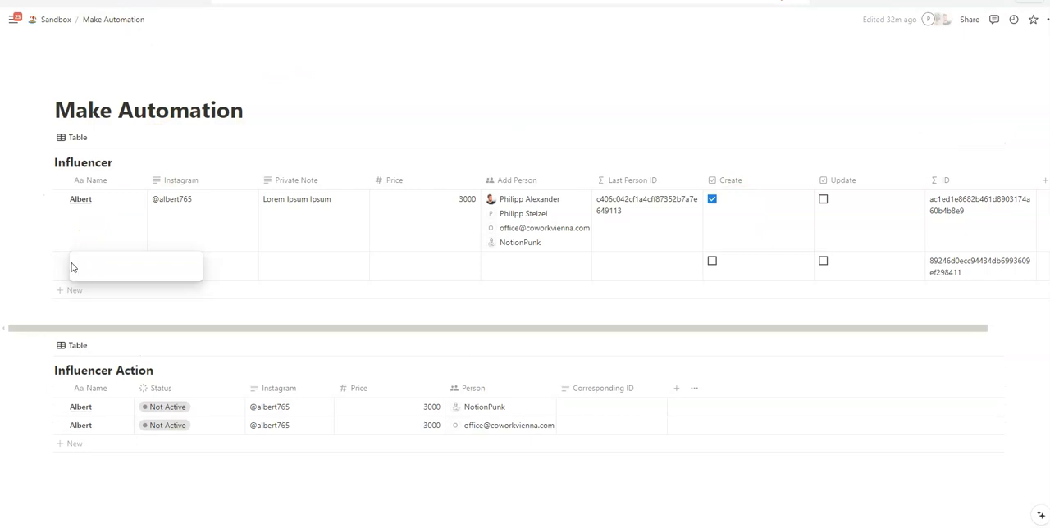
text(v)
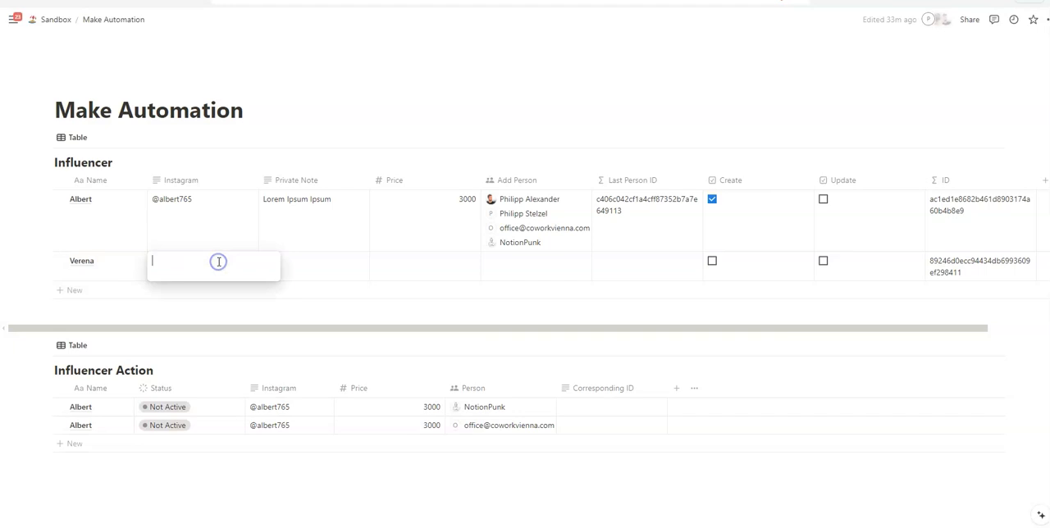
text(vera)
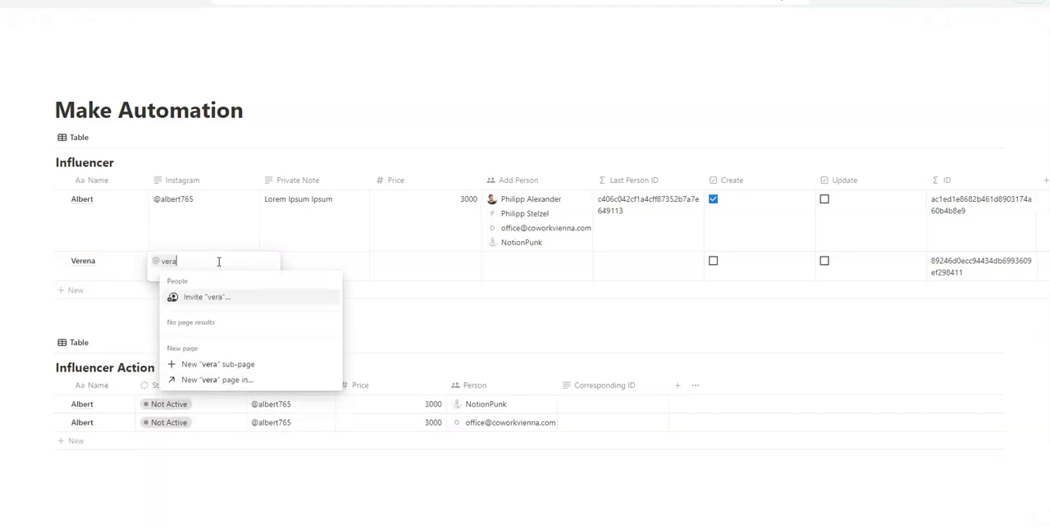
key(Backspace)
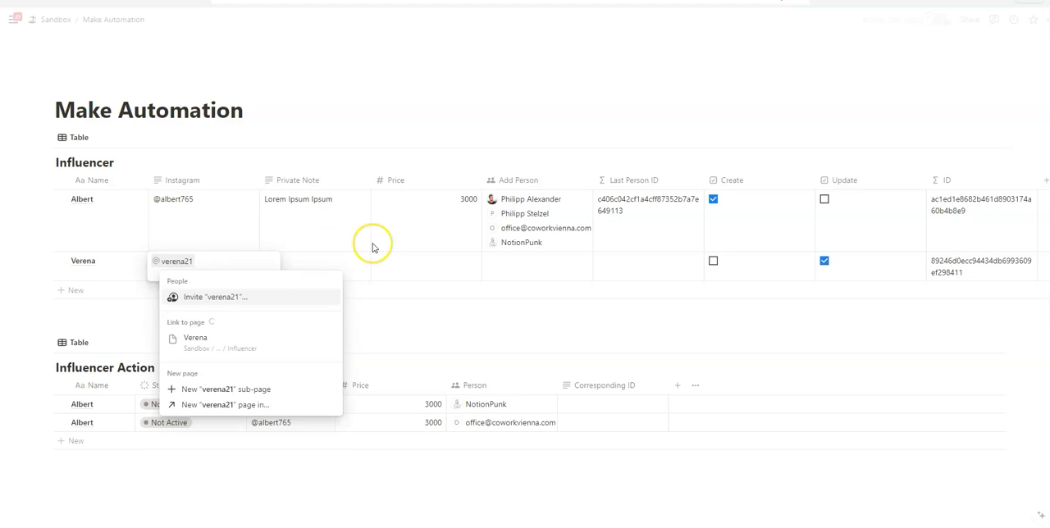
click(451, 261)
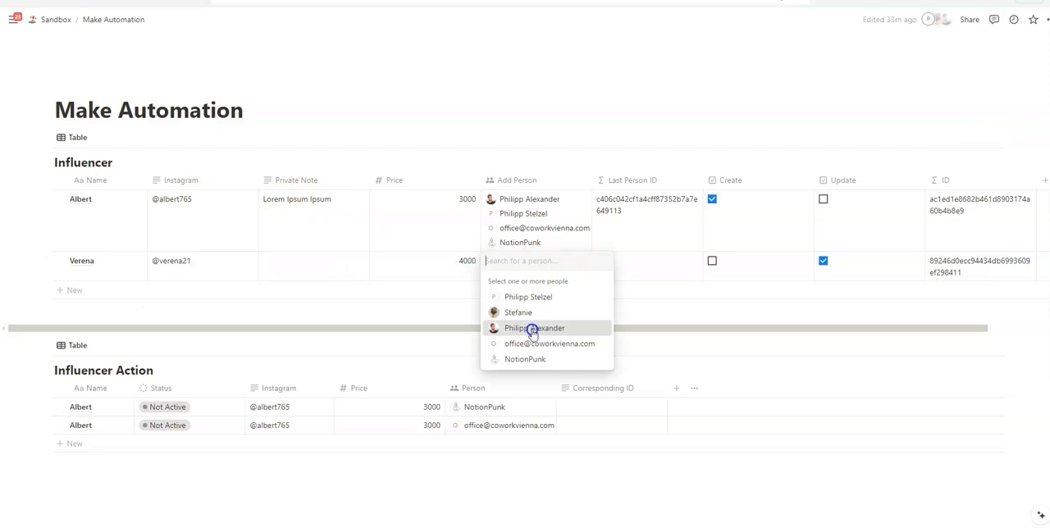
Step: Assign two people to the new influencer and tick her Create checkbox
click(534, 328)
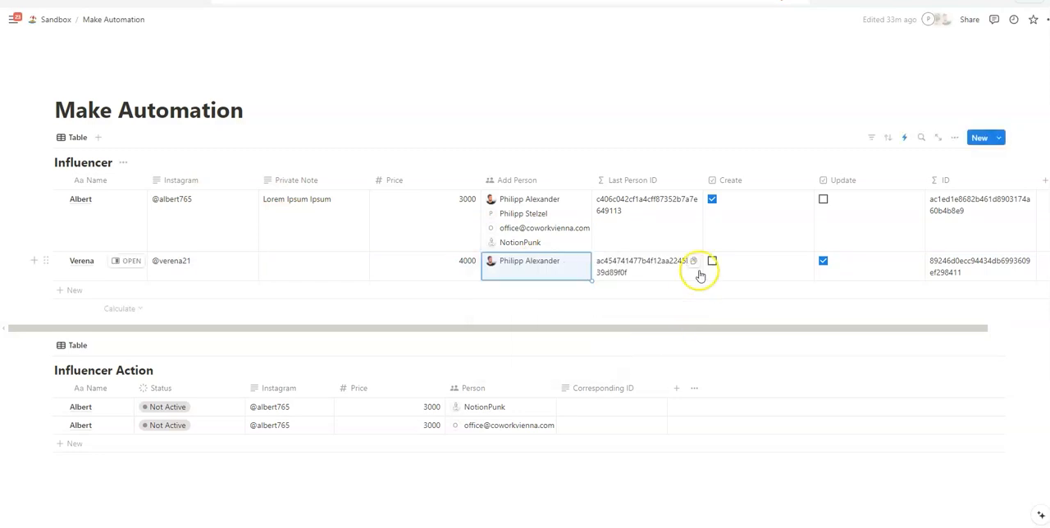
click(712, 261)
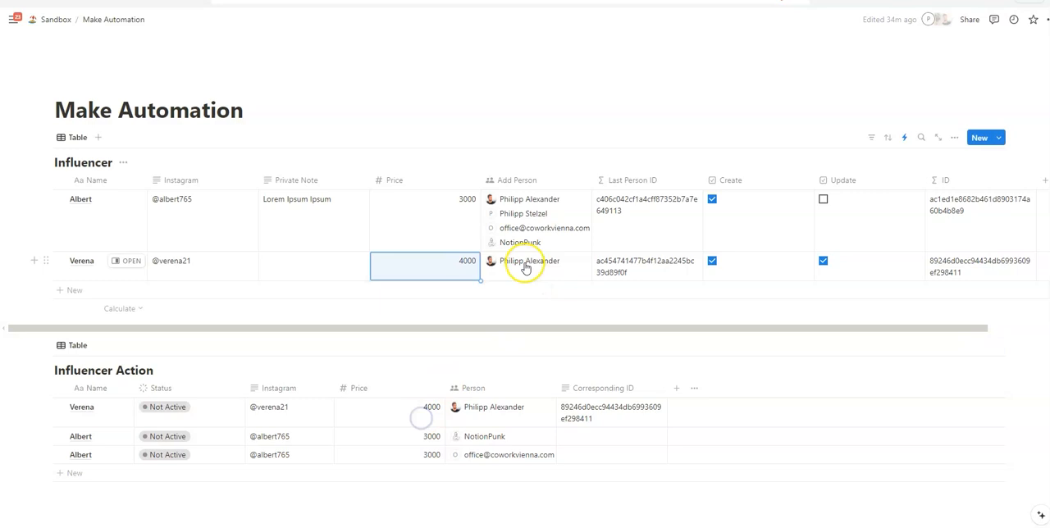
click(528, 260)
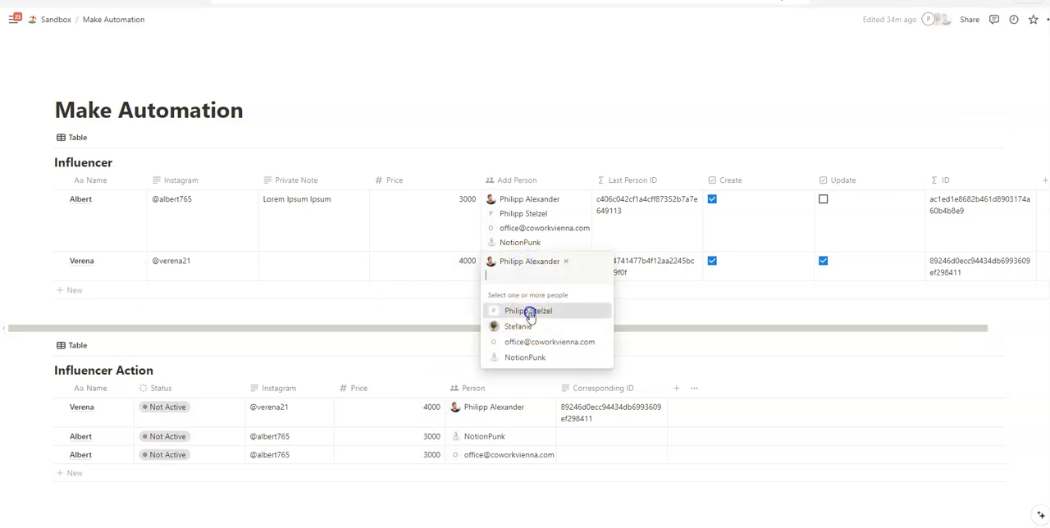
click(528, 310)
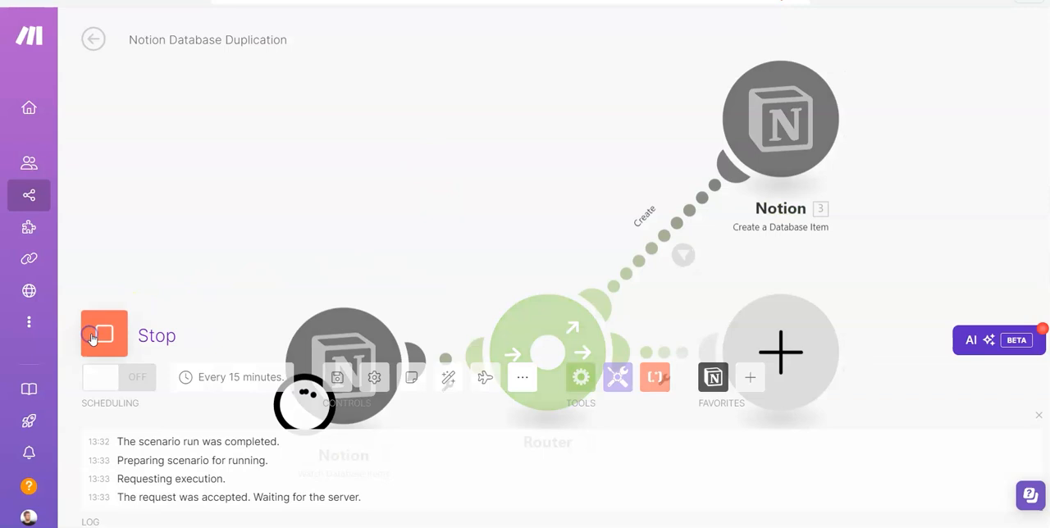
Step: Run the scenario once, then start adding a module to the second route
click(104, 332)
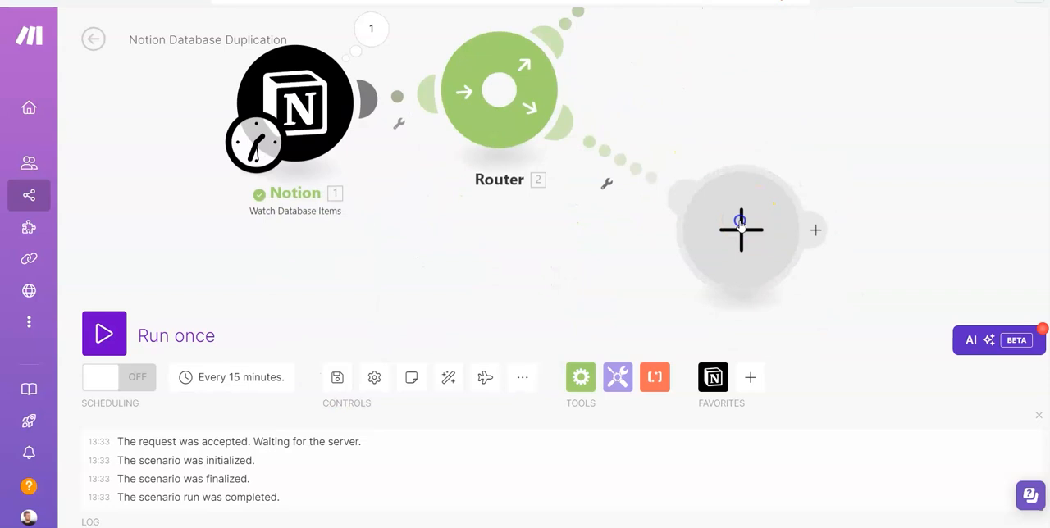
click(741, 230)
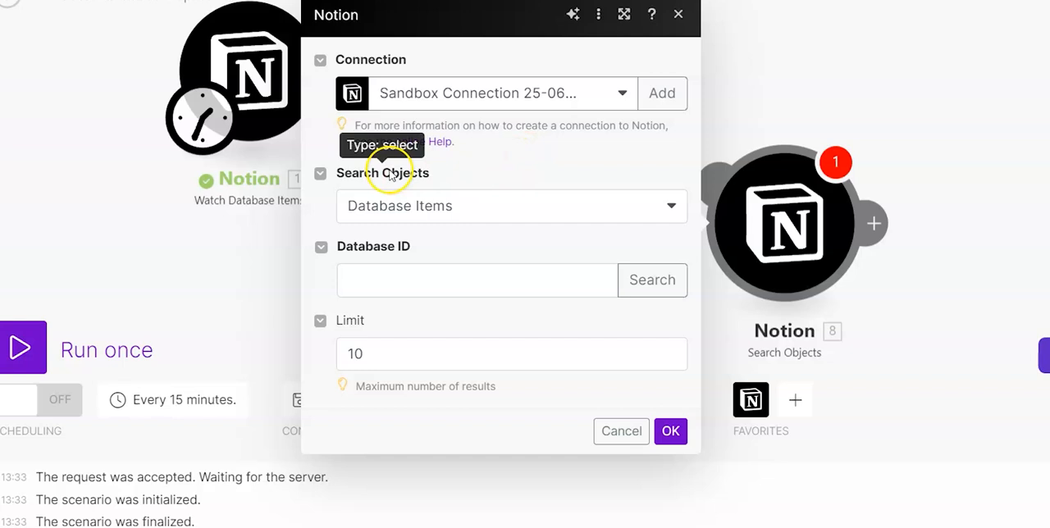
Step: Set Search Objects to database items and pick Influencer Action via an 'influ' database search
click(512, 207)
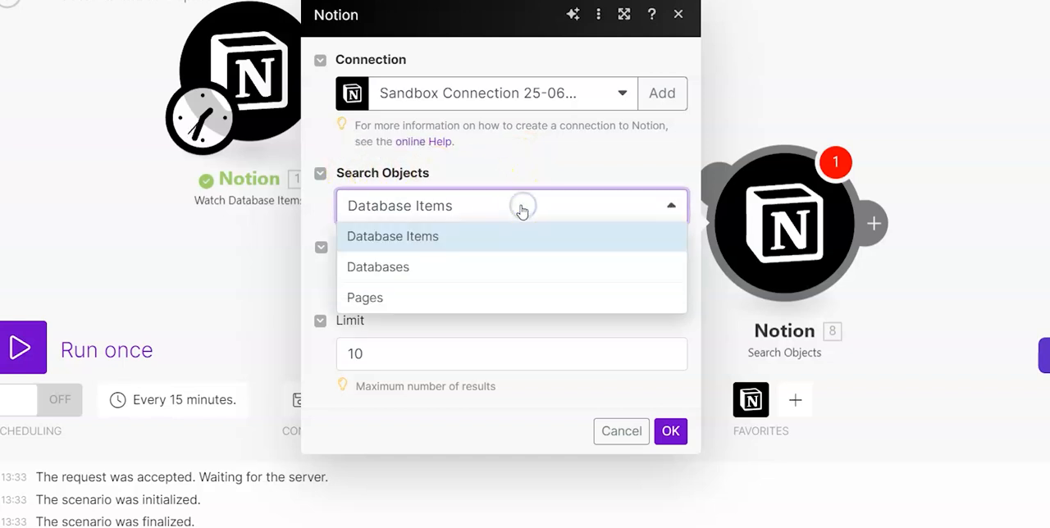
mouse_move(426, 297)
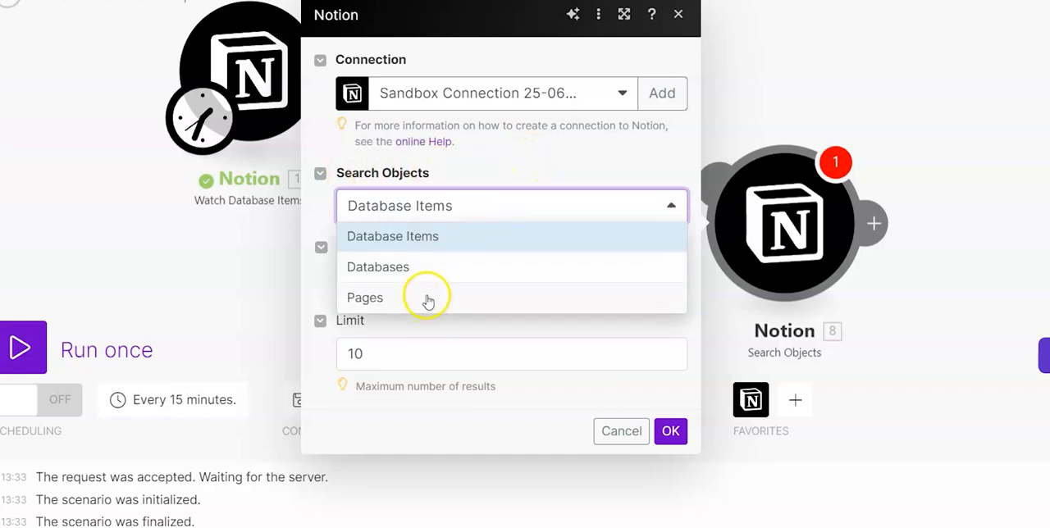
click(392, 236)
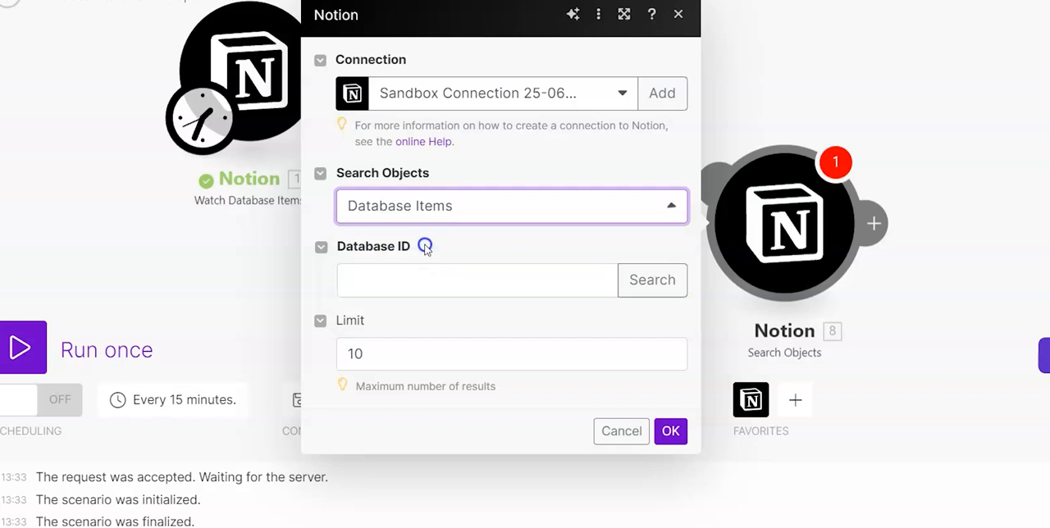
mouse_move(571, 263)
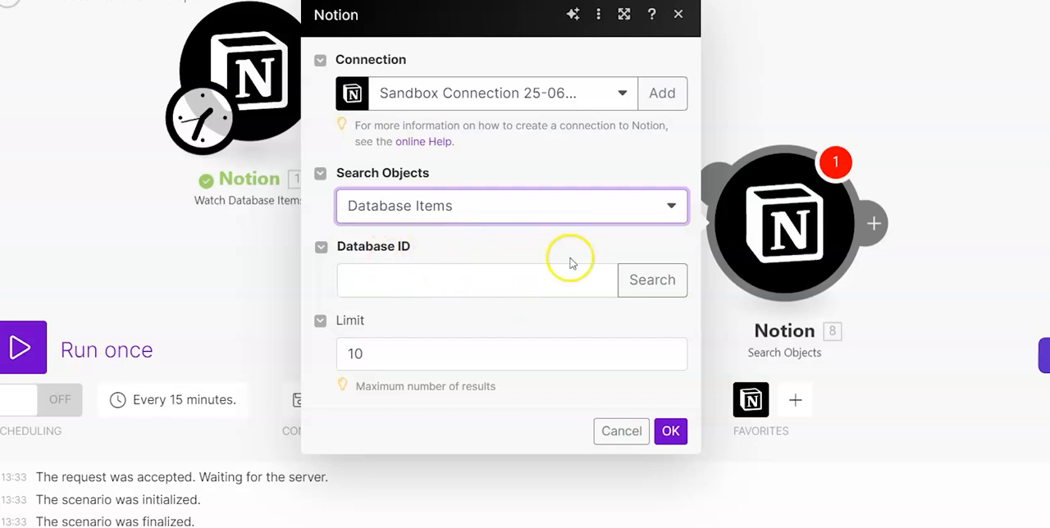
click(653, 279)
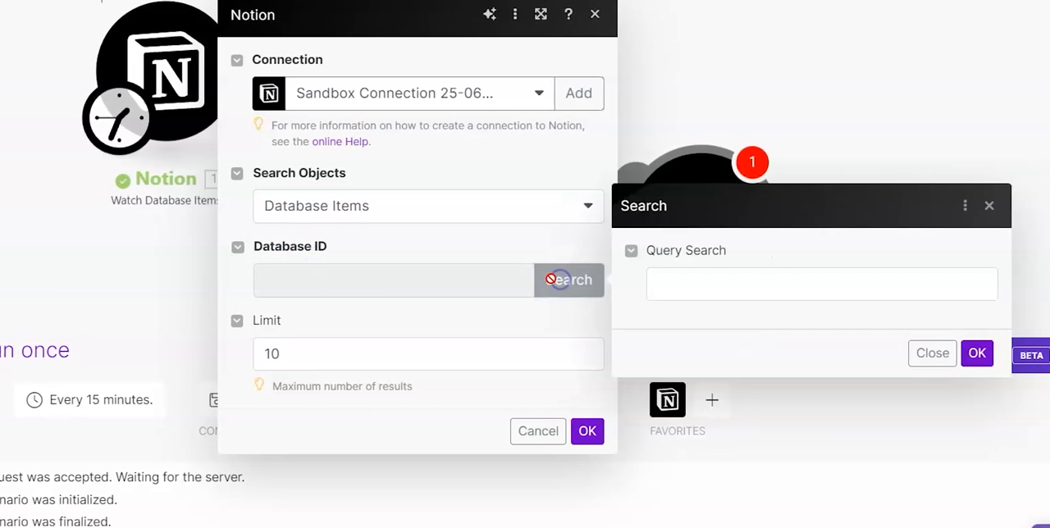
click(796, 282)
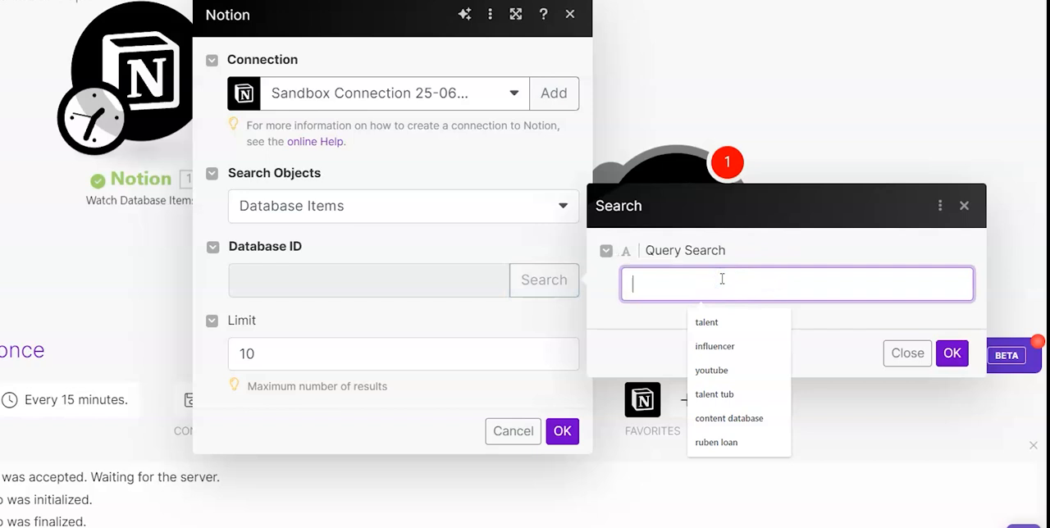
text(influ)
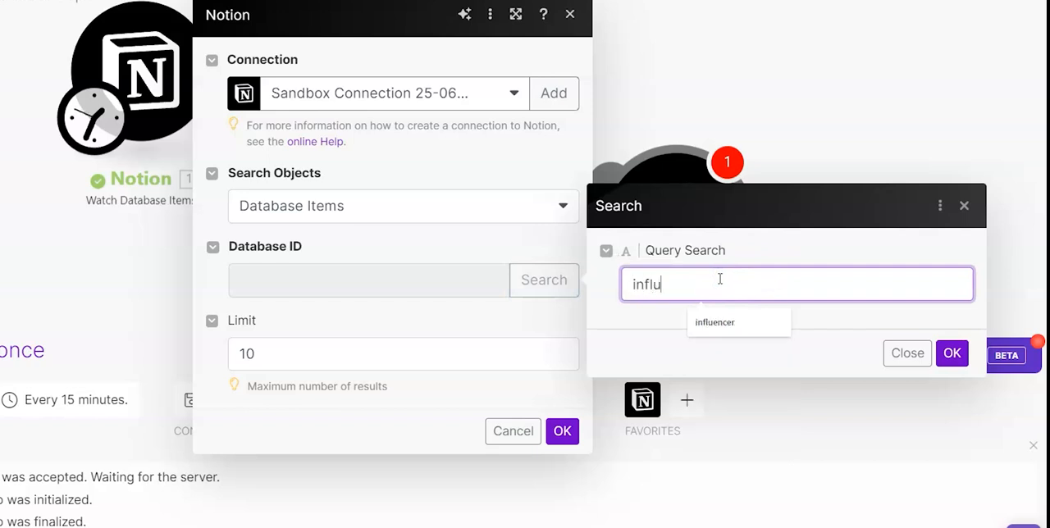
click(951, 353)
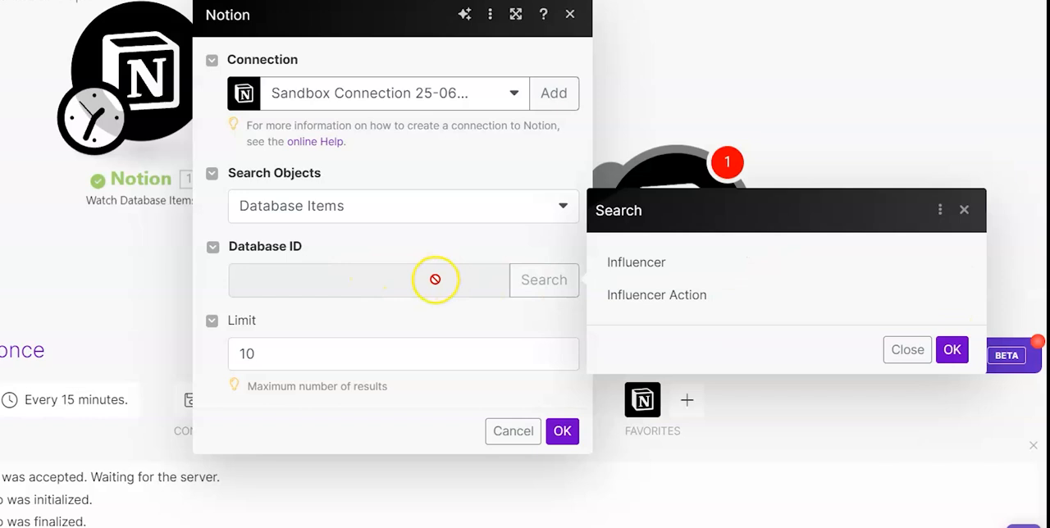
click(952, 350)
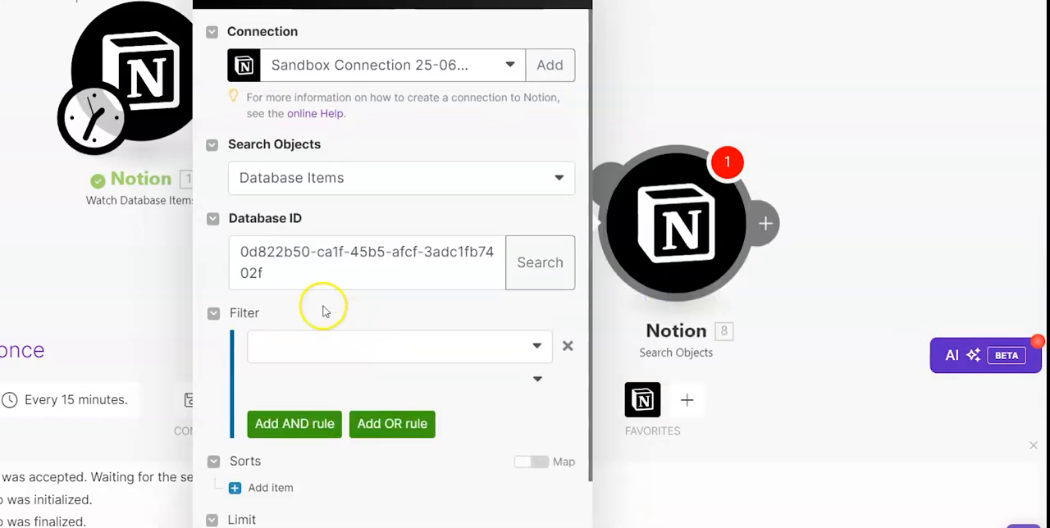
Step: Filter the Notion search on Corresponding ID (Rich text) with operator Text: Equals
scroll(down, 3)
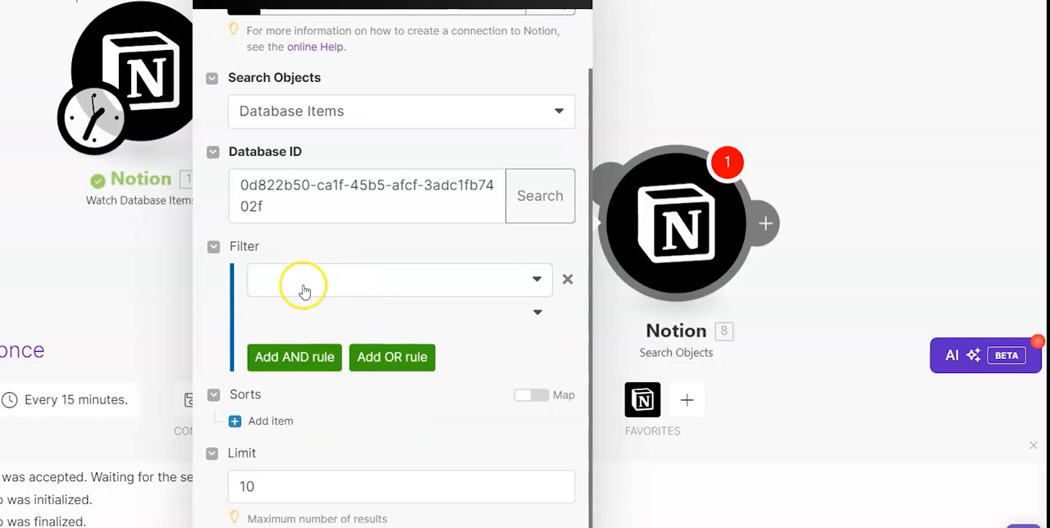
mouse_move(321, 271)
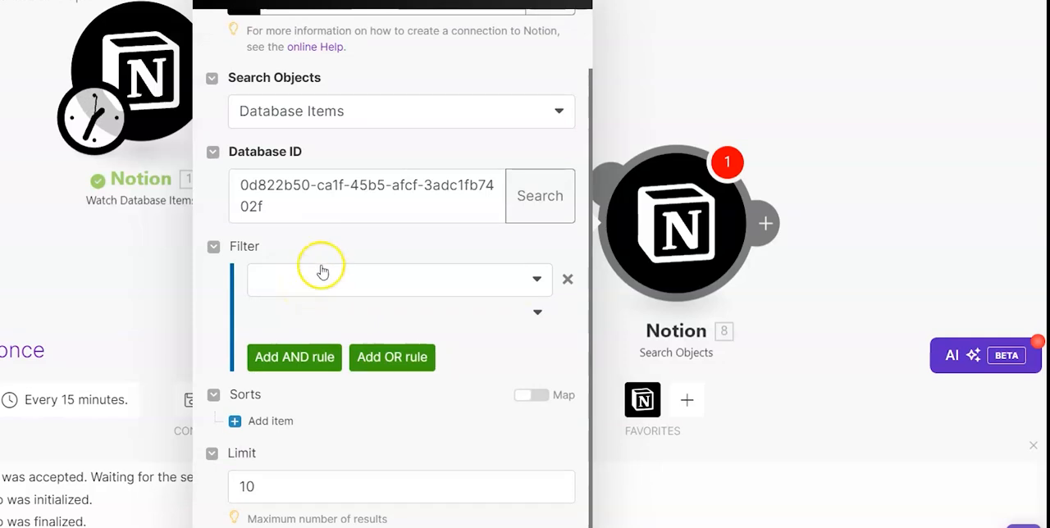
click(397, 279)
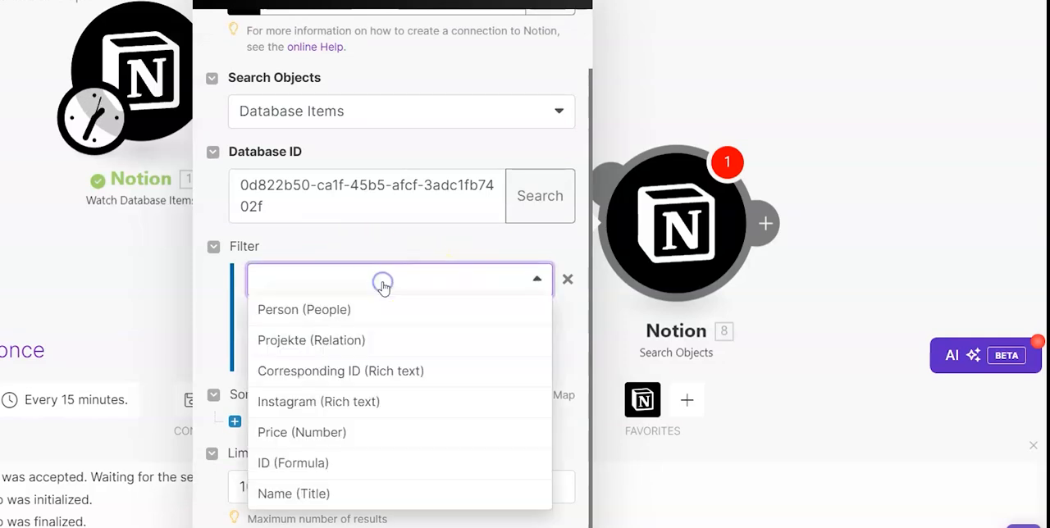
click(340, 371)
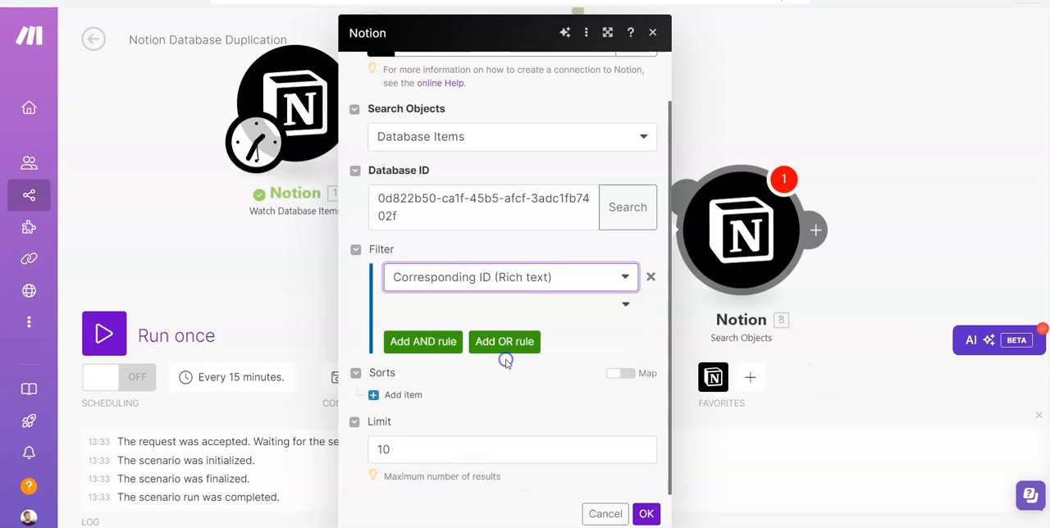
click(508, 305)
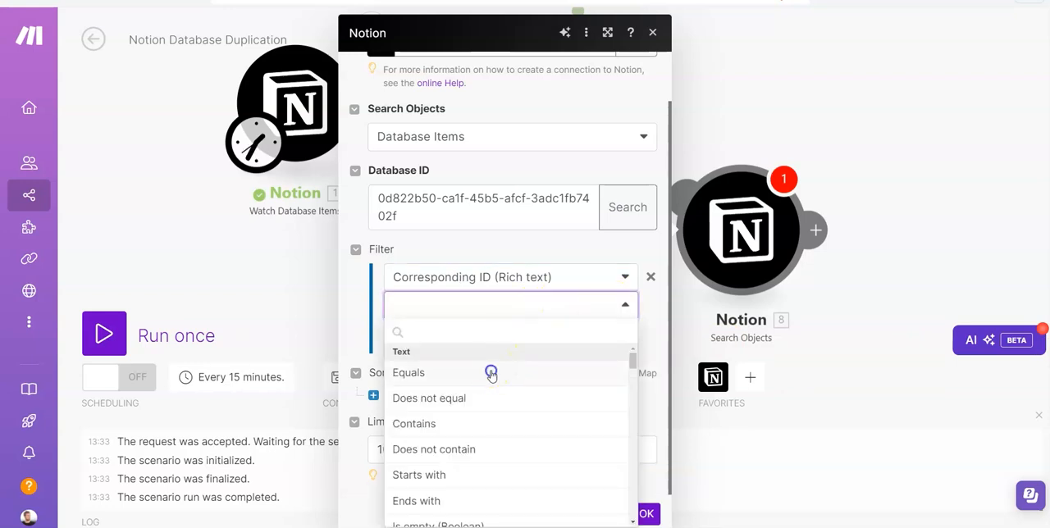
click(408, 372)
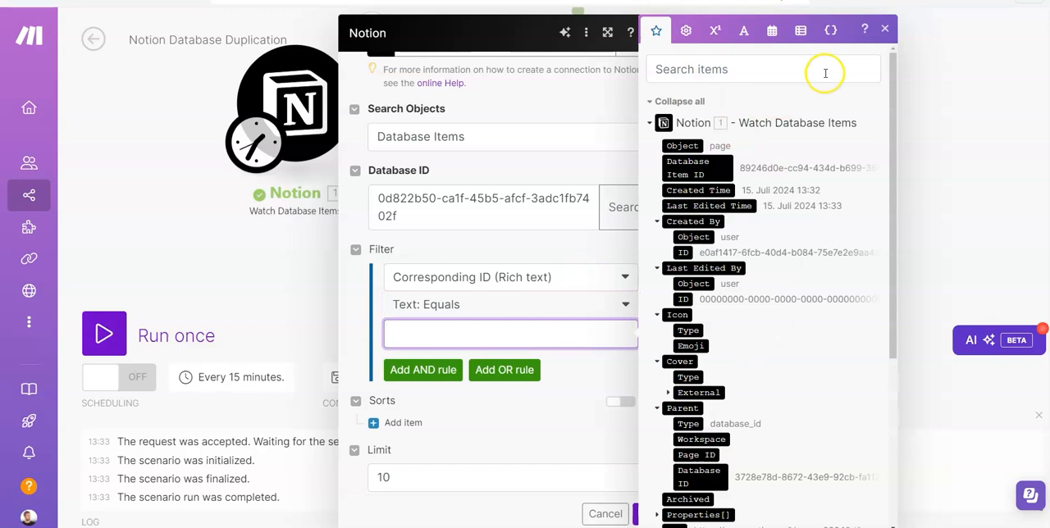
mouse_move(755, 135)
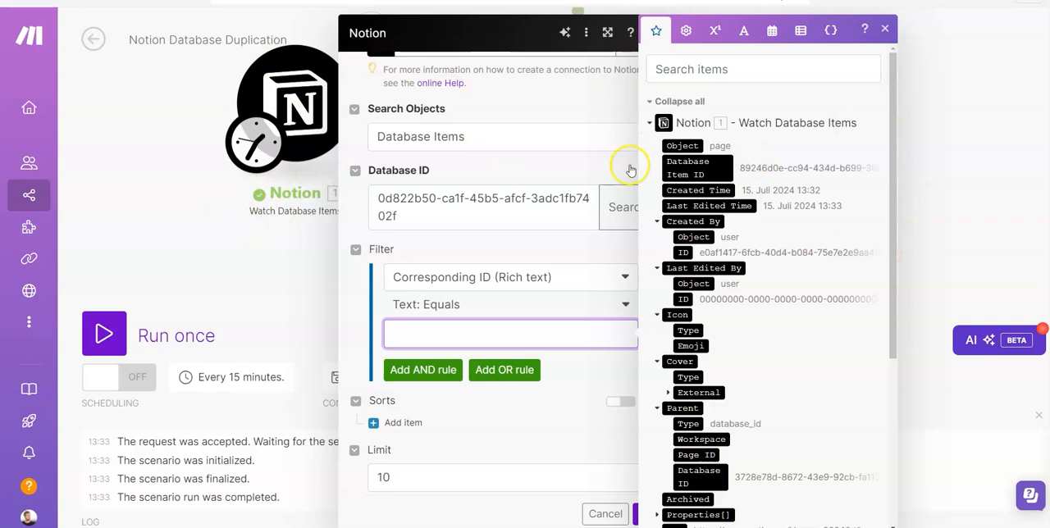
scroll(down, 3)
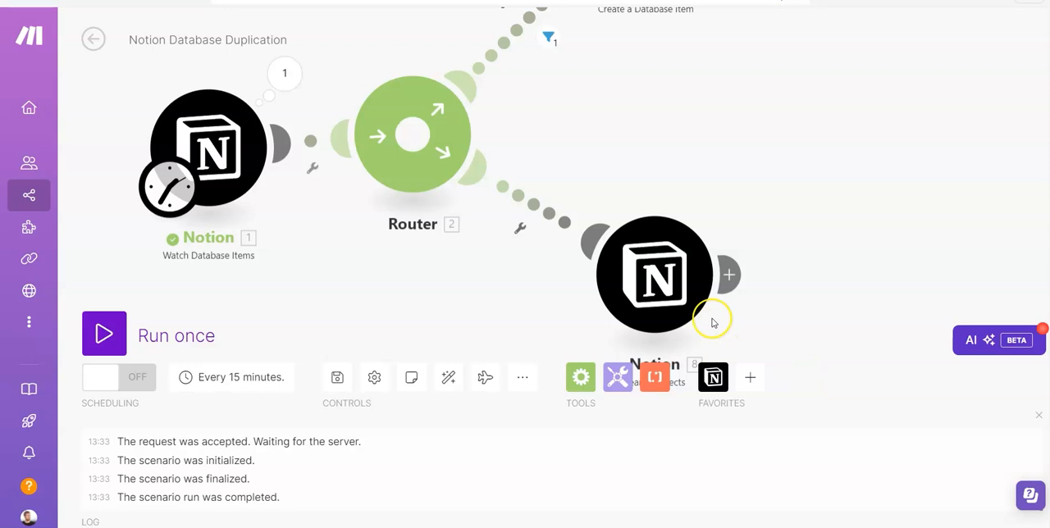
Step: Add a Notion Update a Database Item module after Search Objects and choose the database by list
click(728, 275)
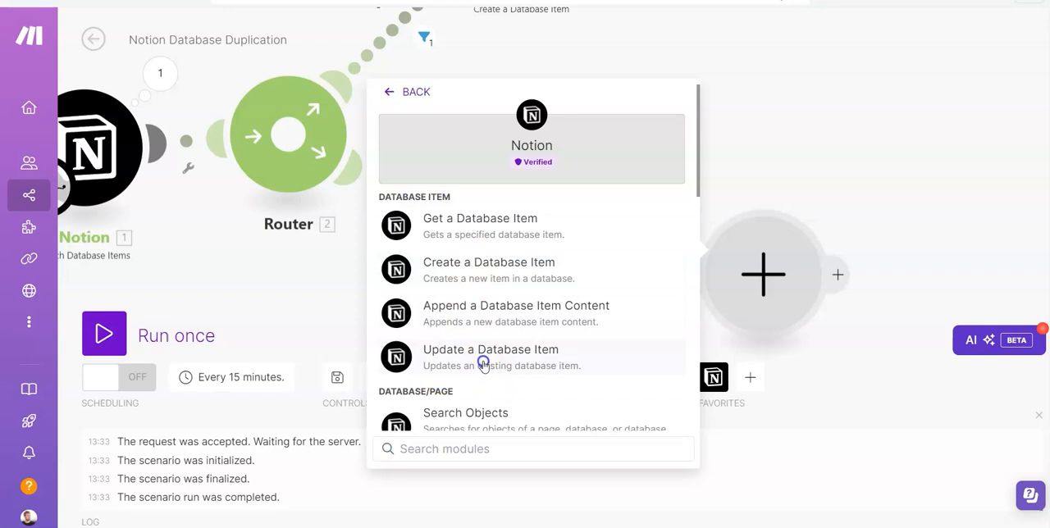
click(491, 358)
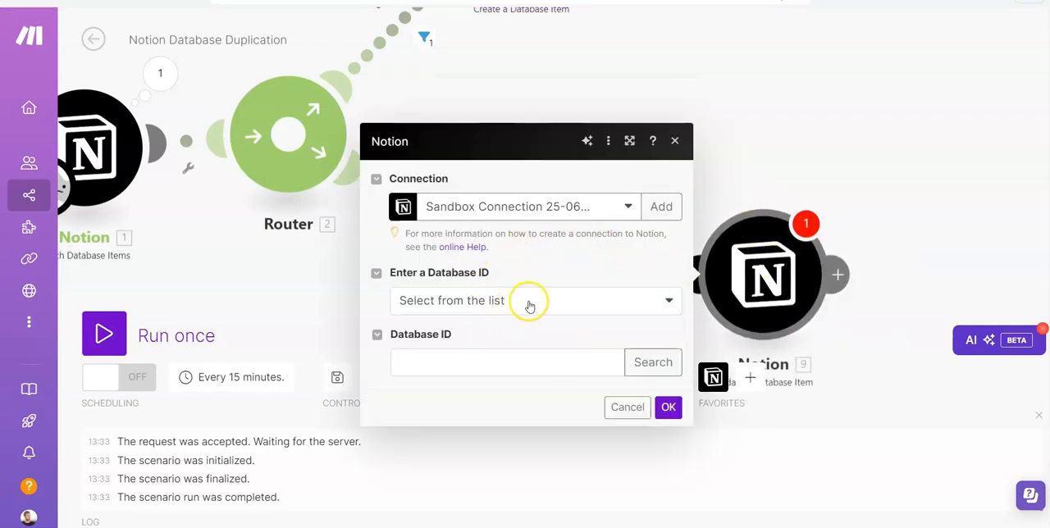
click(533, 300)
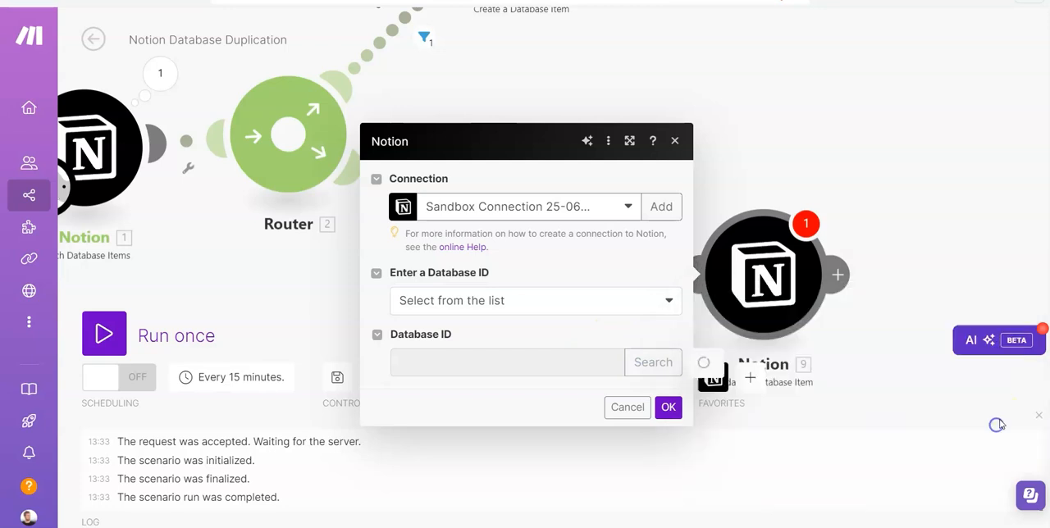
mouse_move(586, 301)
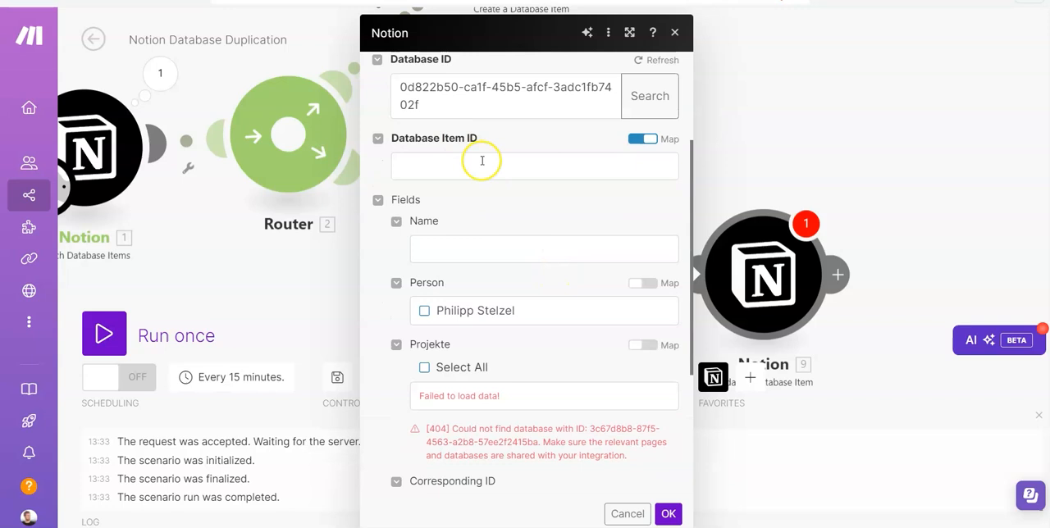
mouse_move(433, 167)
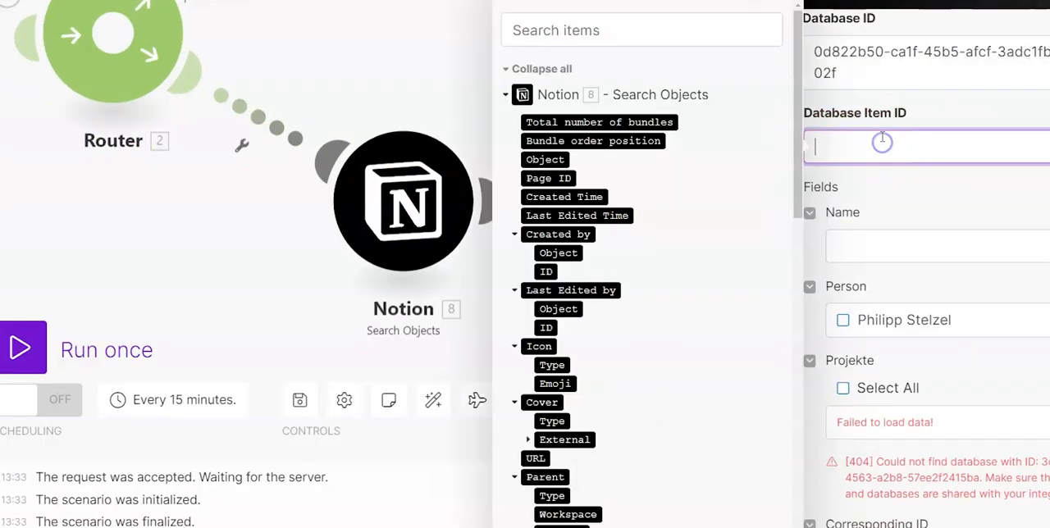
mouse_move(607, 243)
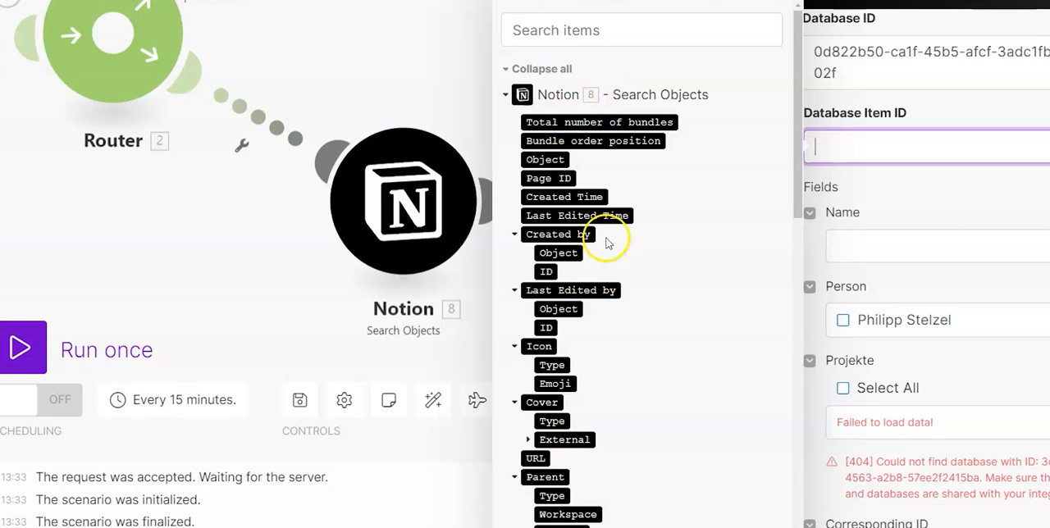
Step: Map the search result's Page ID as Database Item ID and the watched item's Name into Name
click(547, 178)
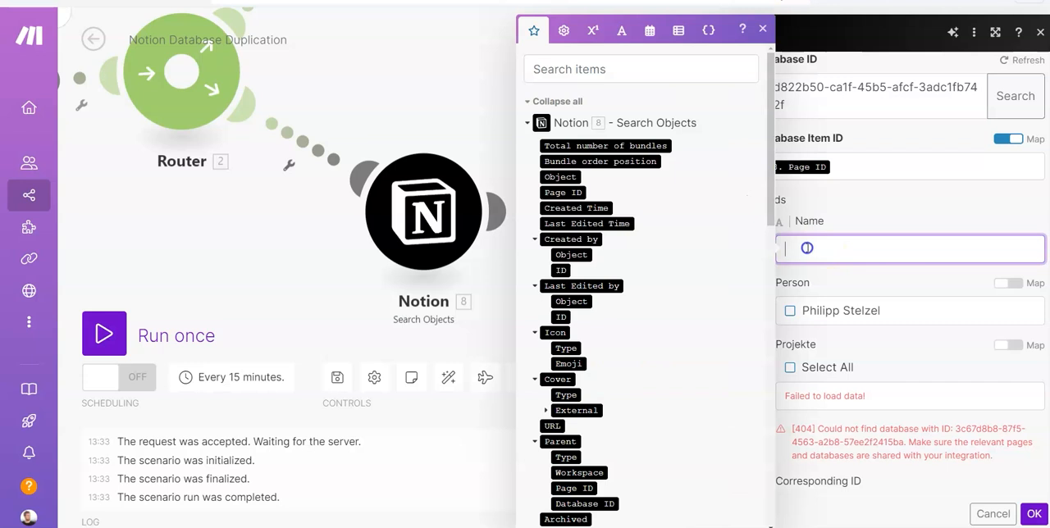
scroll(down, 3)
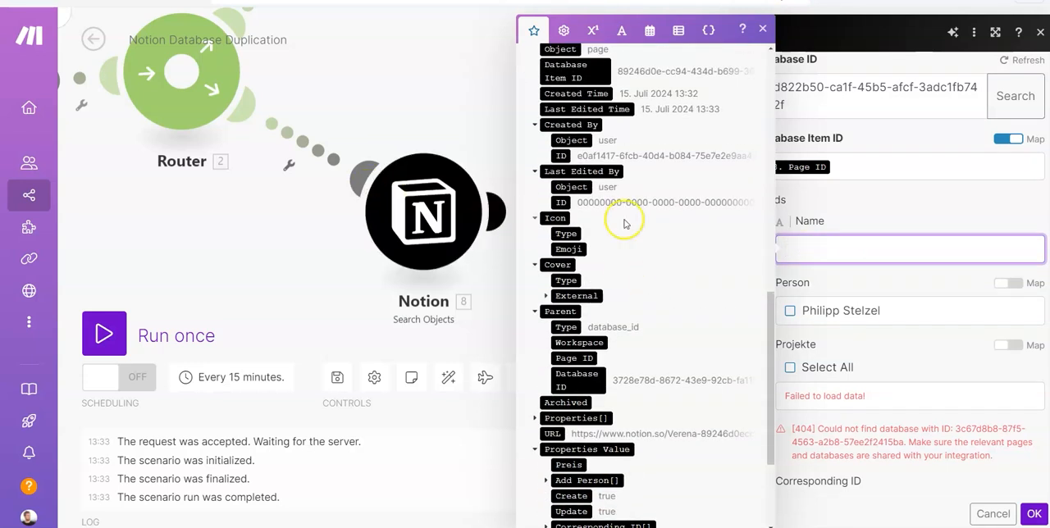
scroll(down, 3)
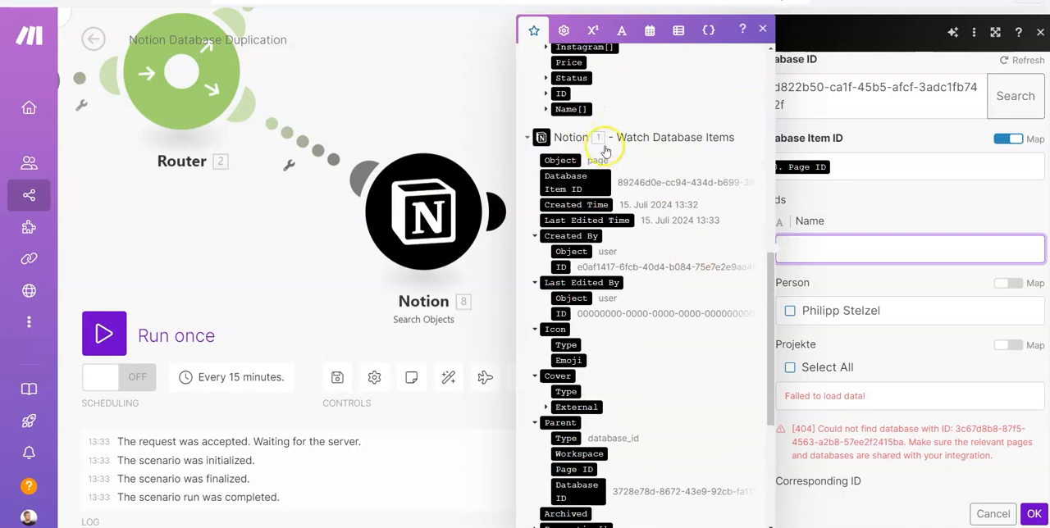
scroll(down, 3)
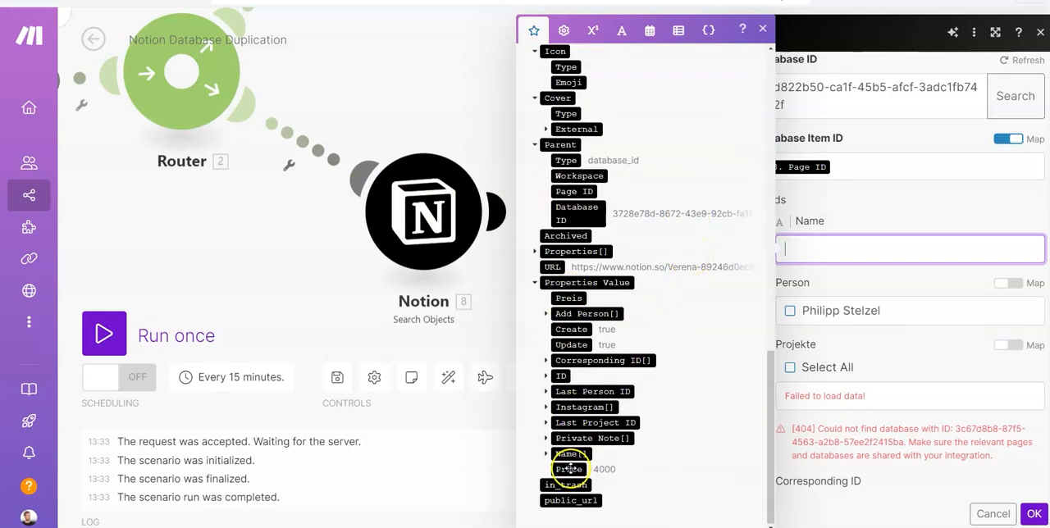
click(546, 453)
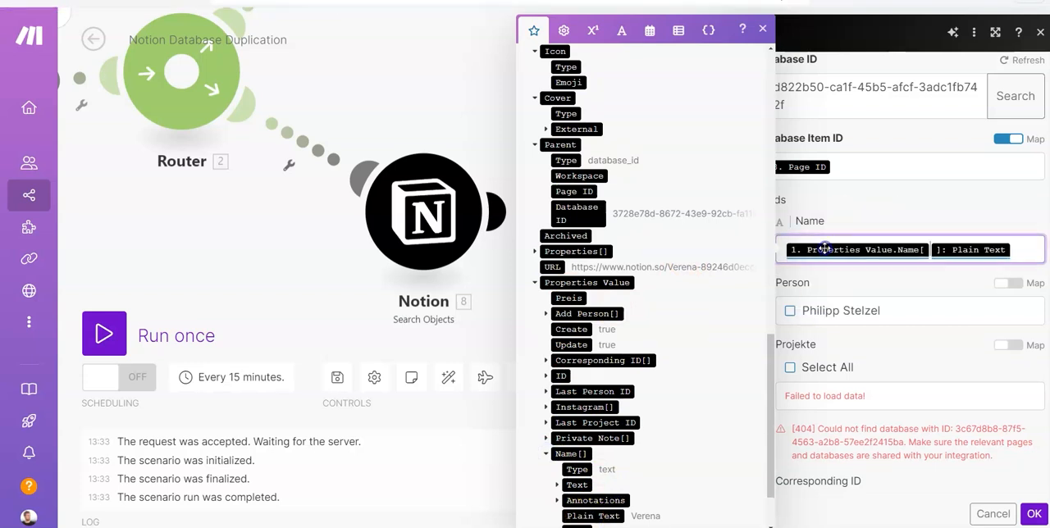
Step: Map Instagram and Price from the watched item and save the update module
scroll(down, 3)
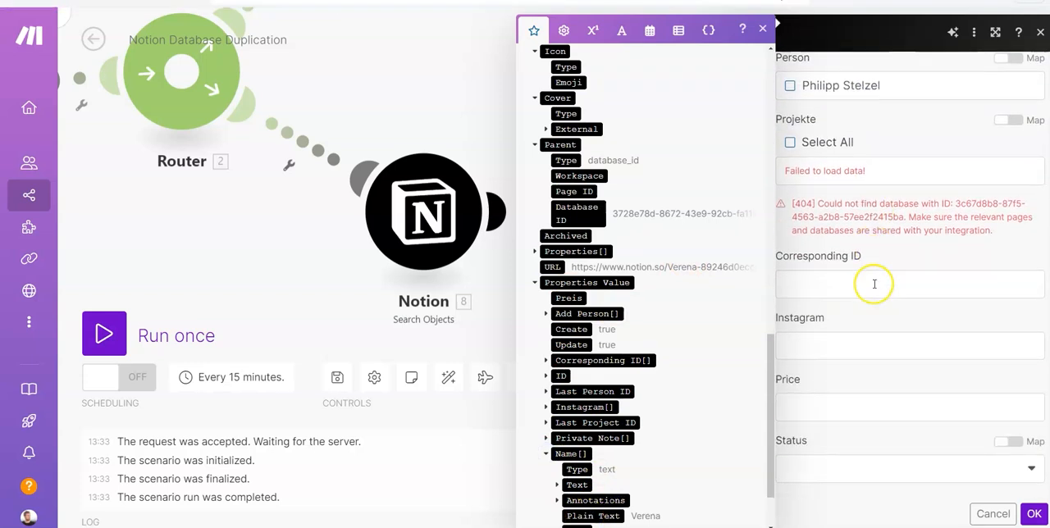
click(908, 344)
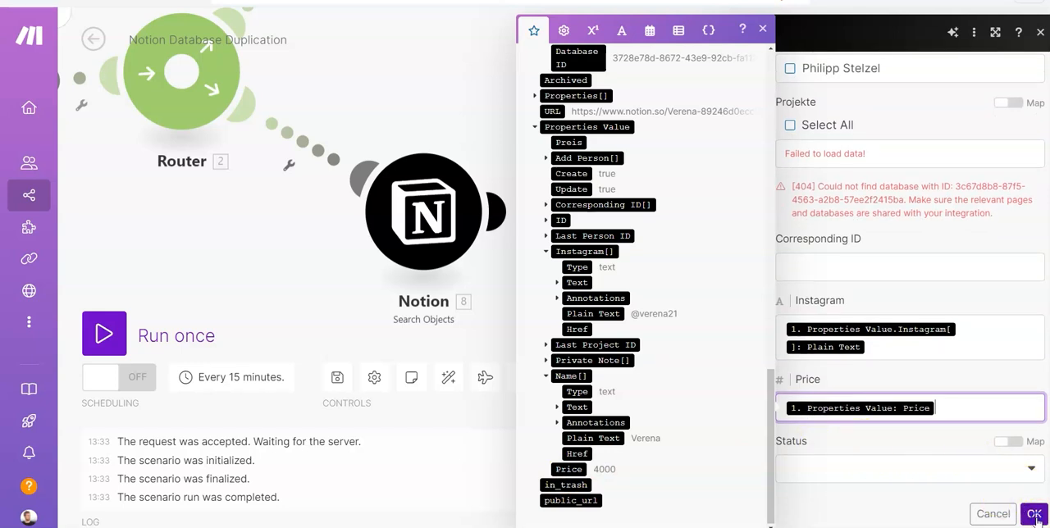
click(991, 513)
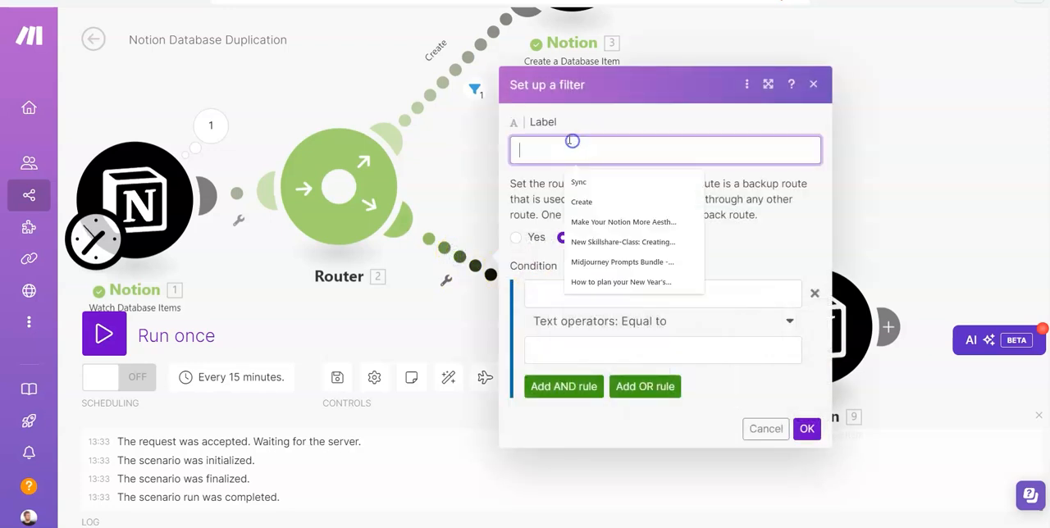
Step: Label the lower router route's filter 'Update' and start its condition on the watched data
text(Update)
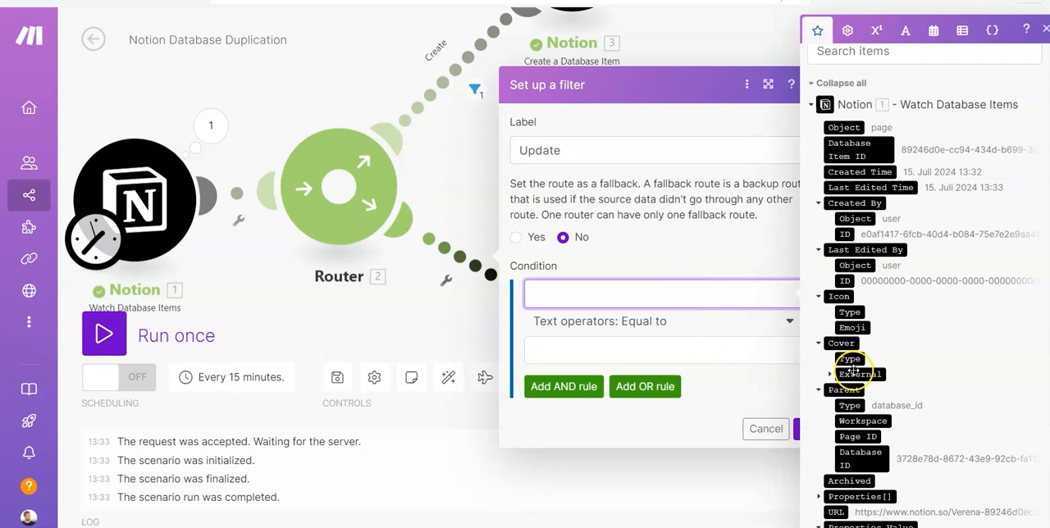
scroll(down, 3)
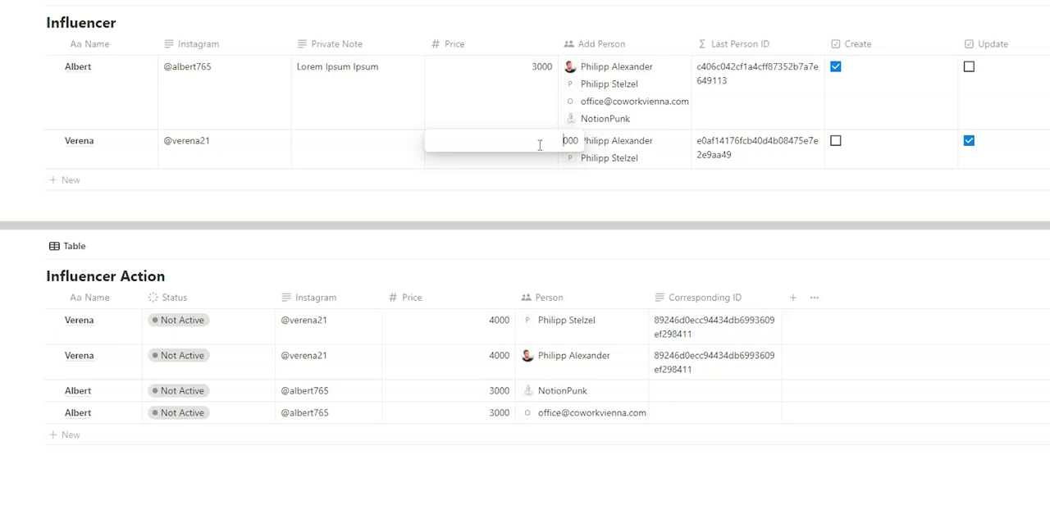
Step: Set Verena's Price in the Notion Influencer table to 5000
text(5000)
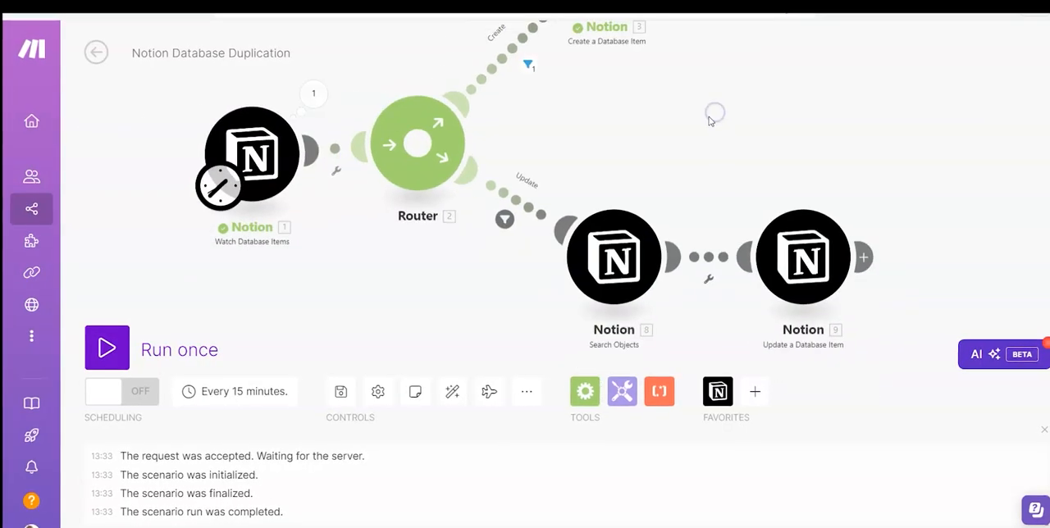
Step: Run the scenario once and check Verena's Influencer Action rows now show price 5000
click(106, 347)
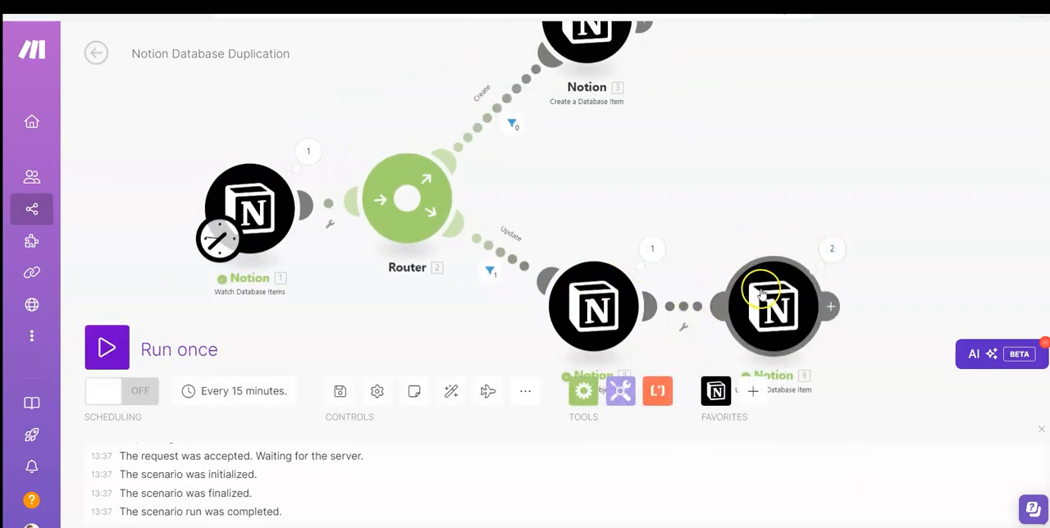
mouse_move(906, 259)
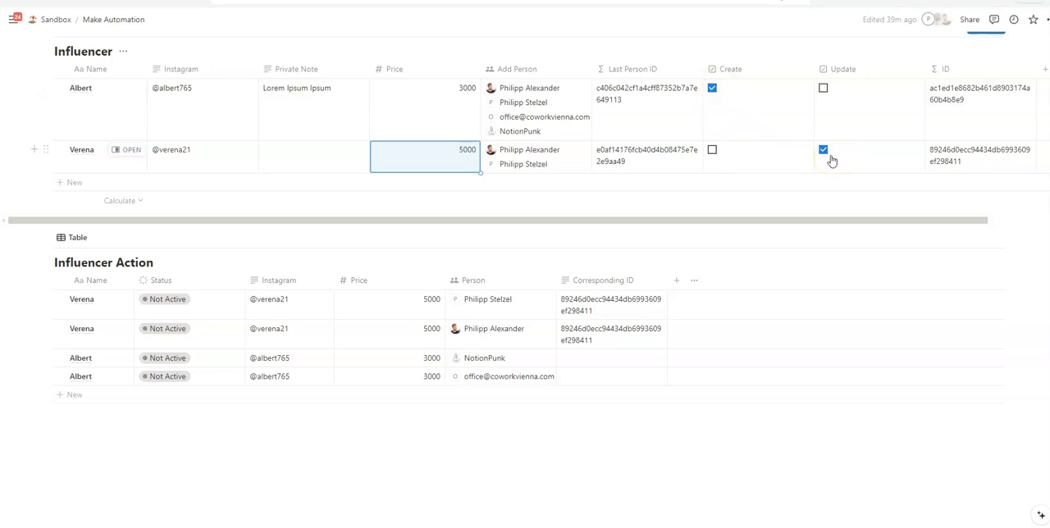
click(823, 149)
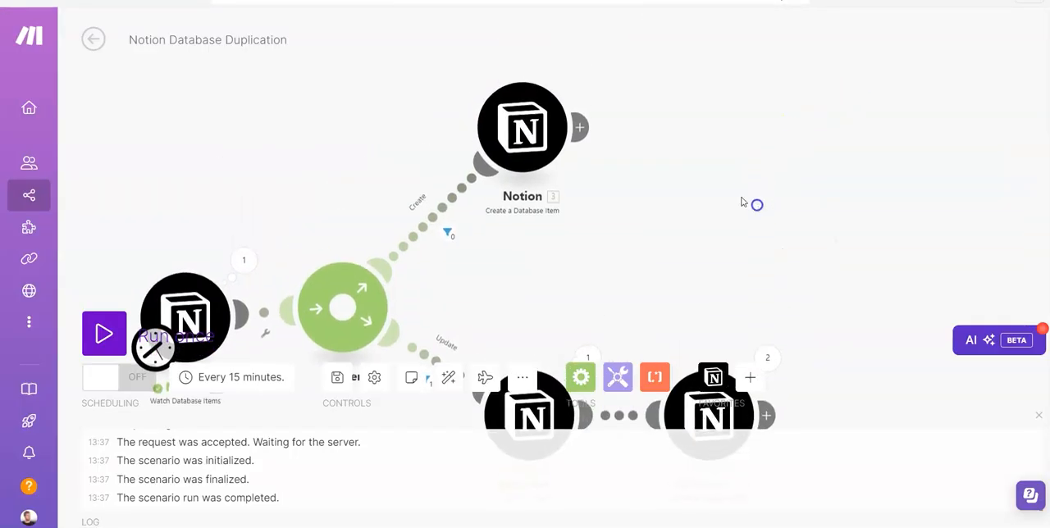
Step: Add a Notion Update a Database Item module after Create a Database Item with database ID 0d822b50-ca1f-45b5-afcf-3adc1fb7402f
click(704, 121)
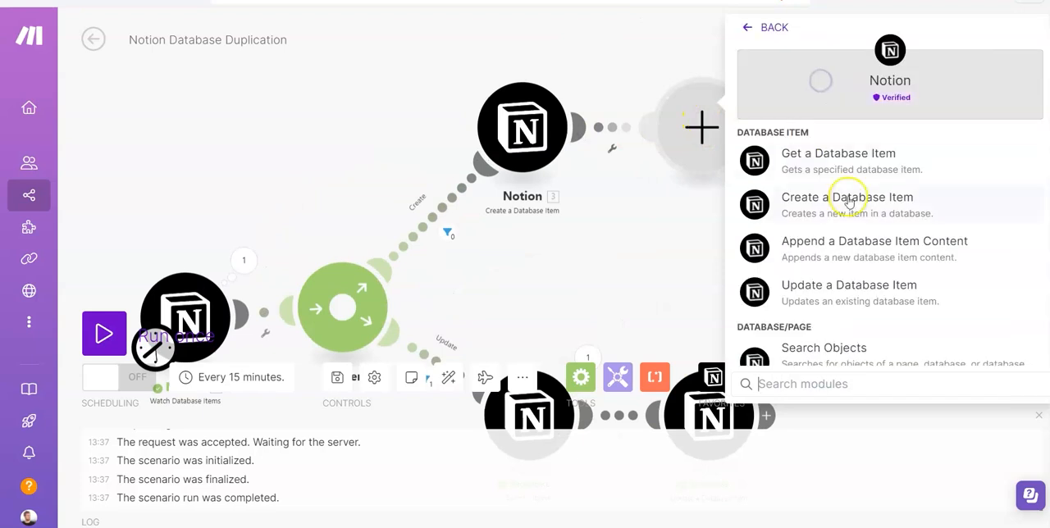
mouse_move(826, 288)
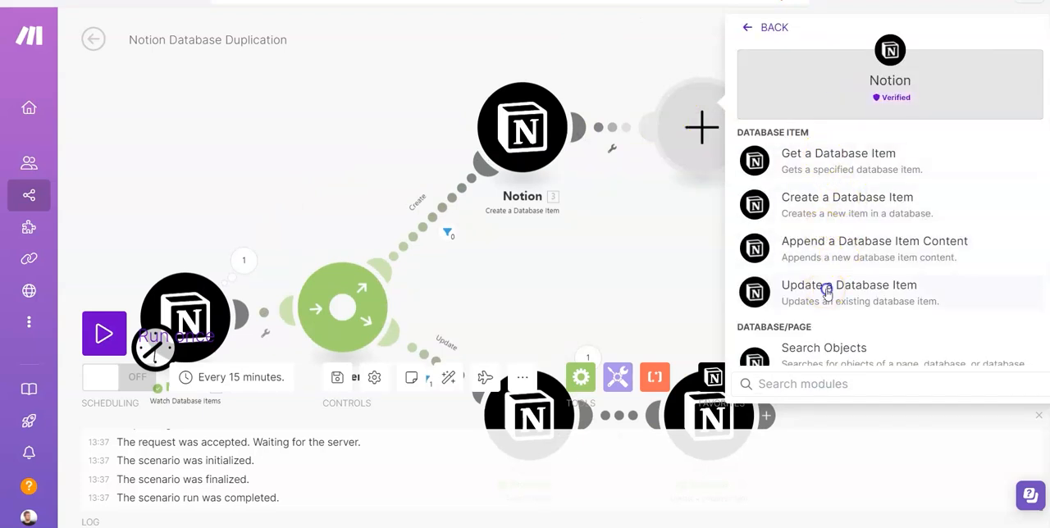
click(850, 285)
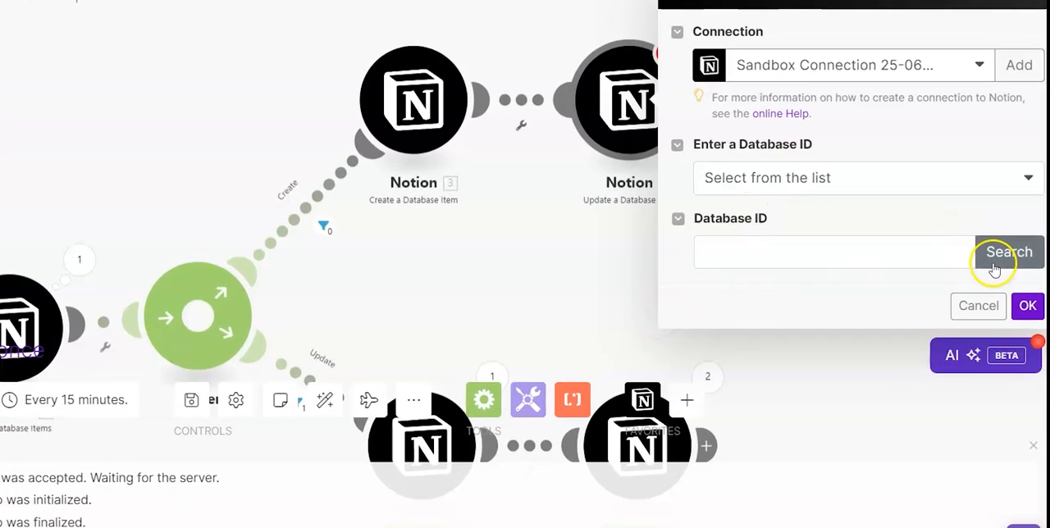
click(1007, 253)
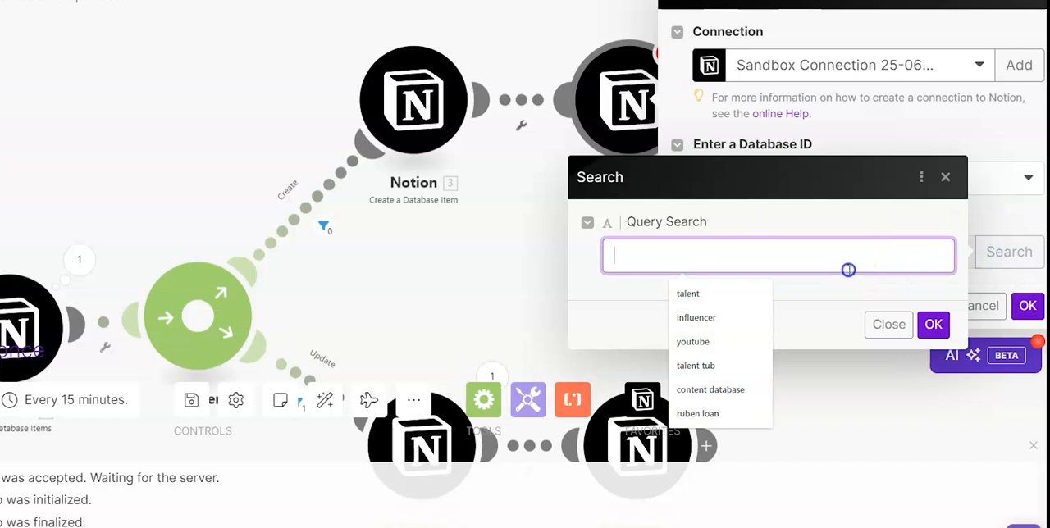
click(887, 325)
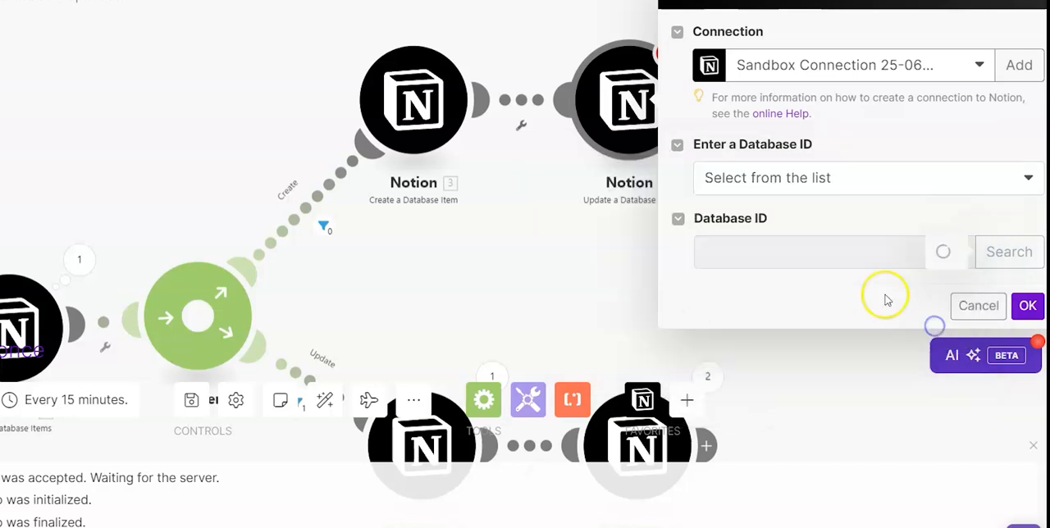
mouse_move(721, 203)
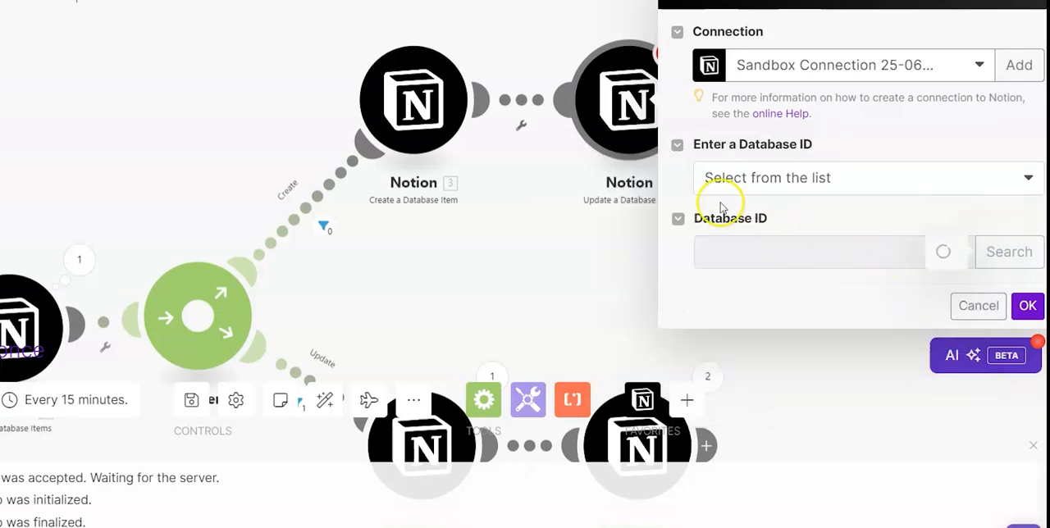
text(0d822b50-ca1f-45b5-afcf-3adc1fb7402f)
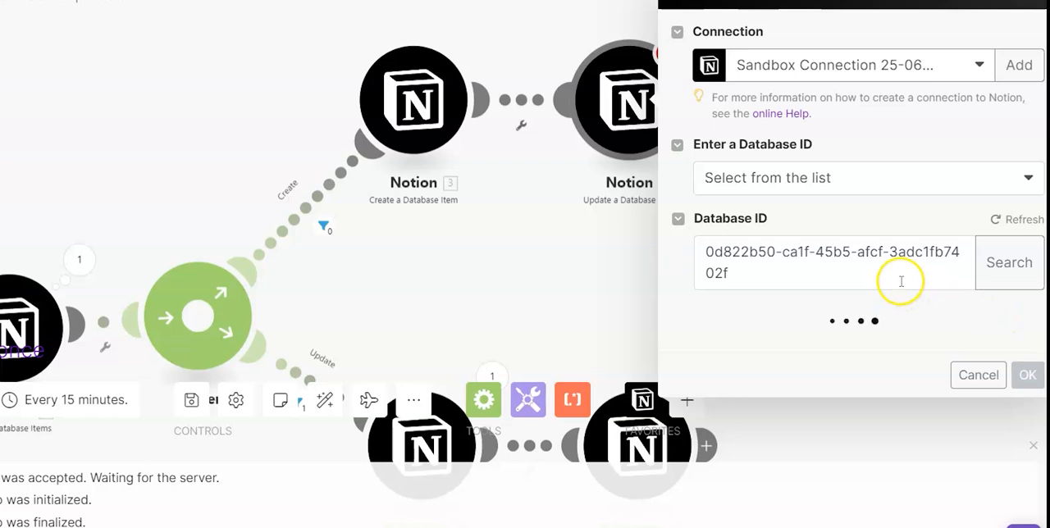
Step: Search for the 'influencer' database and select it as the module's Database ID
click(1008, 262)
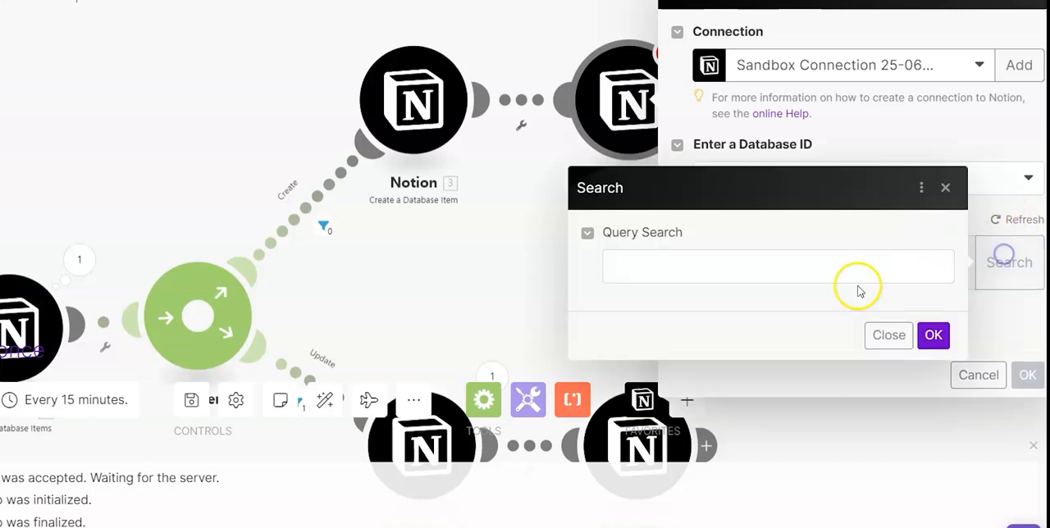
text(influencer)
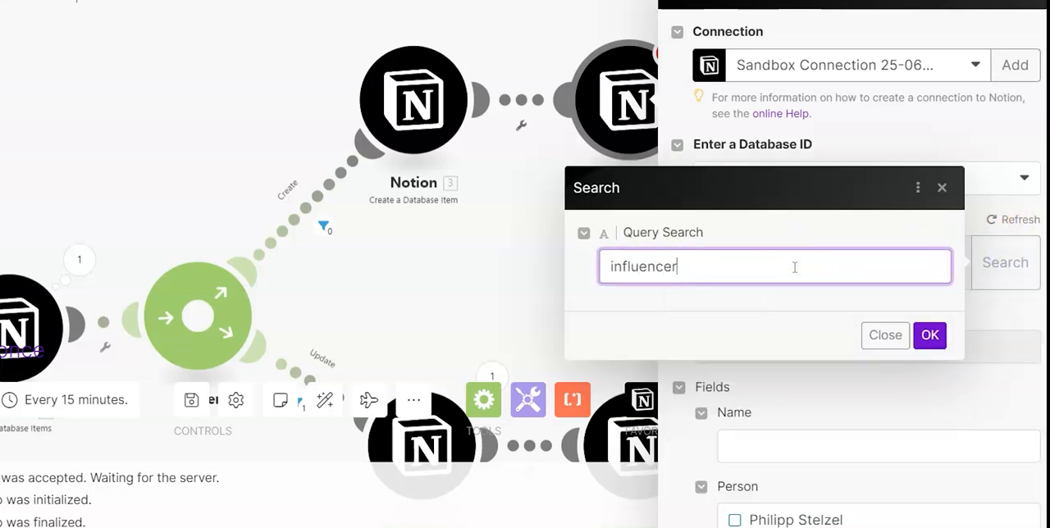
click(928, 335)
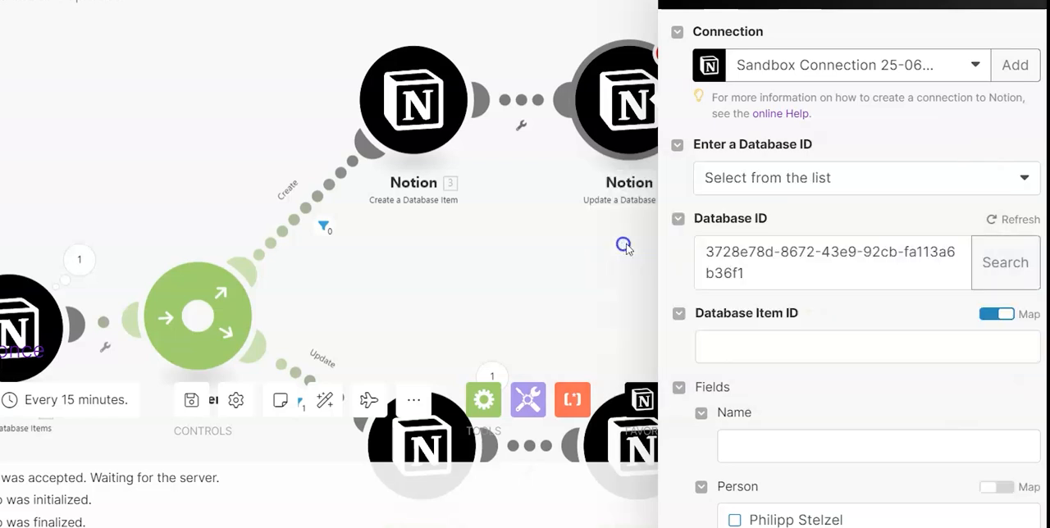
click(1003, 262)
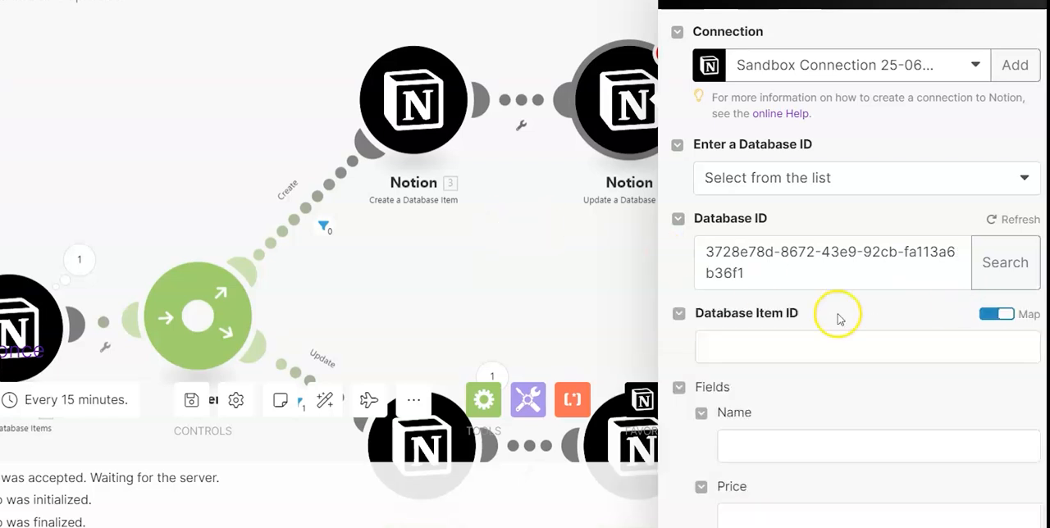
mouse_move(659, 373)
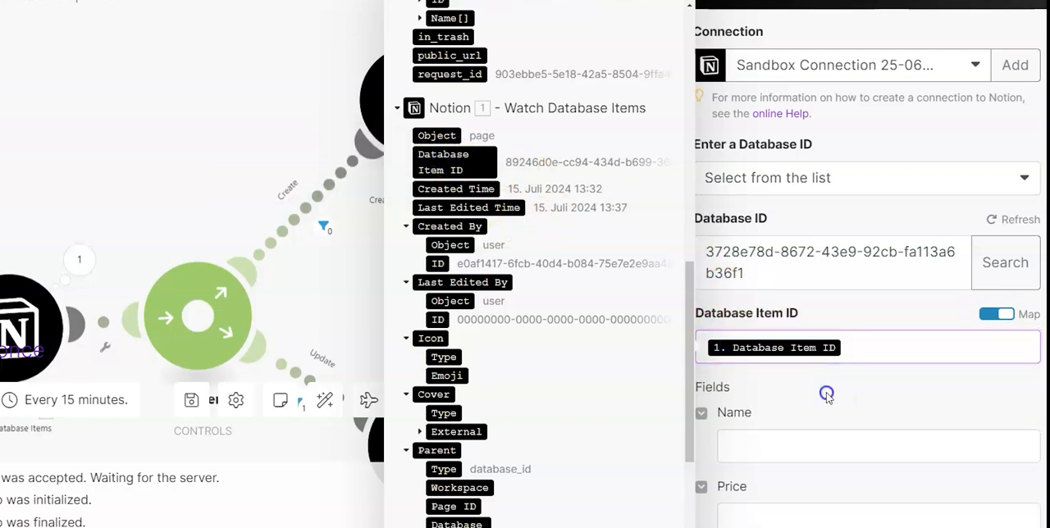
Step: Target the watched item's Database Item ID, set Create to No and save the module
scroll(down, 3)
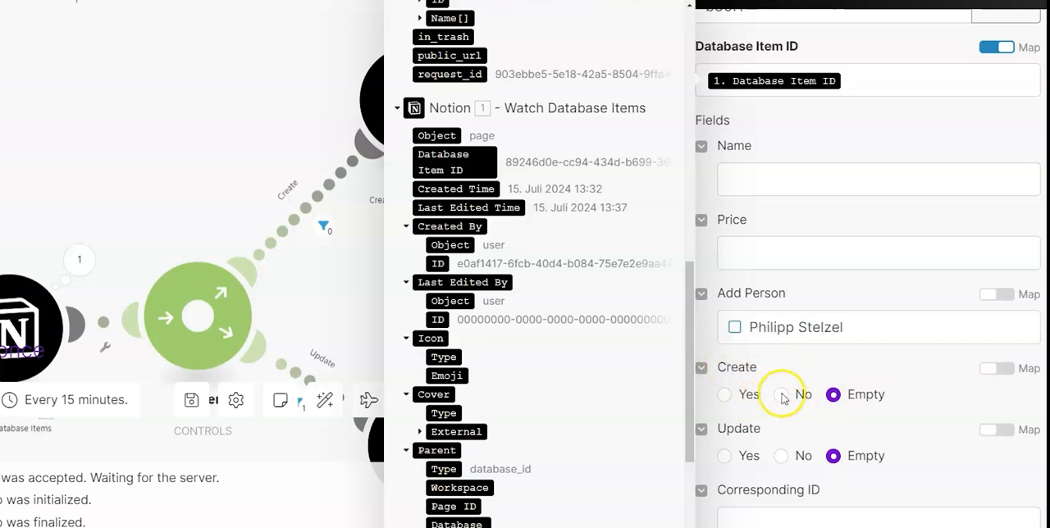
click(781, 396)
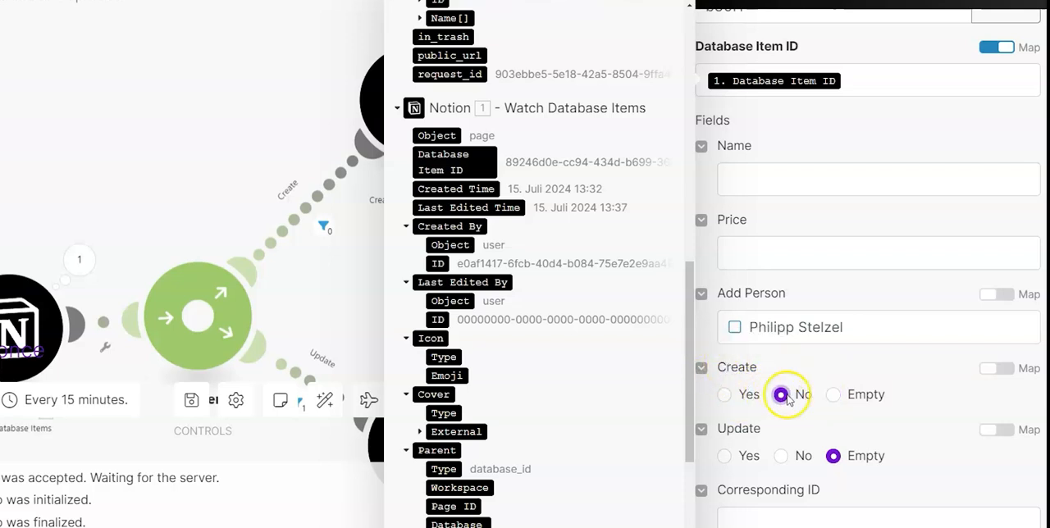
click(780, 395)
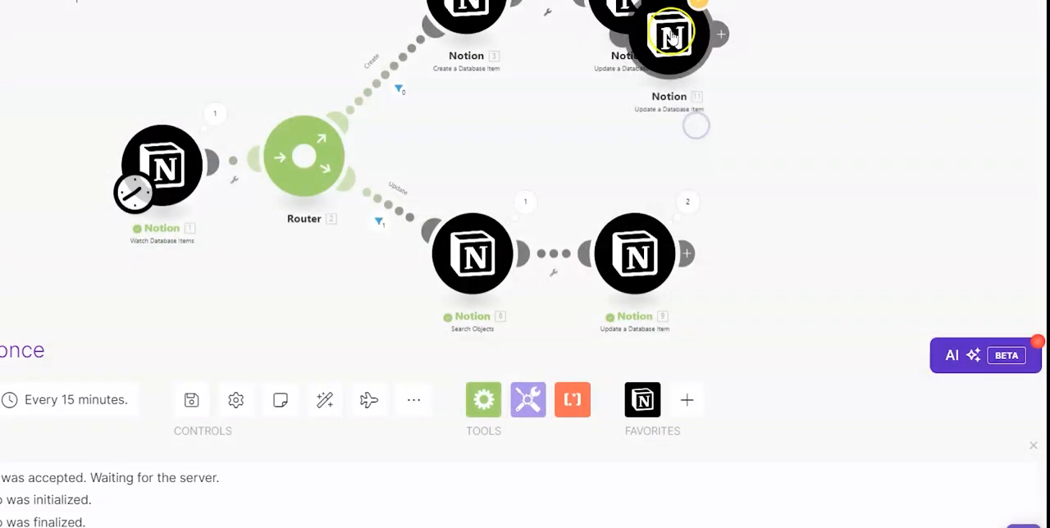
Step: In the cloned update module on the Update route, set Update to No and save it
click(669, 34)
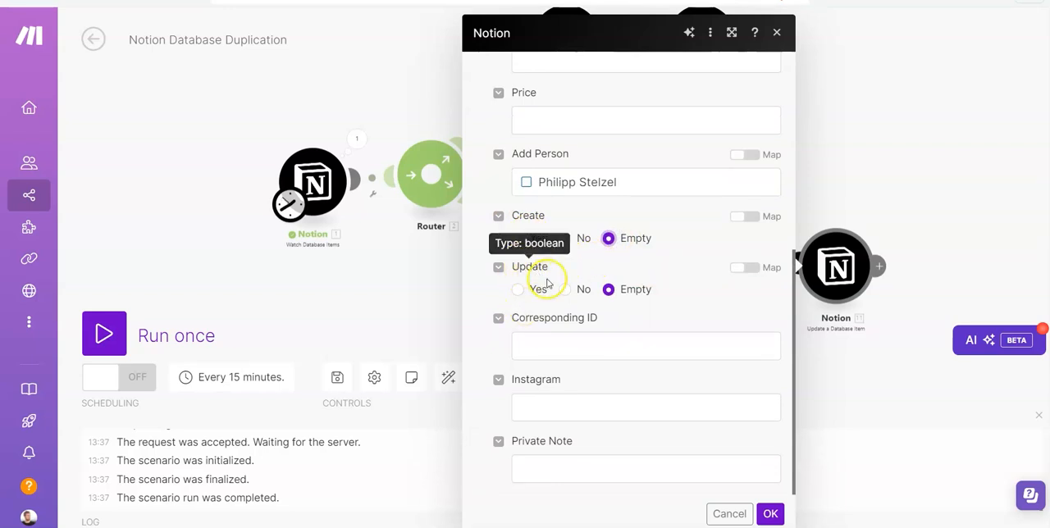
click(564, 288)
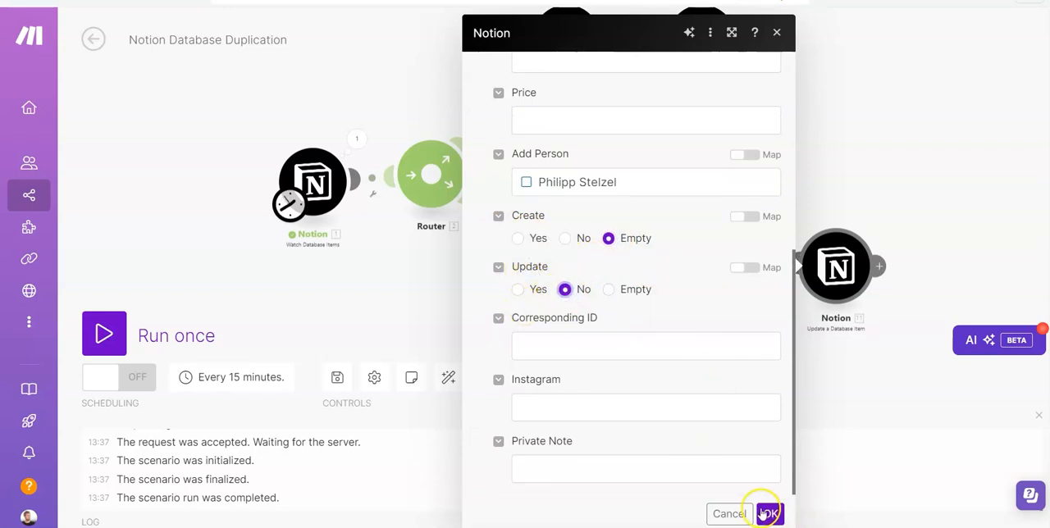
click(768, 513)
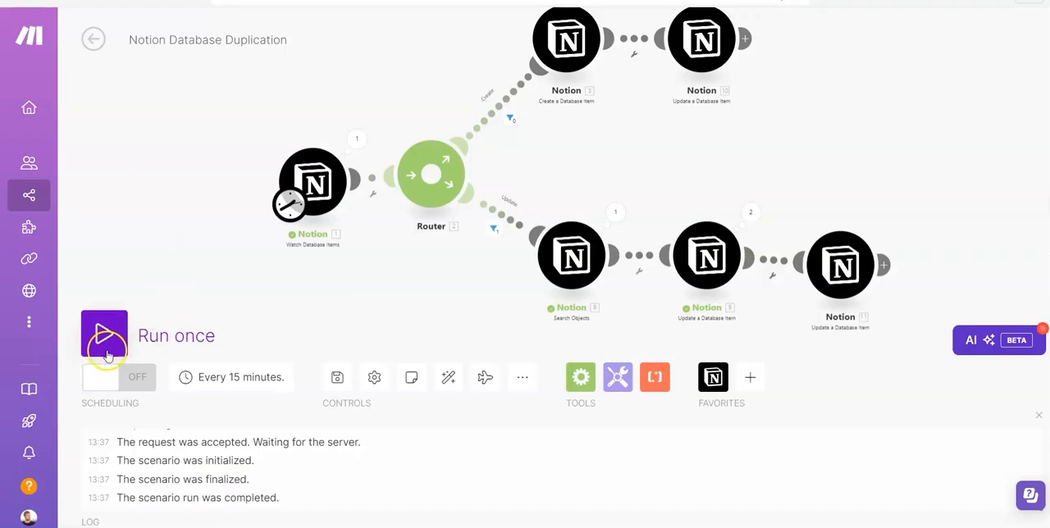
Step: Run the finished scenario once so both routes reset their checkboxes
click(105, 335)
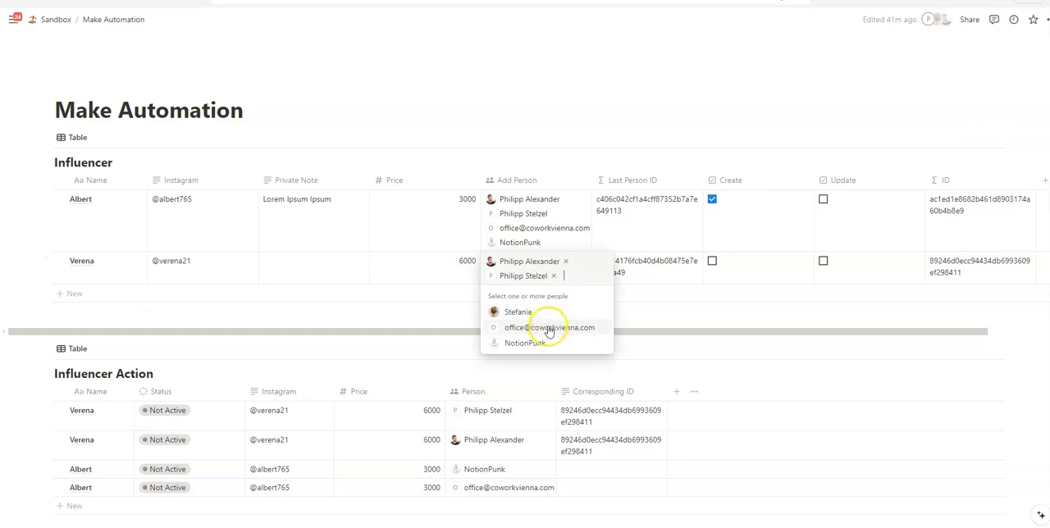
click(548, 328)
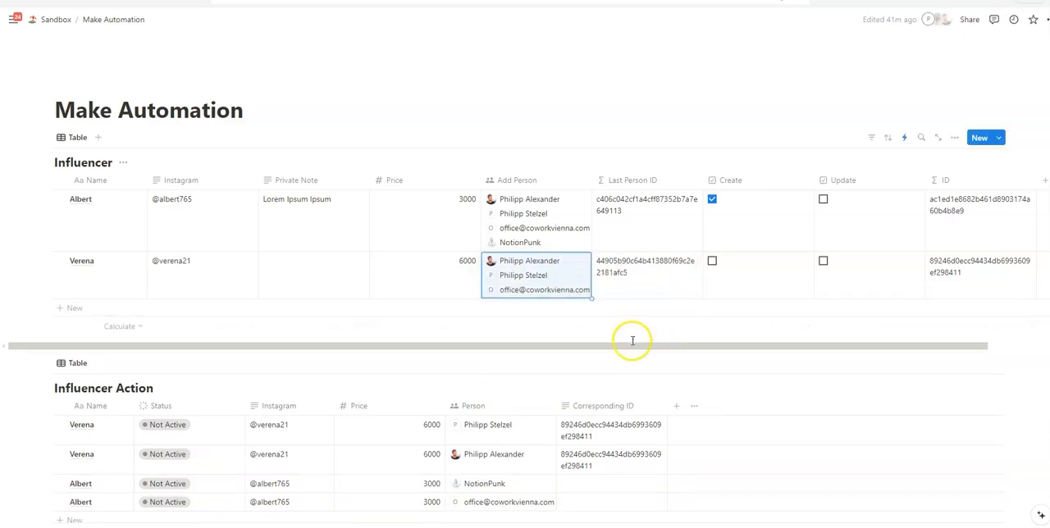
click(712, 261)
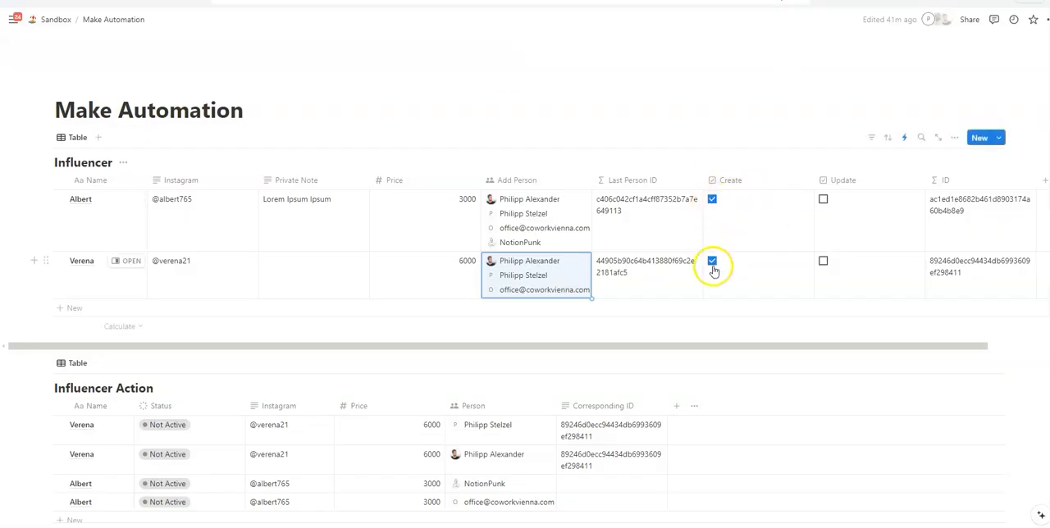
click(712, 261)
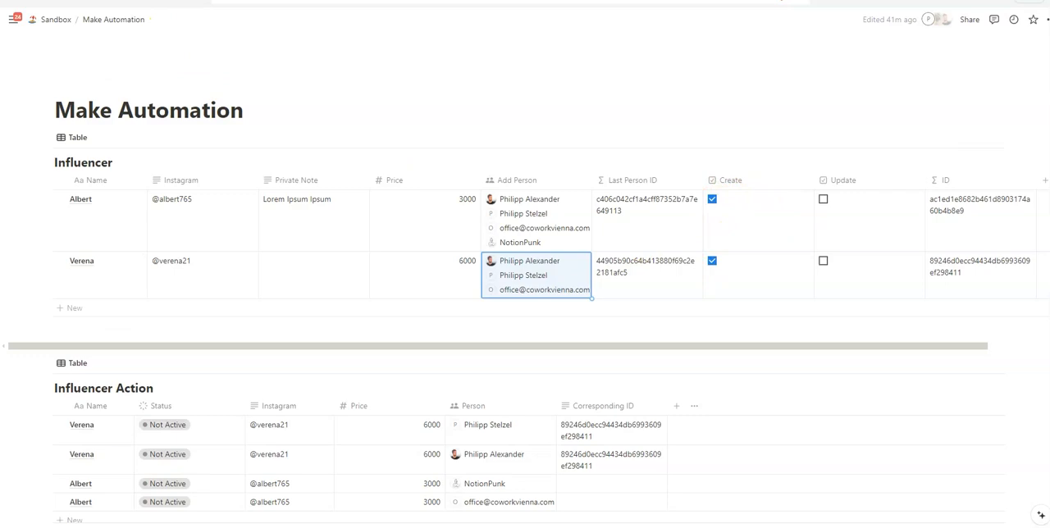